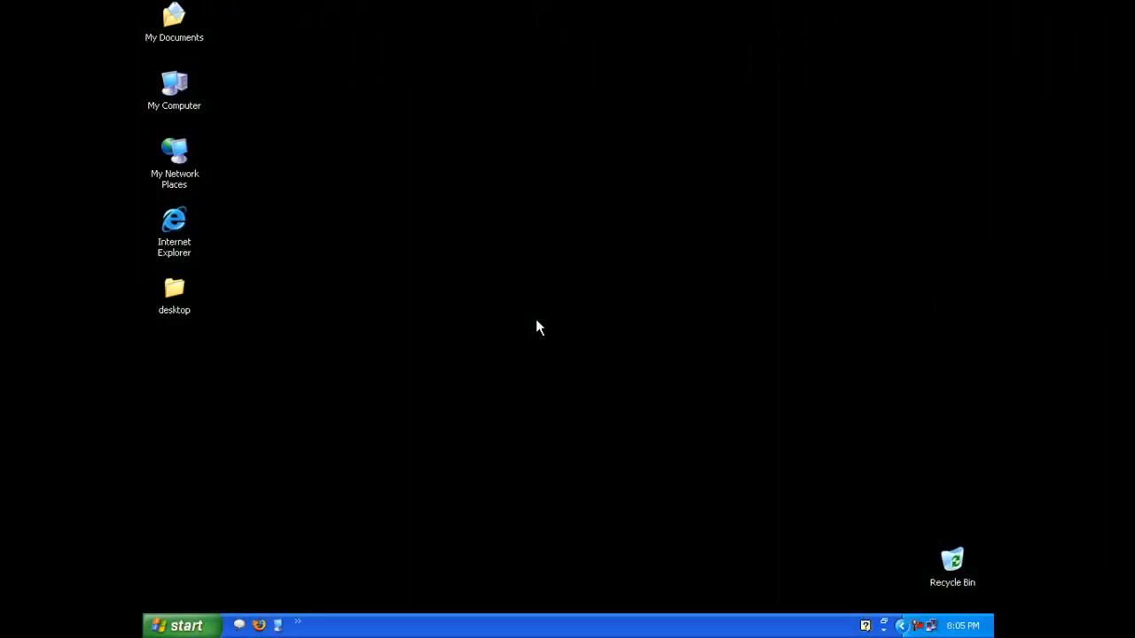
pyautogui.moveTo(310, 434)
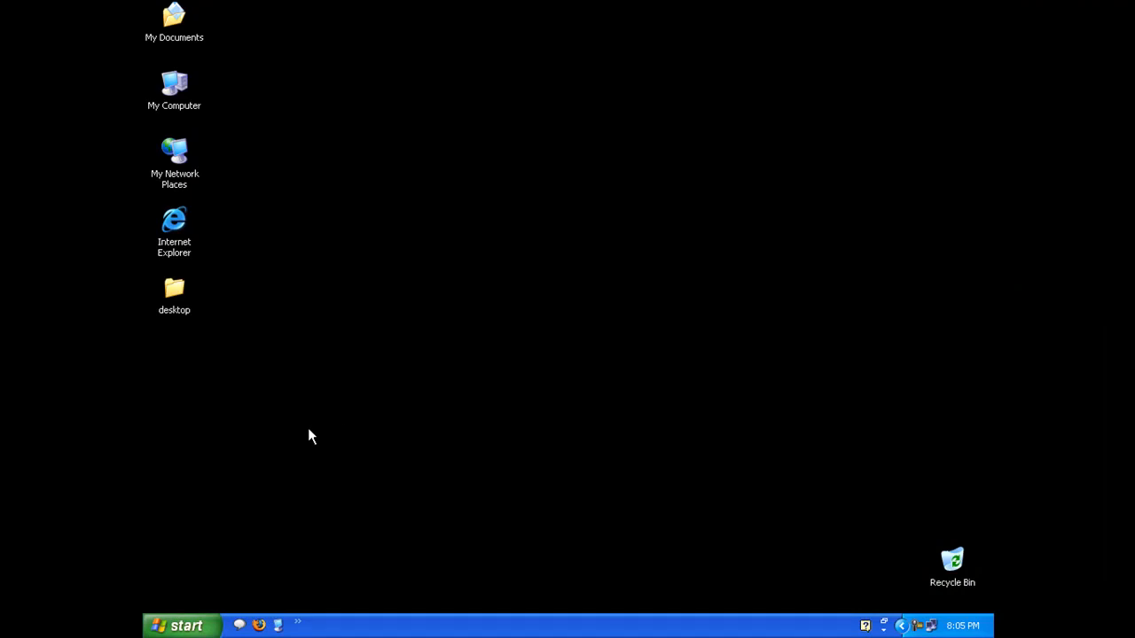
pyautogui.moveTo(313, 432)
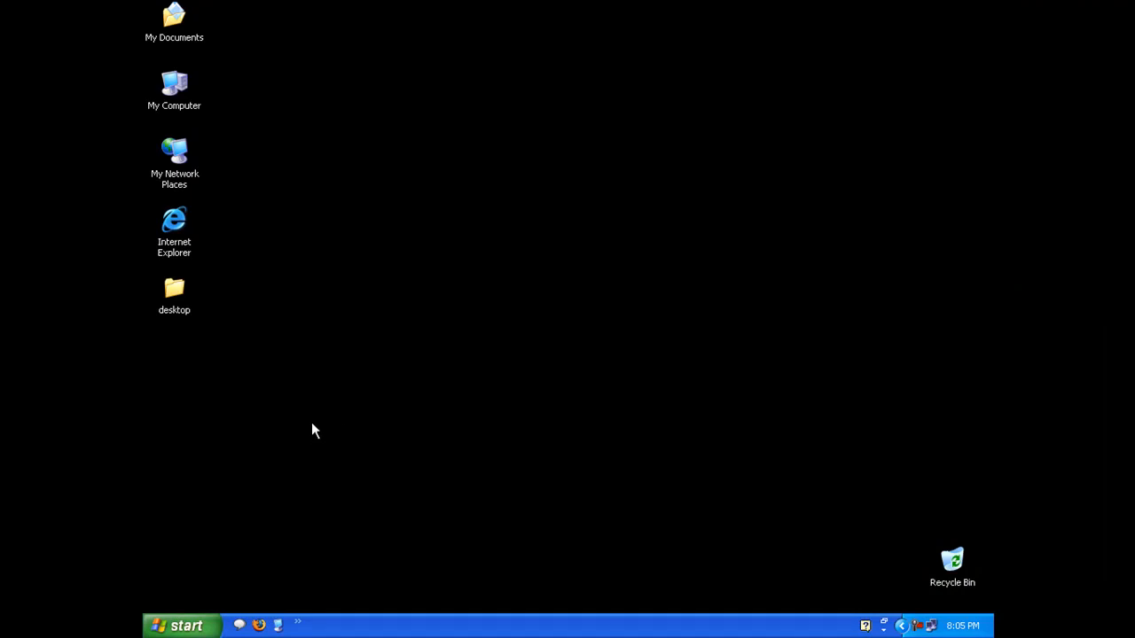
pyautogui.moveTo(311, 415)
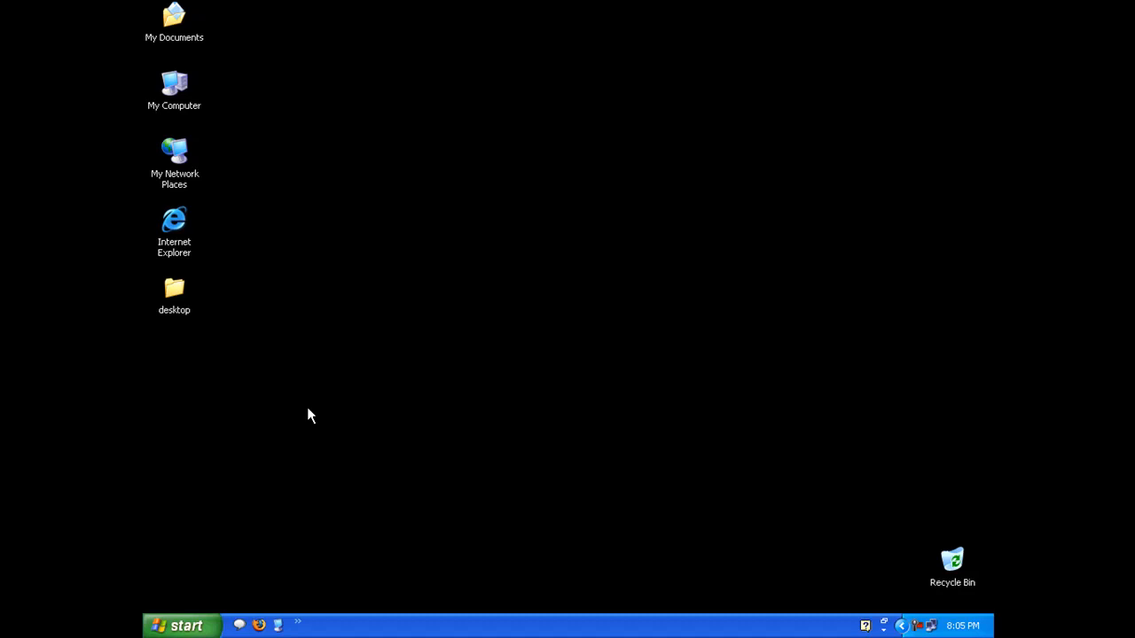
pyautogui.moveTo(323, 443)
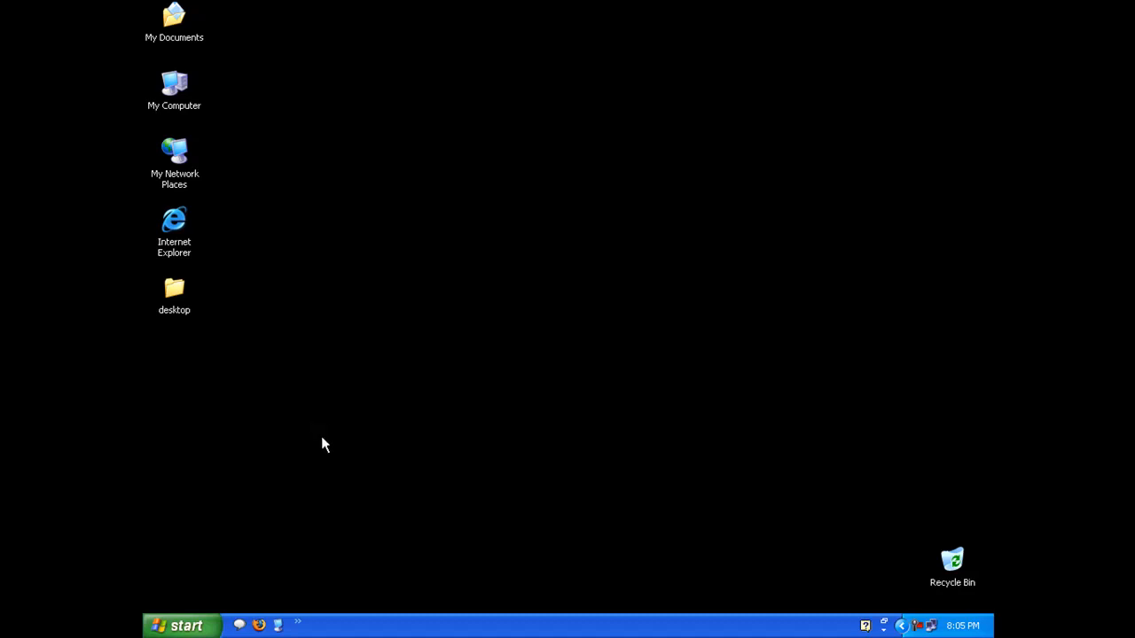
# - Open C:\Program Files\Microsoft SQL Server\100 in Explorer through the Run dialog
pyautogui.click(182, 625)
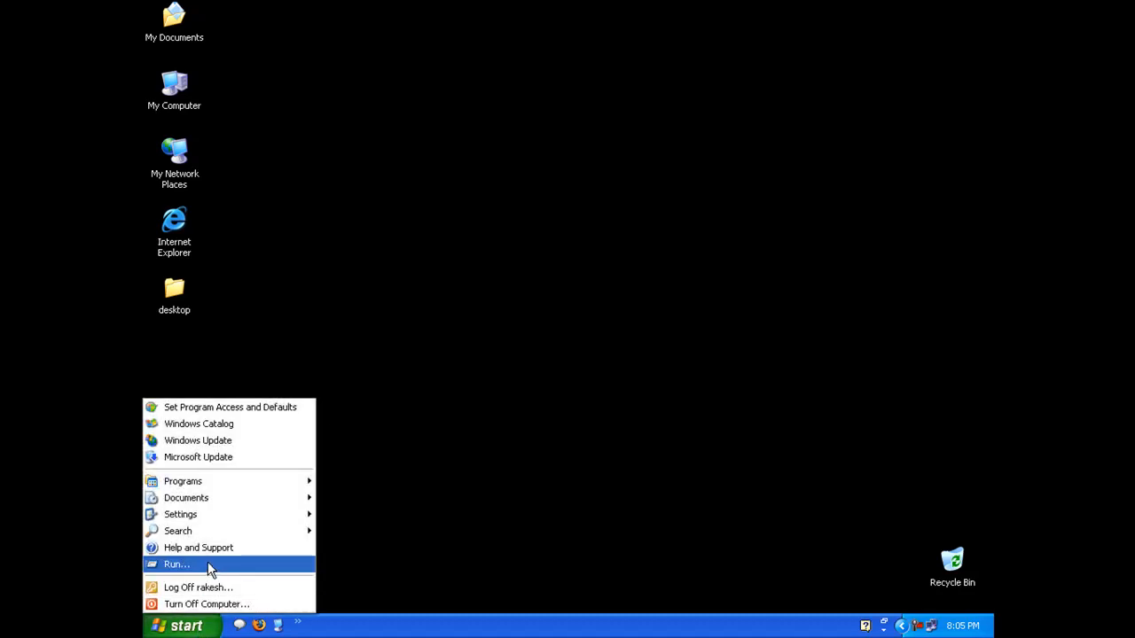
pyautogui.click(177, 565)
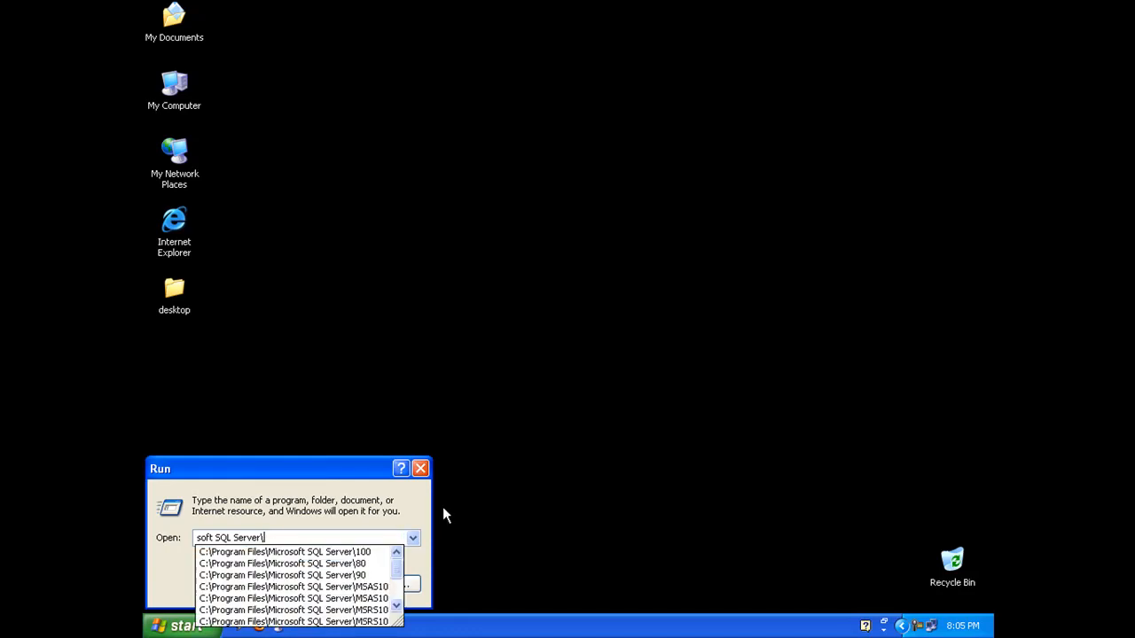
pyautogui.click(284, 551)
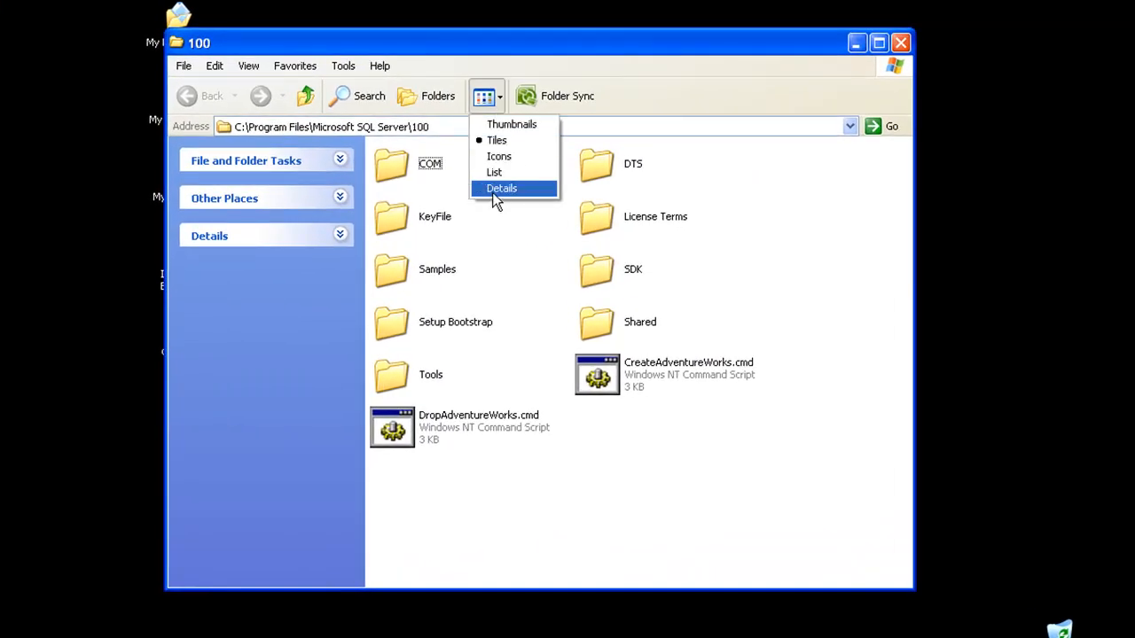
# - Show Details view, go into DTS\Binn, and select DTSWizard.exe
pyautogui.click(501, 188)
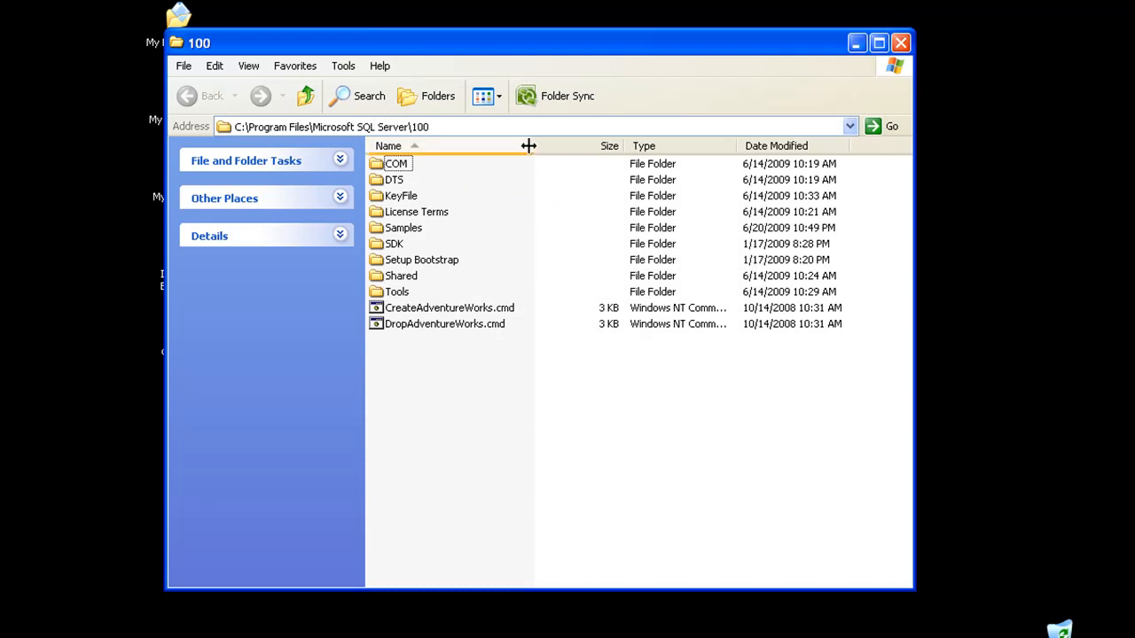
pyautogui.doubleClick(394, 179)
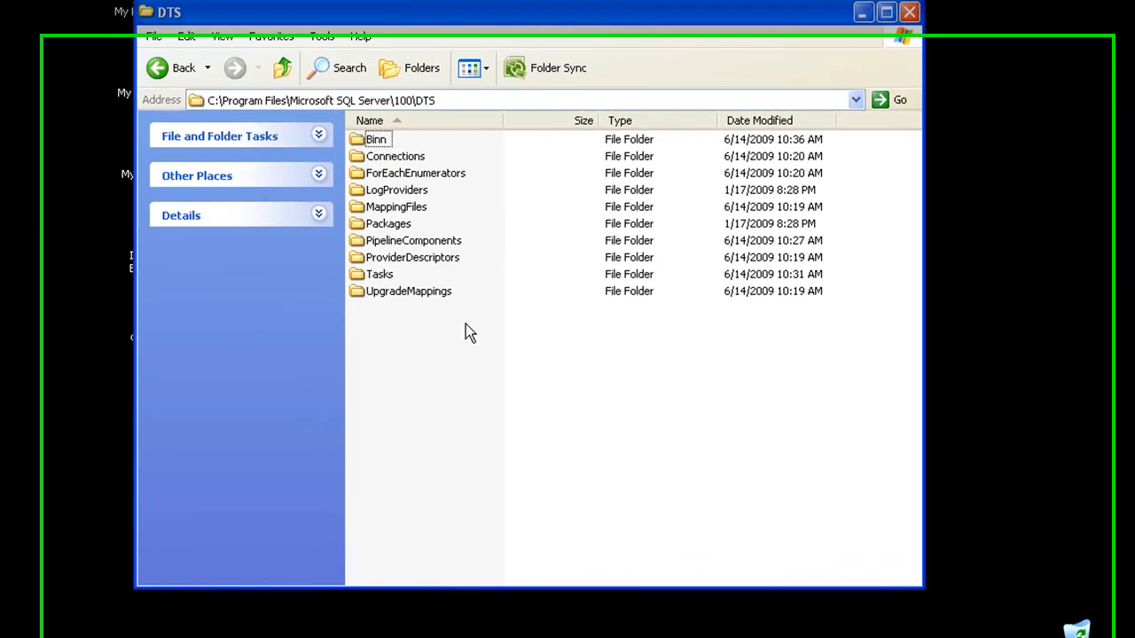
pyautogui.doubleClick(375, 139)
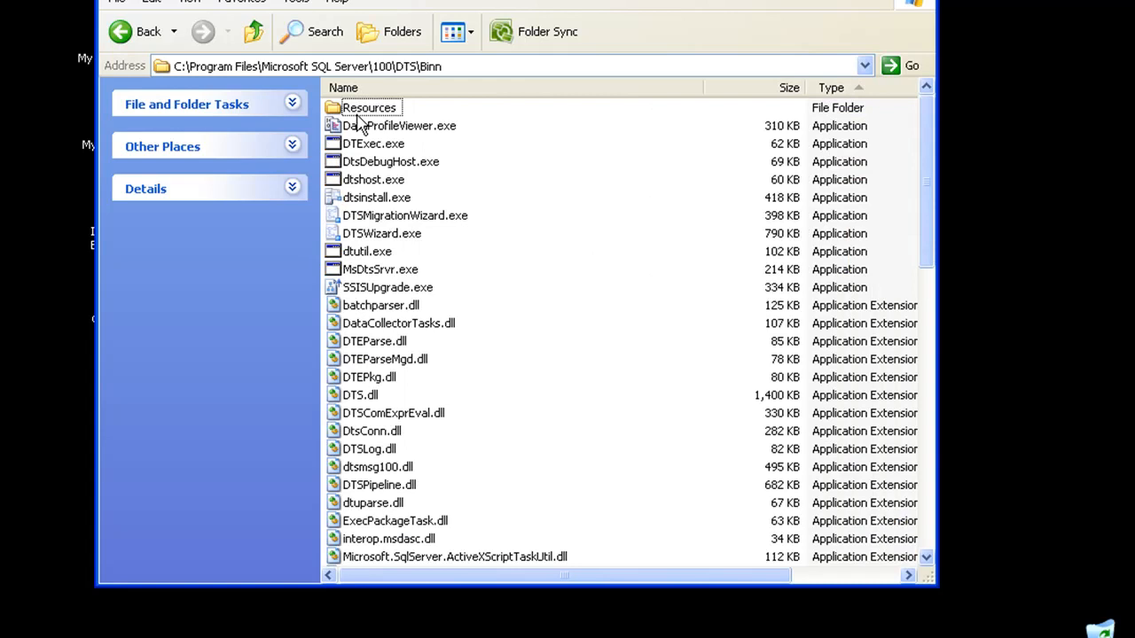
pyautogui.moveTo(477, 328)
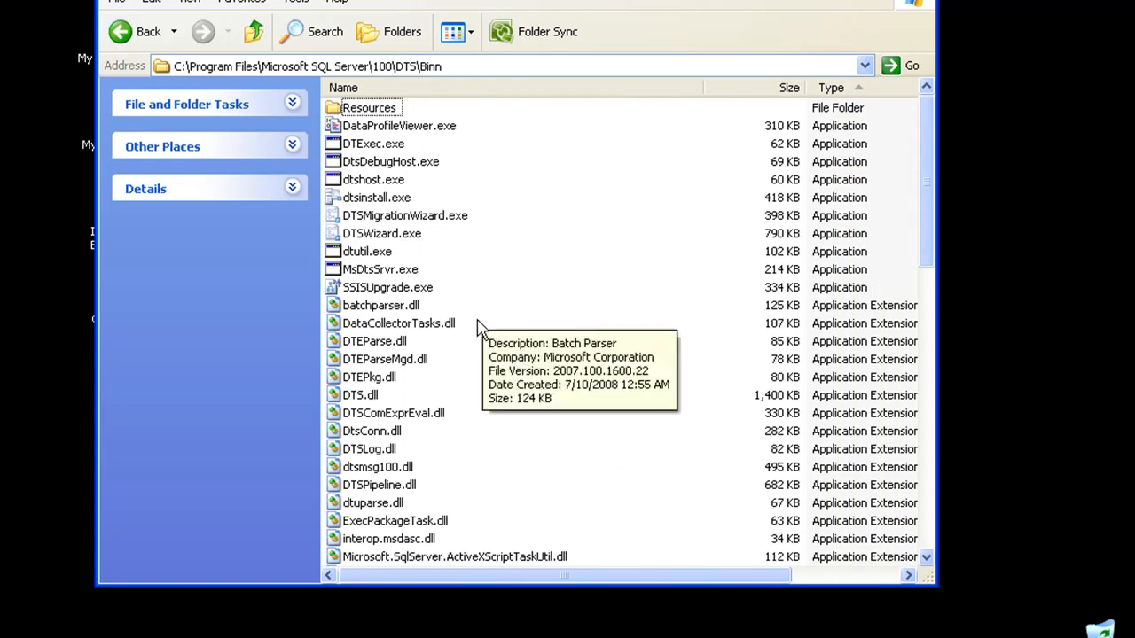
pyautogui.moveTo(454, 232)
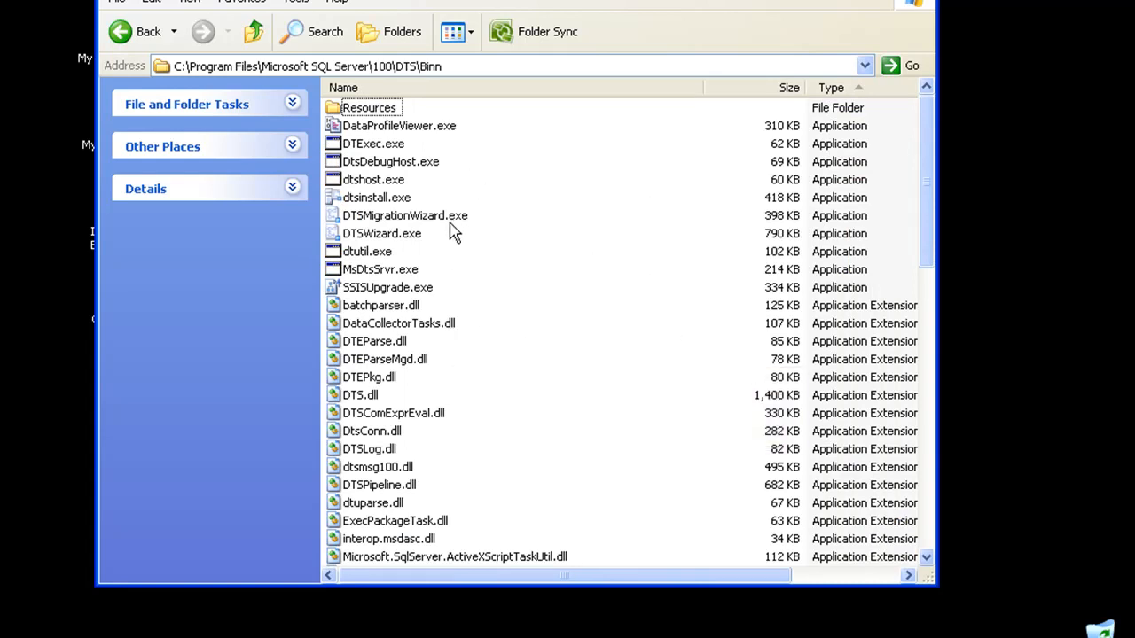
pyautogui.moveTo(405, 215)
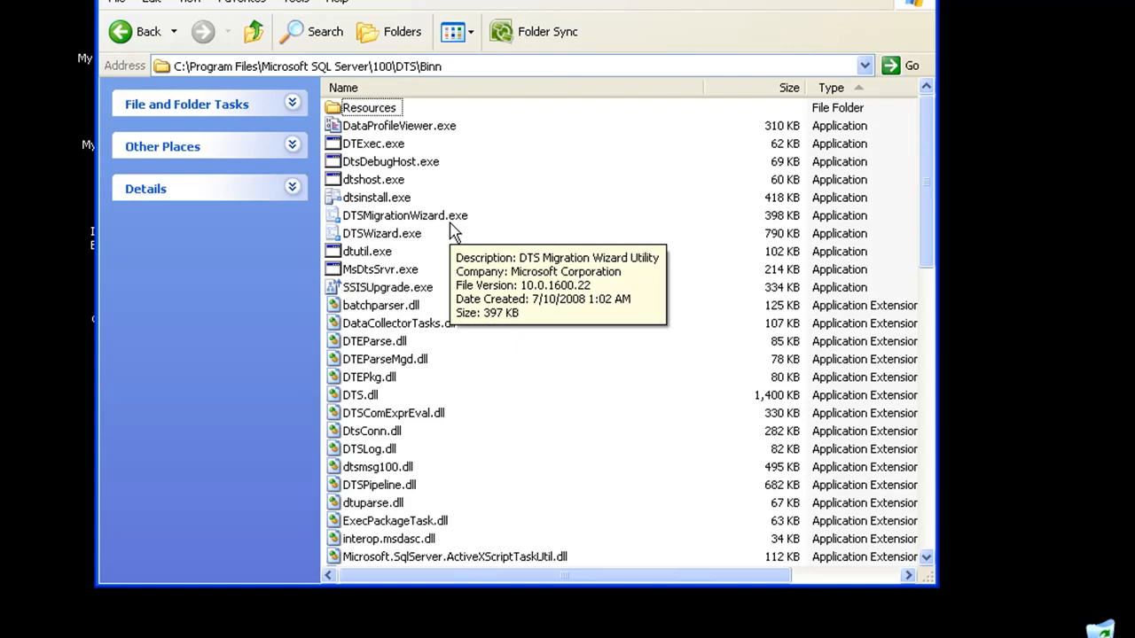
pyautogui.click(381, 233)
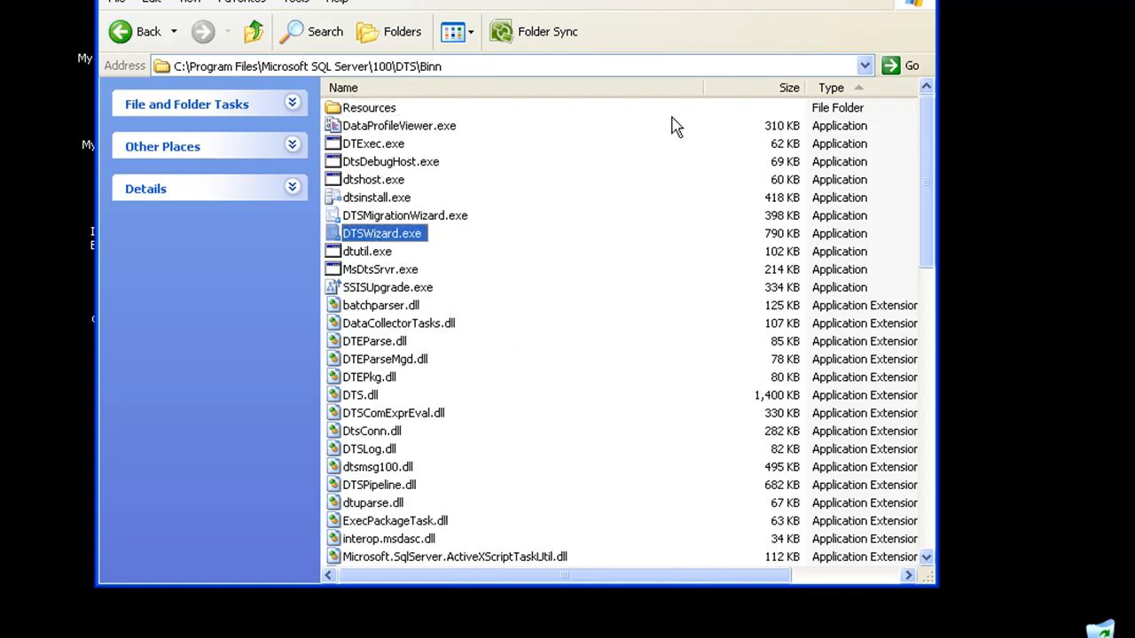
pyautogui.moveTo(448, 312)
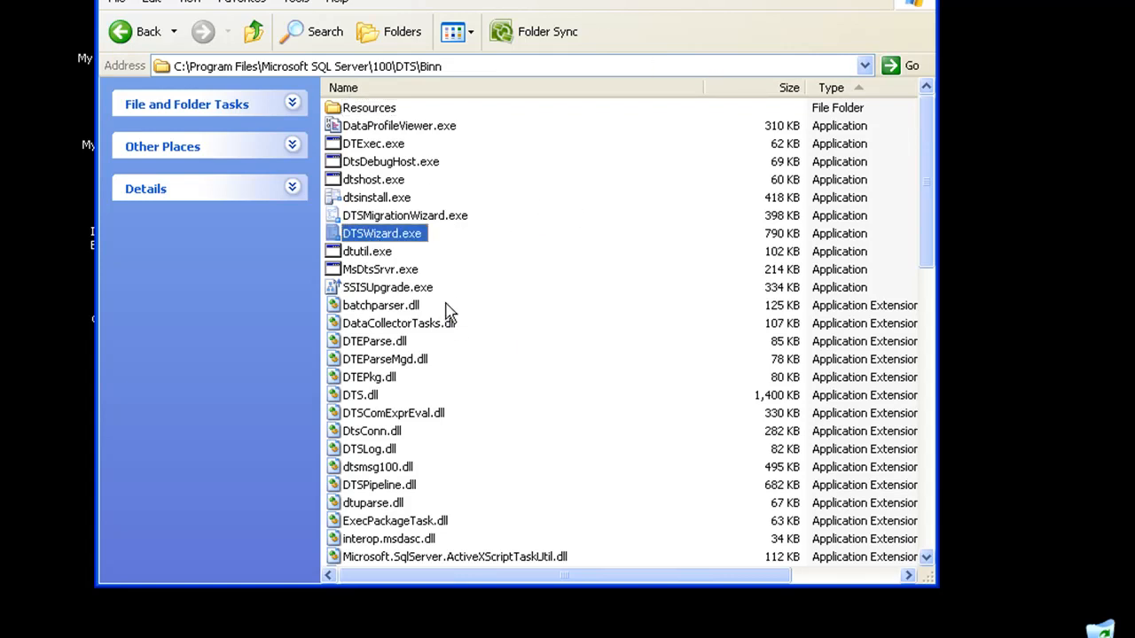
pyautogui.moveTo(403, 244)
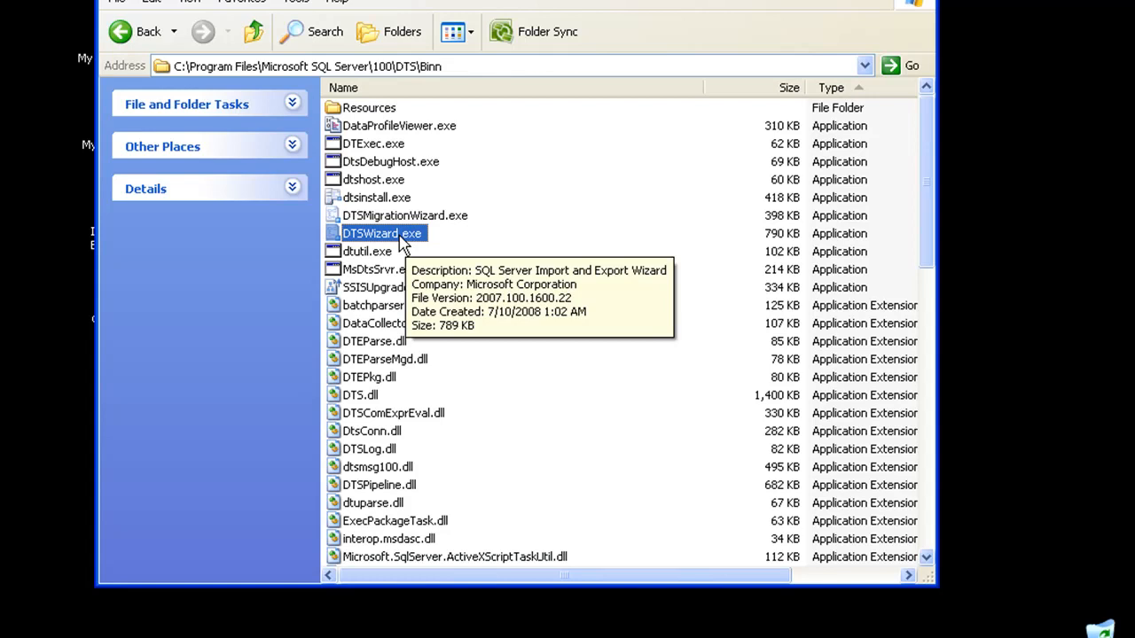
# - Launch DTSWizard.exe and nudge the wizard window slightly left
pyautogui.doubleClick(382, 233)
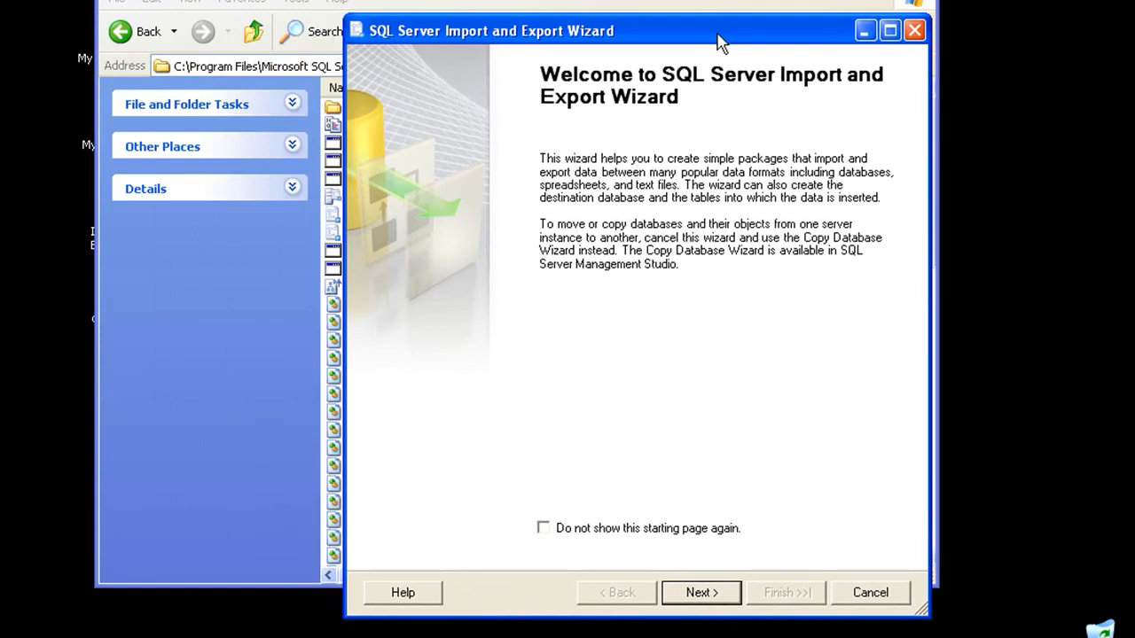
pyautogui.moveTo(718, 40); pyautogui.dragTo(692, 43)
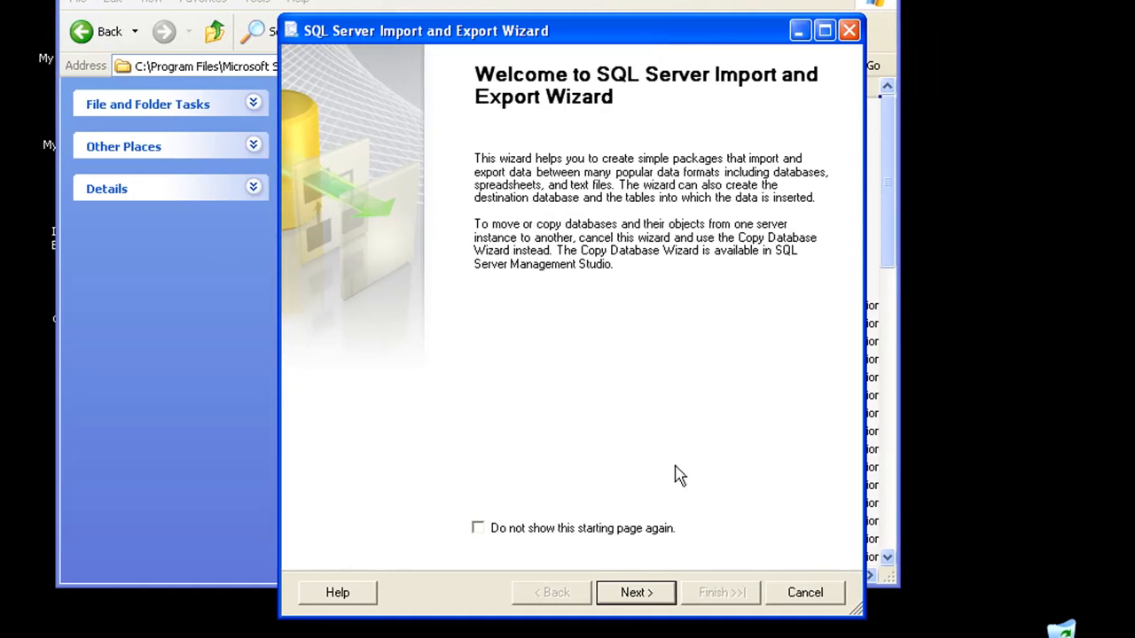
# - Set the source to SQL Server Native Client 10.0, server SQL08, database AdventureWorks
pyautogui.click(635, 592)
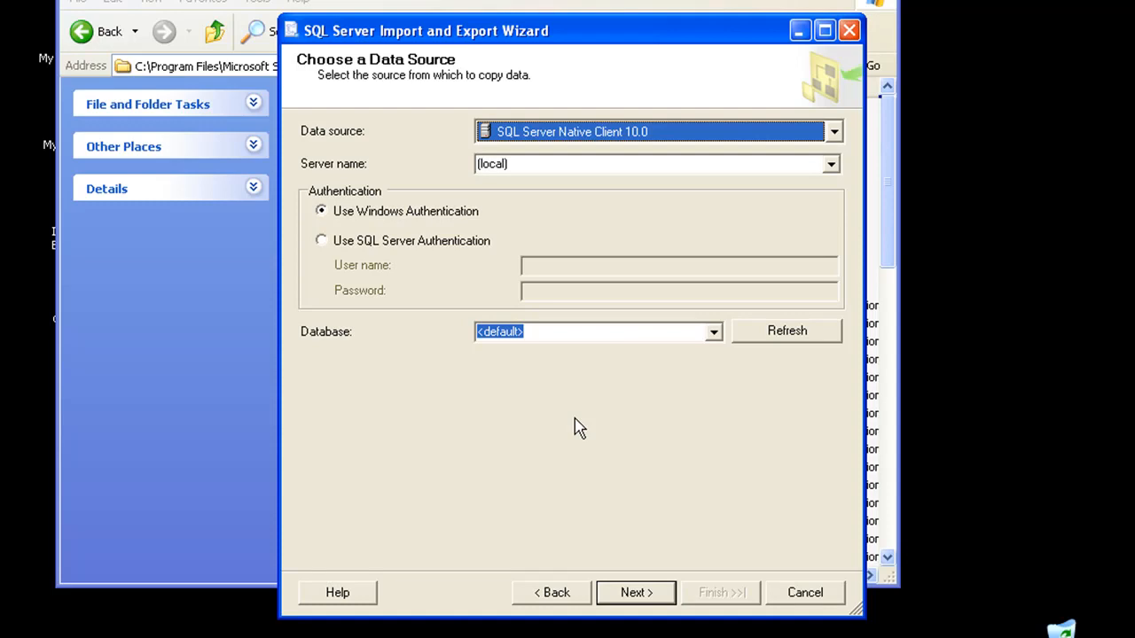
pyautogui.moveTo(594, 431)
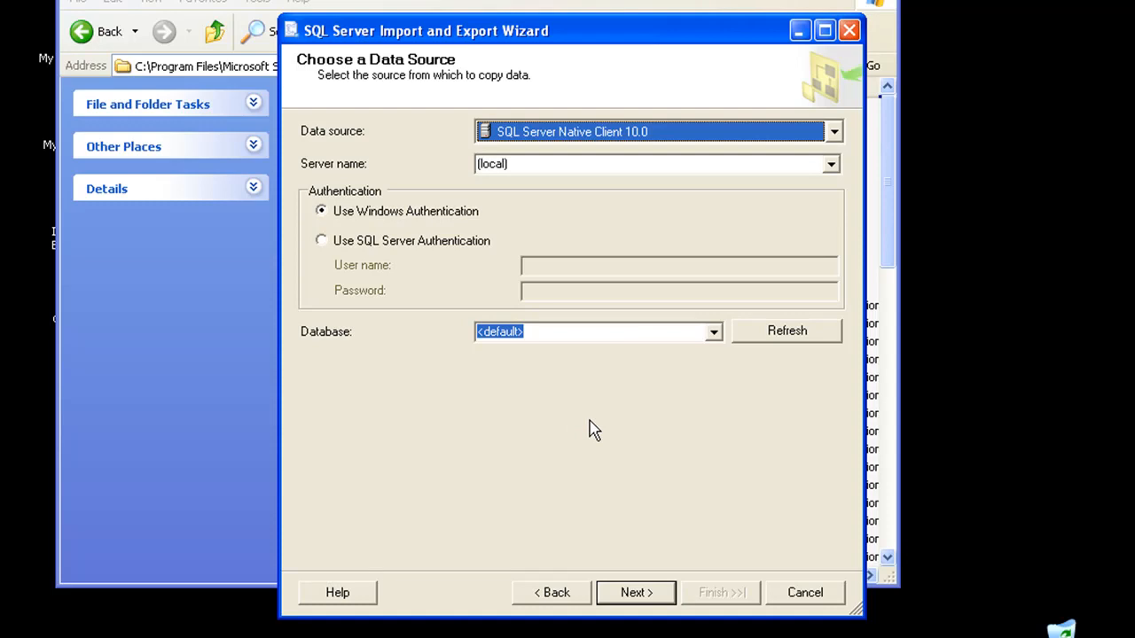
pyautogui.click(832, 132)
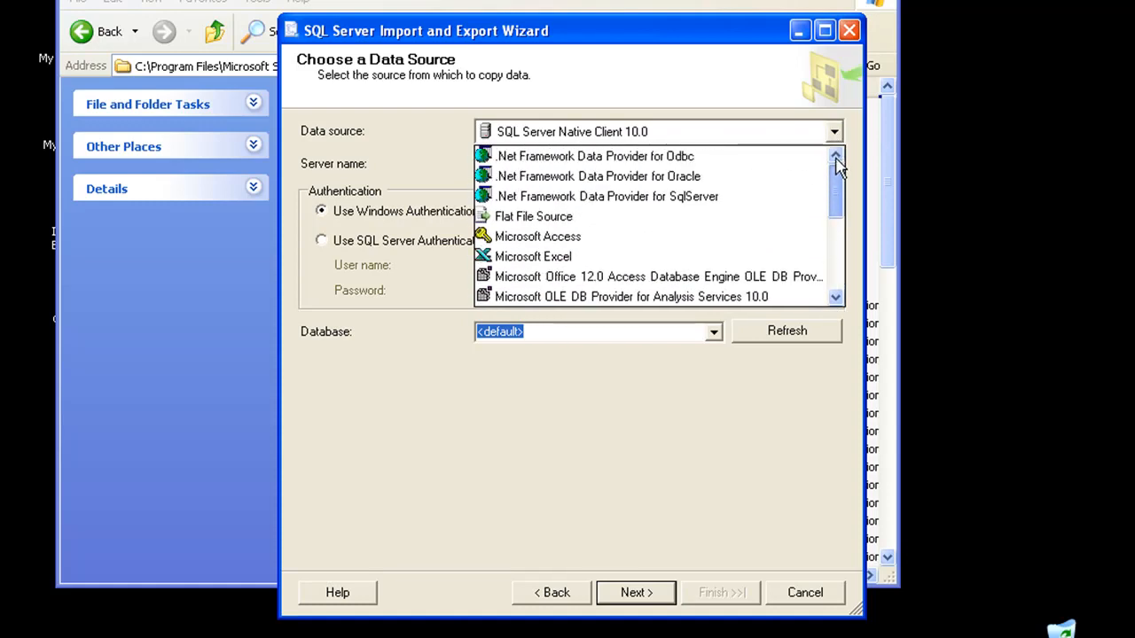
pyautogui.moveTo(837, 173)
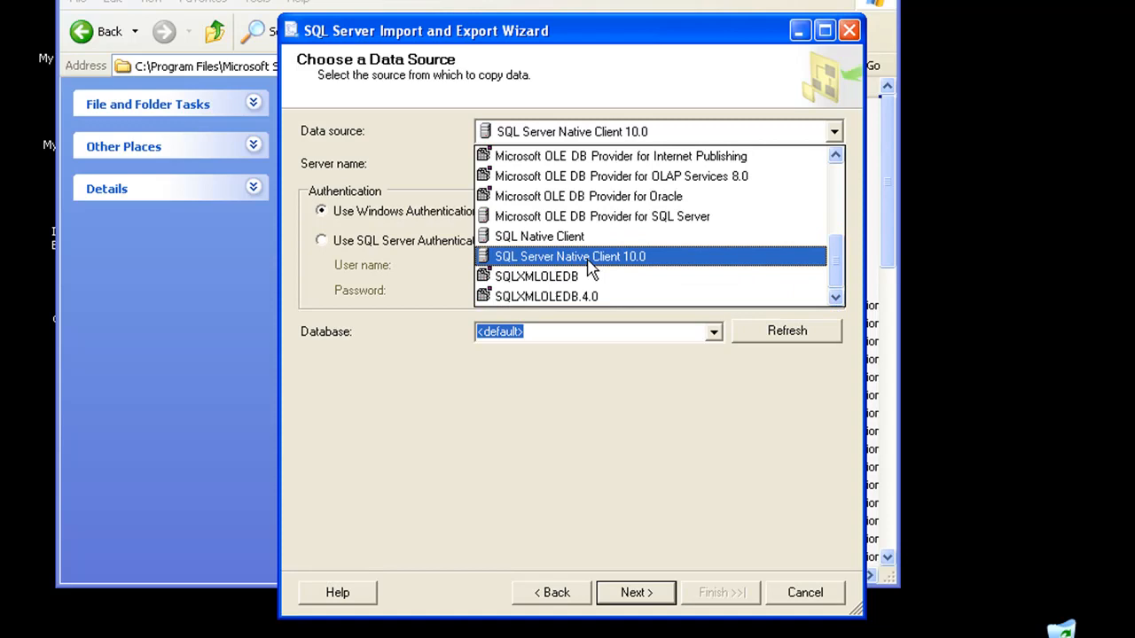
pyautogui.click(569, 256)
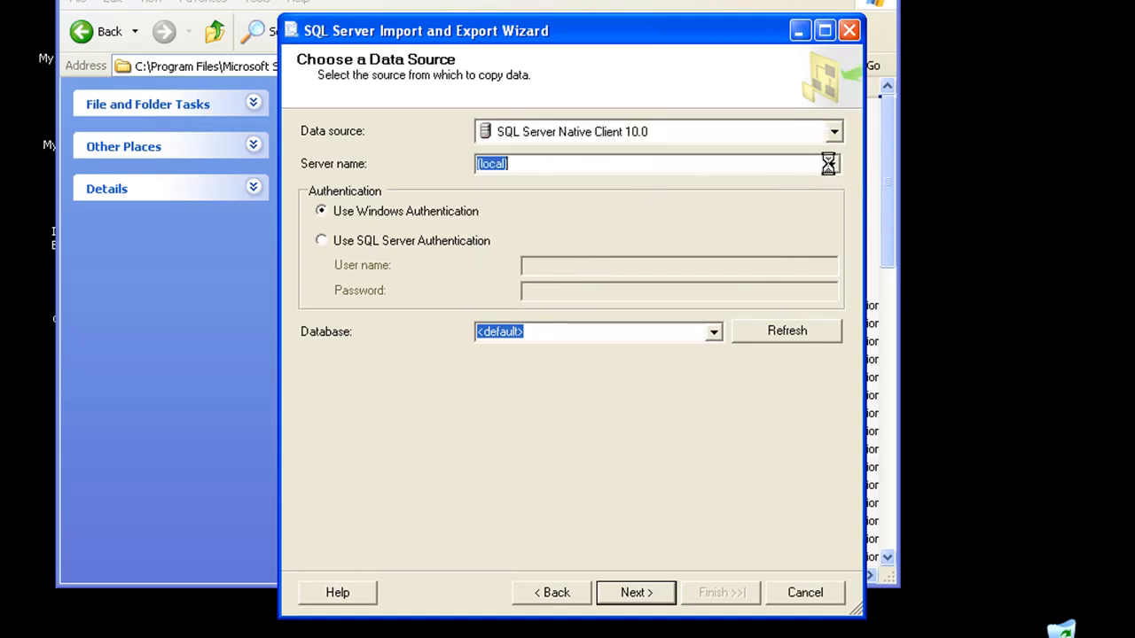
pyautogui.click(829, 164)
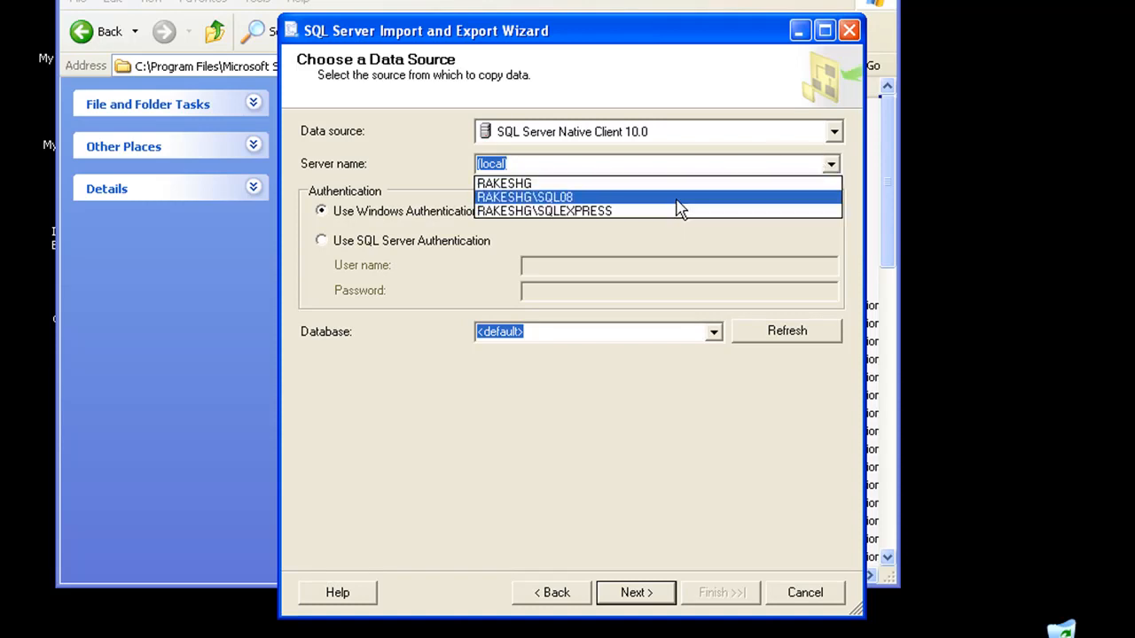
pyautogui.click(524, 197)
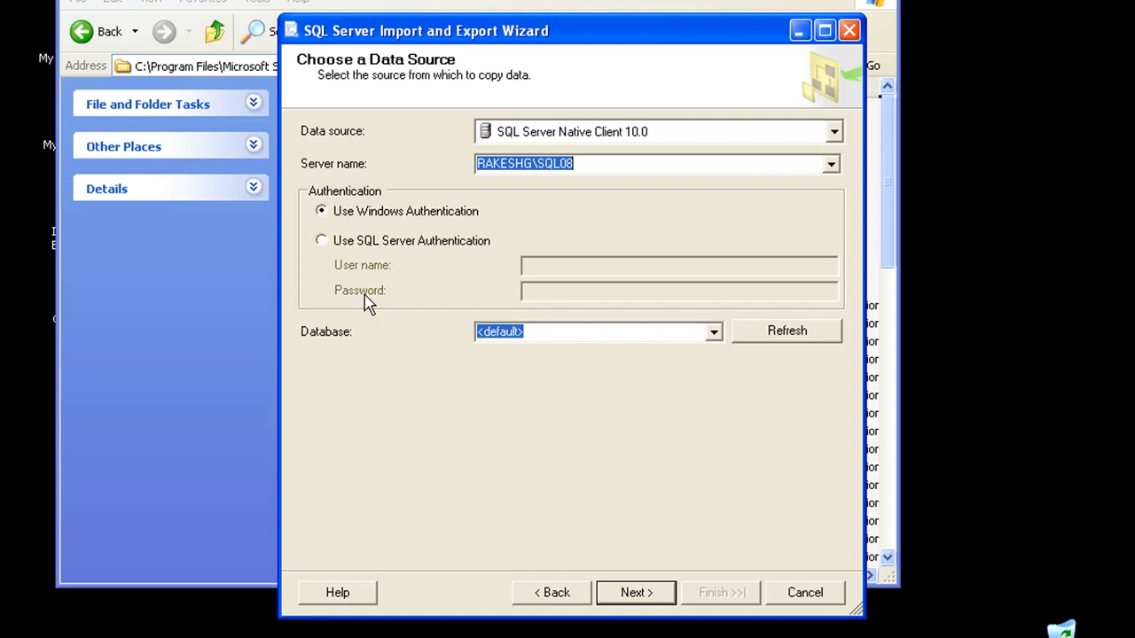
pyautogui.moveTo(371, 301)
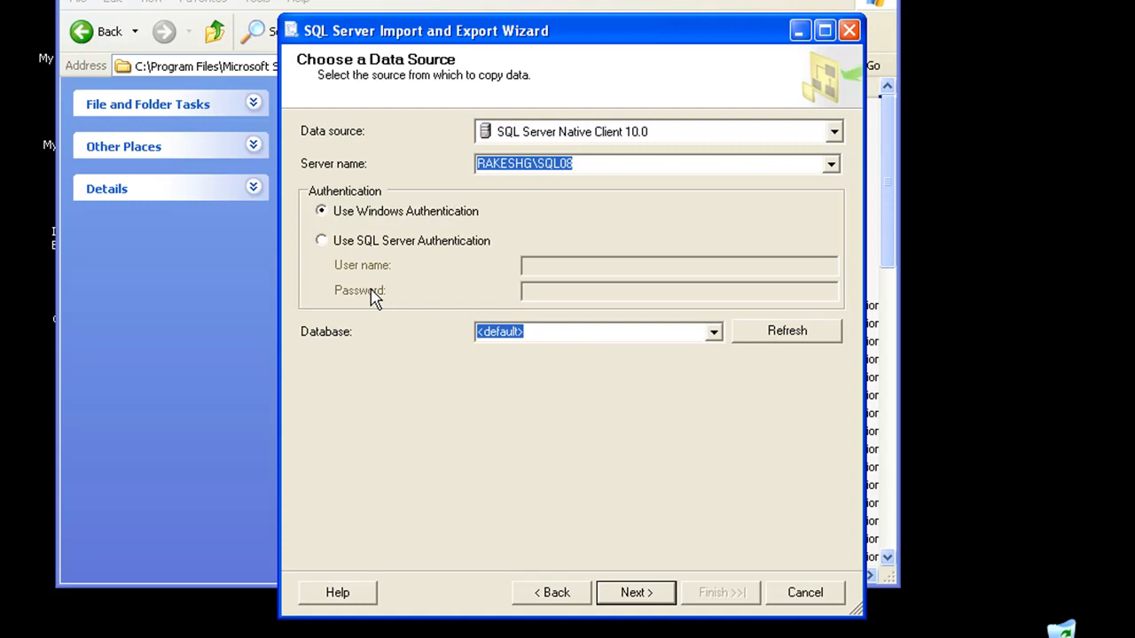
pyautogui.moveTo(405, 297)
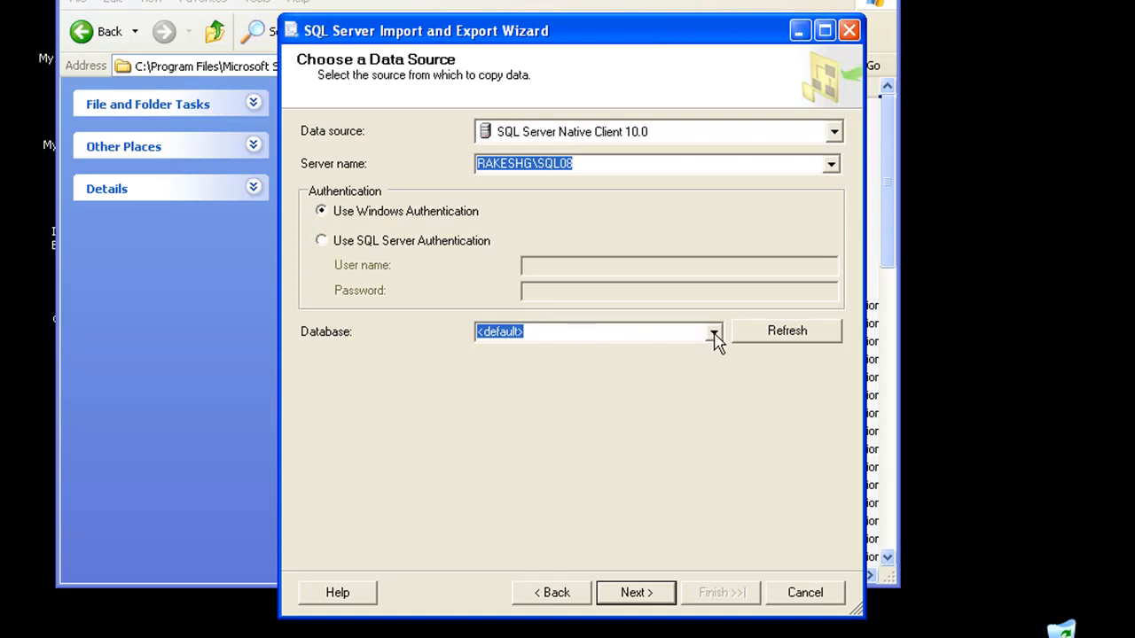
pyautogui.click(714, 331)
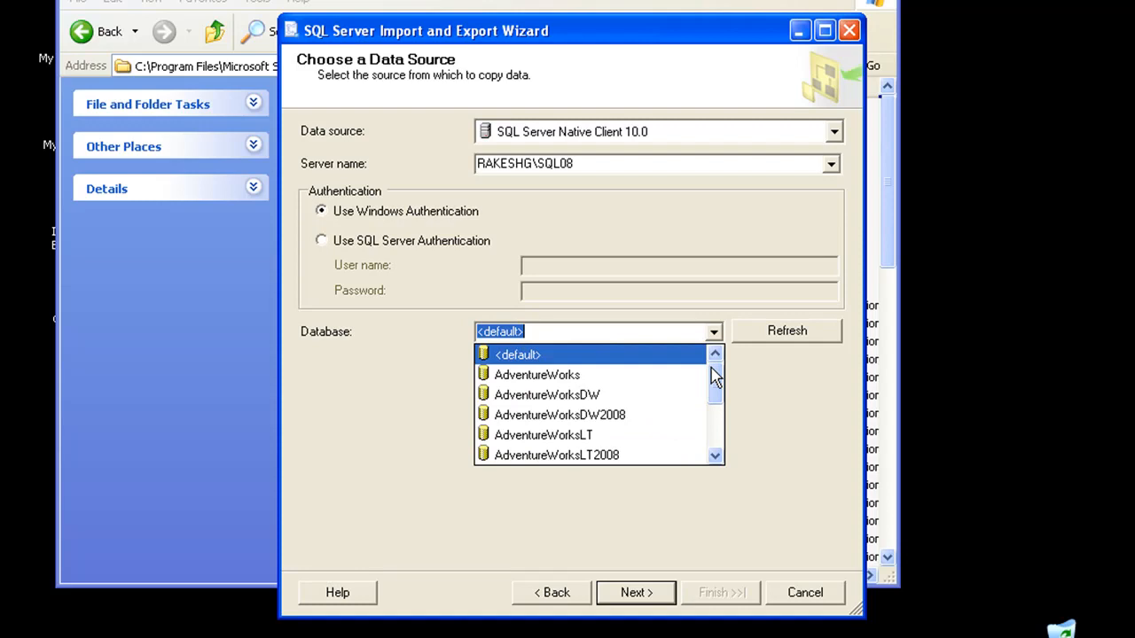
pyautogui.click(536, 374)
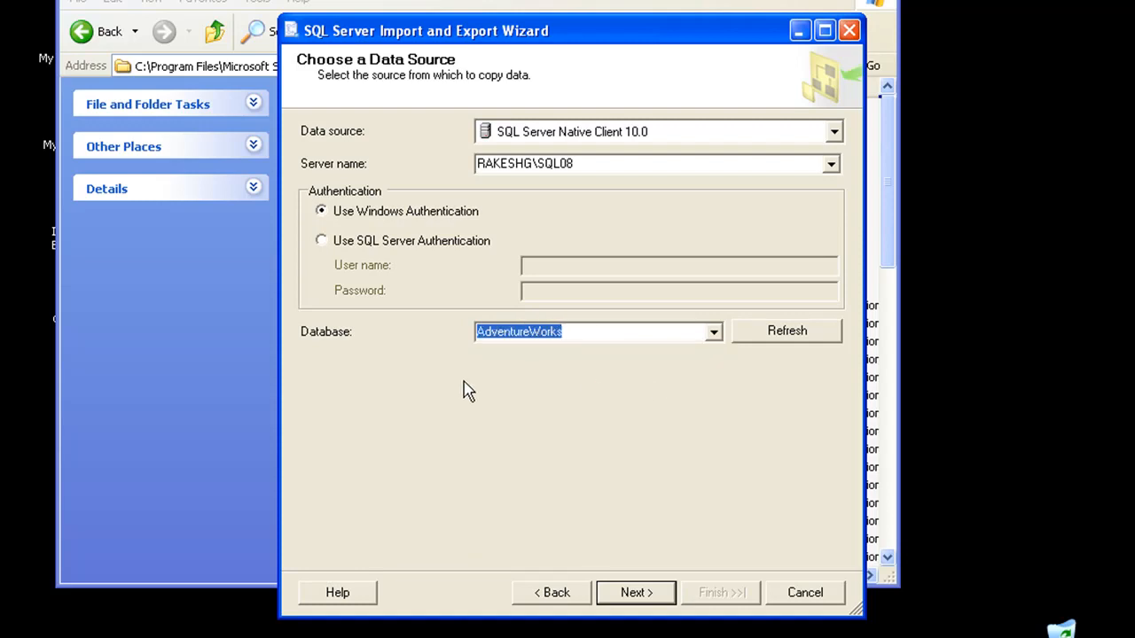
pyautogui.moveTo(636, 593)
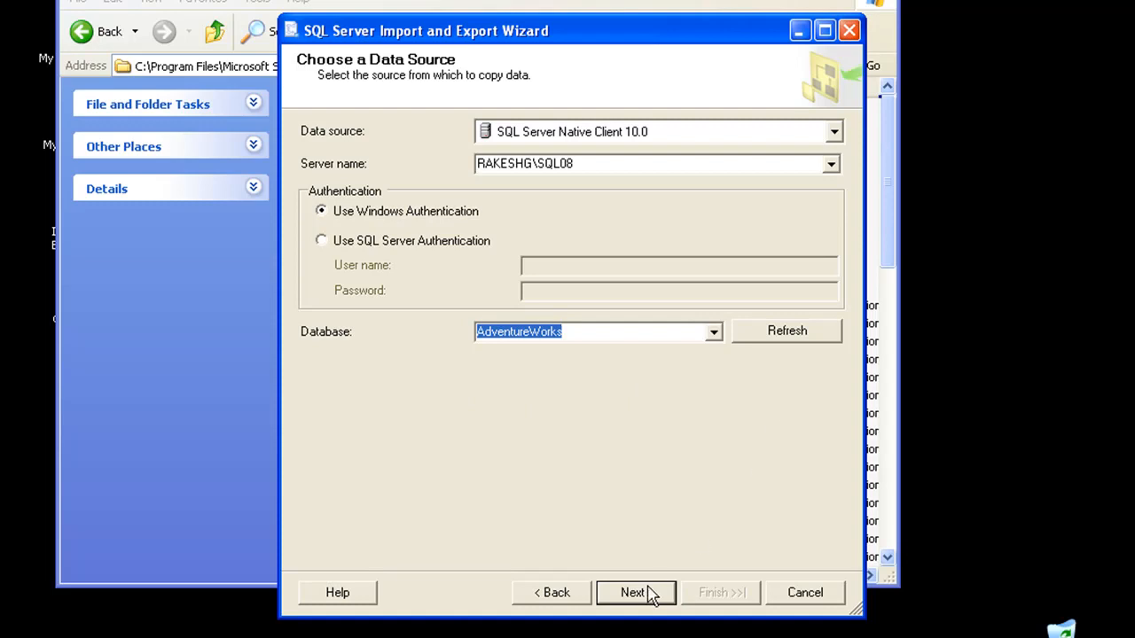
# - Choose Microsoft Excel as the destination and browse for the target Excel file
pyautogui.click(634, 593)
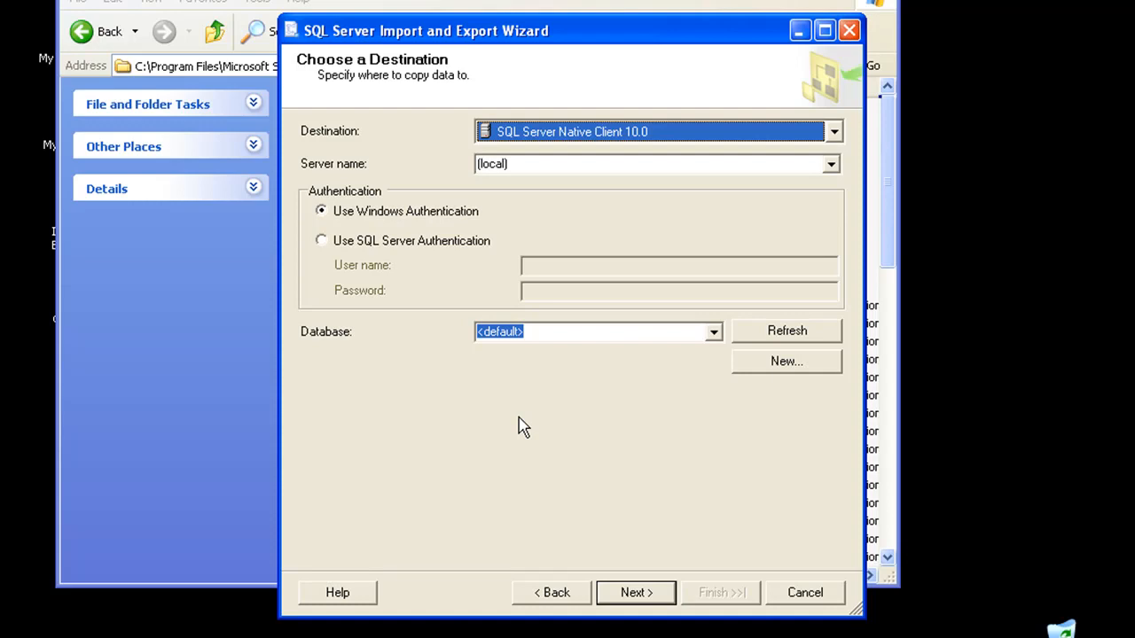
pyautogui.click(832, 131)
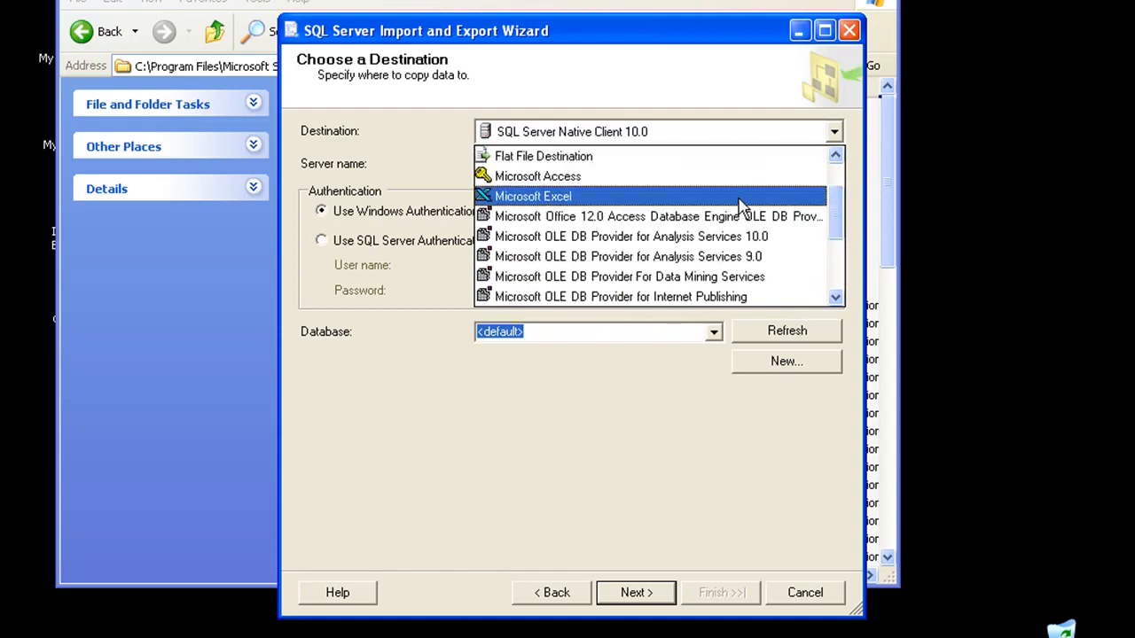
pyautogui.click(533, 196)
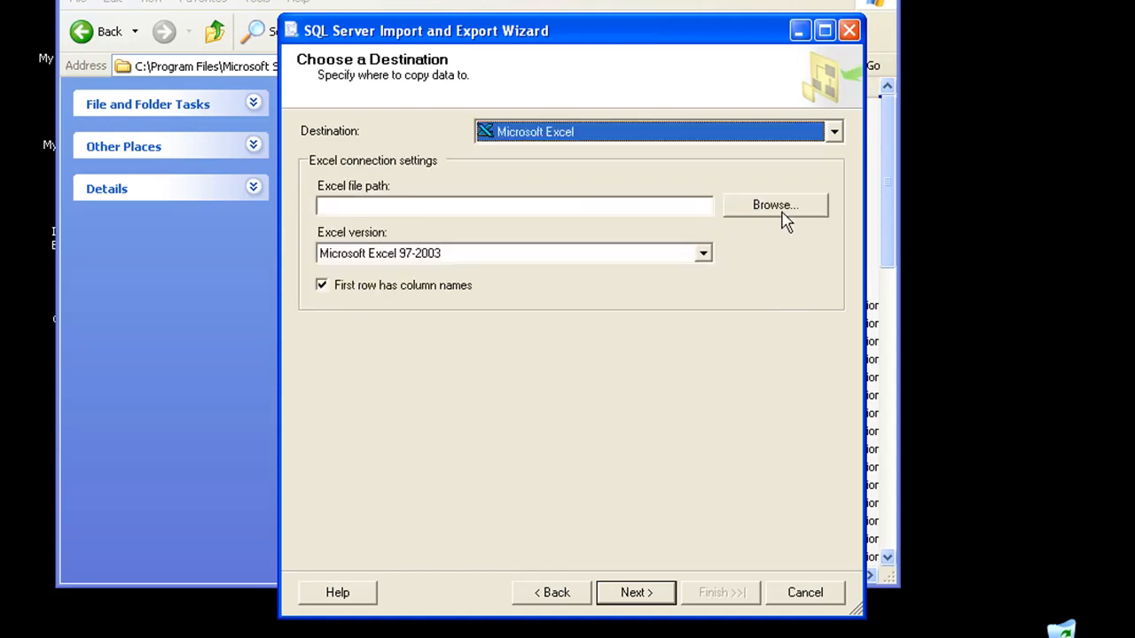
pyautogui.click(775, 205)
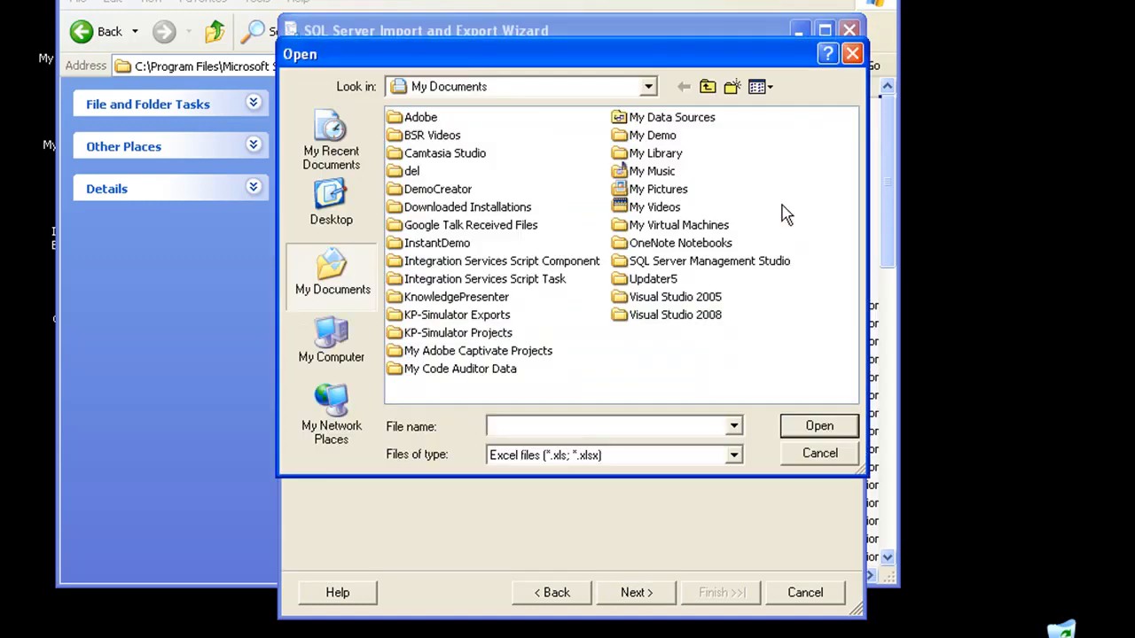
# - Pick DBToFile in the Desktop demos\files folder as the destination workbook
pyautogui.click(330, 204)
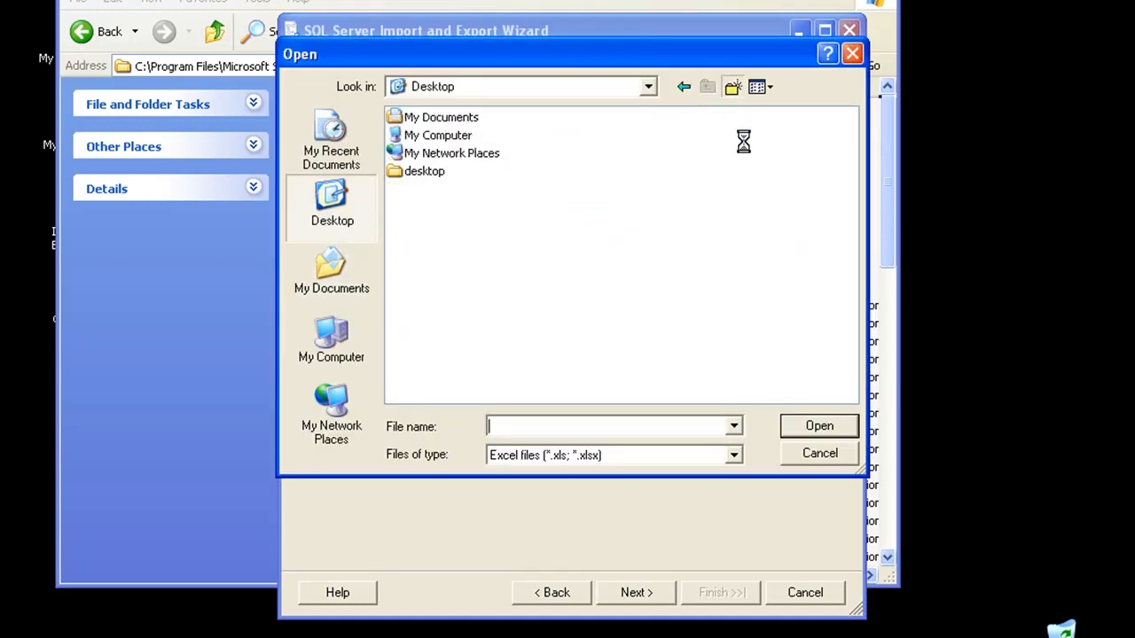
pyautogui.click(732, 86)
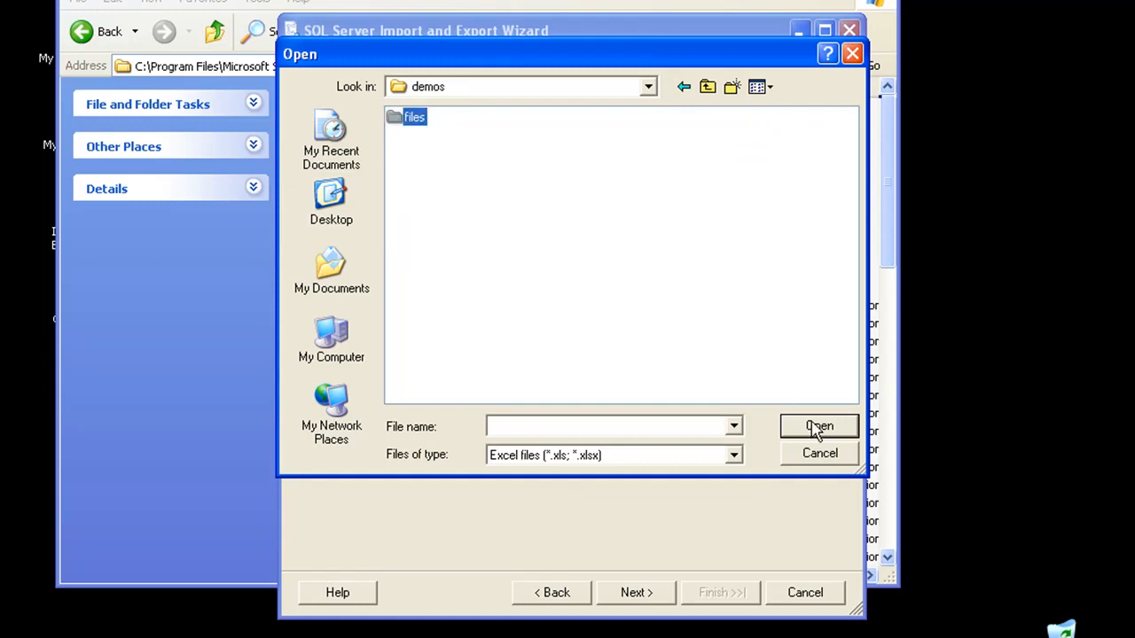
pyautogui.doubleClick(414, 117)
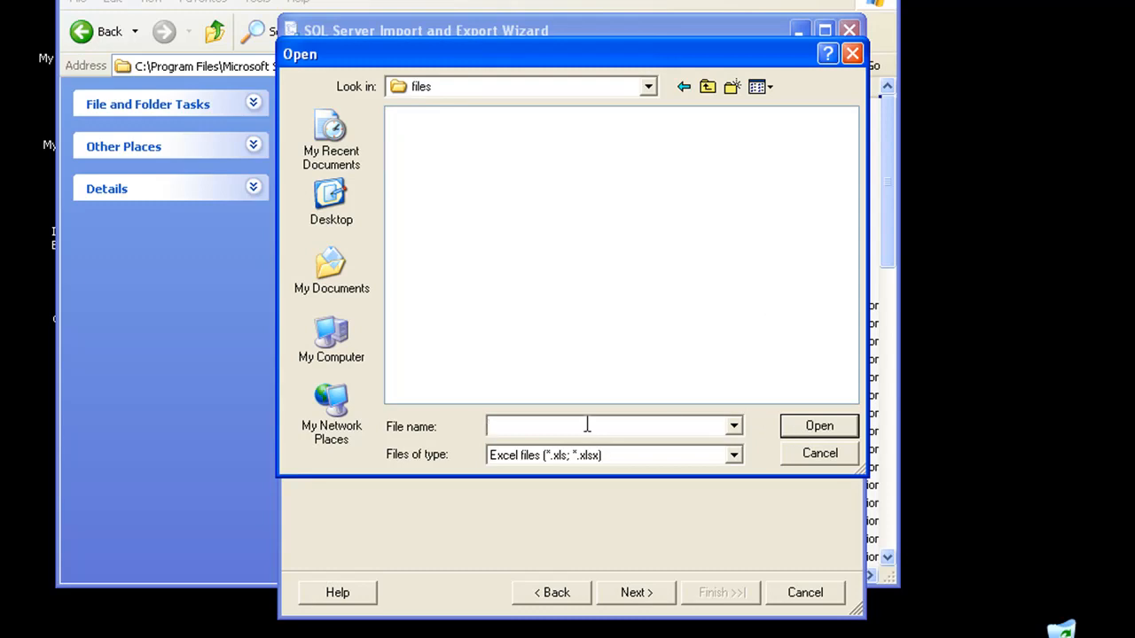
pyautogui.write('DBTo')
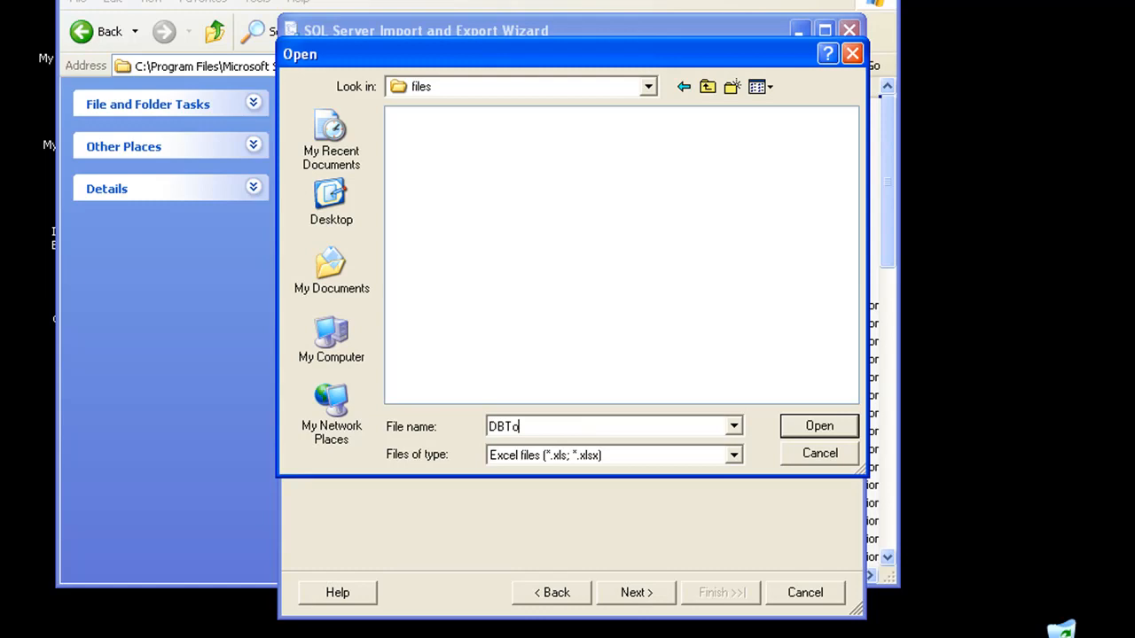
pyautogui.write('File')
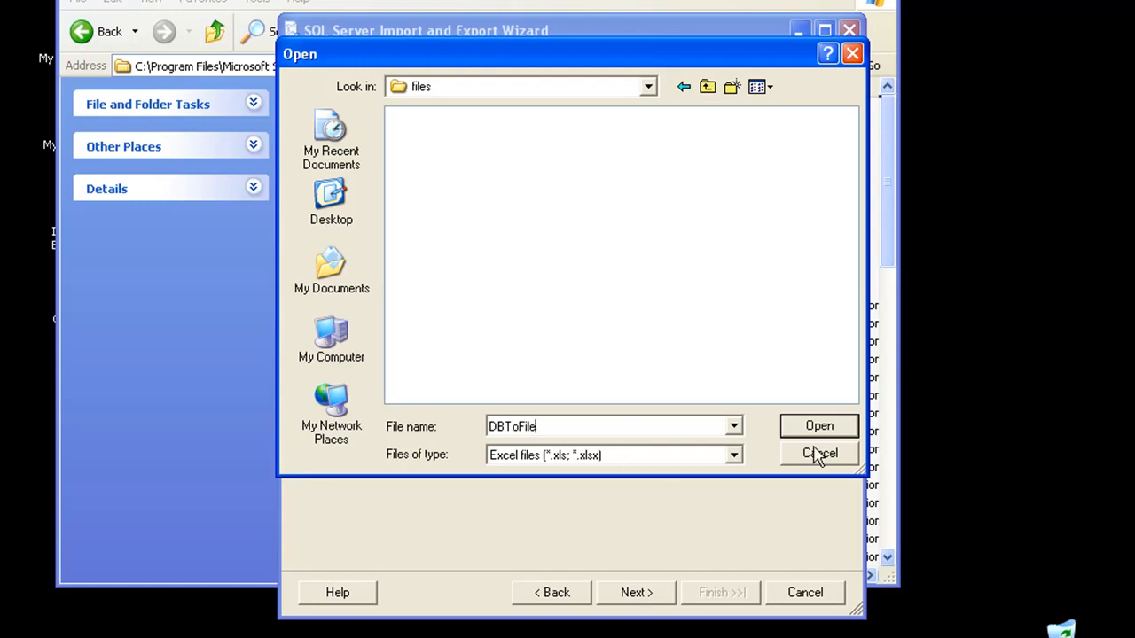
pyautogui.click(819, 427)
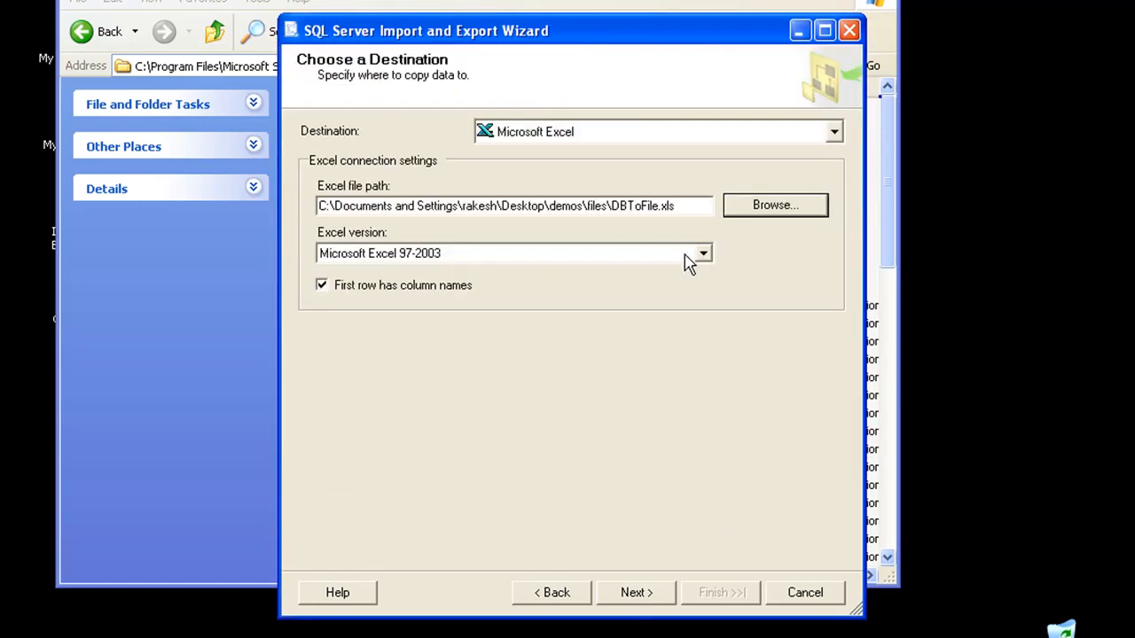
# - Set the Excel version to Microsoft Excel 2007 with 'First row has column names' on
pyautogui.click(704, 252)
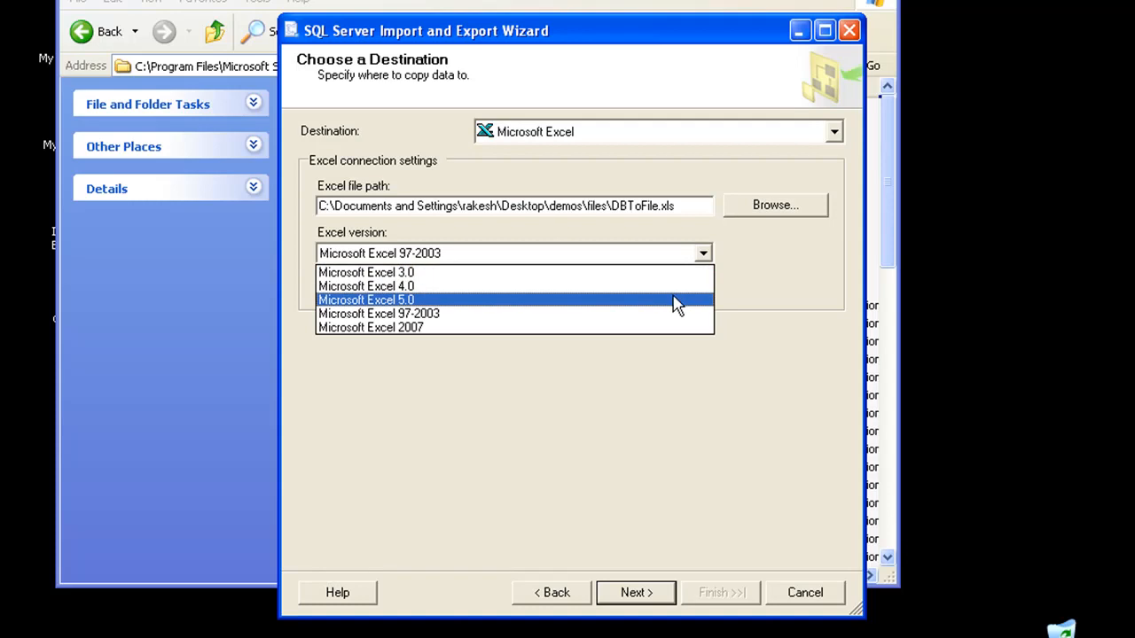
pyautogui.moveTo(674, 314)
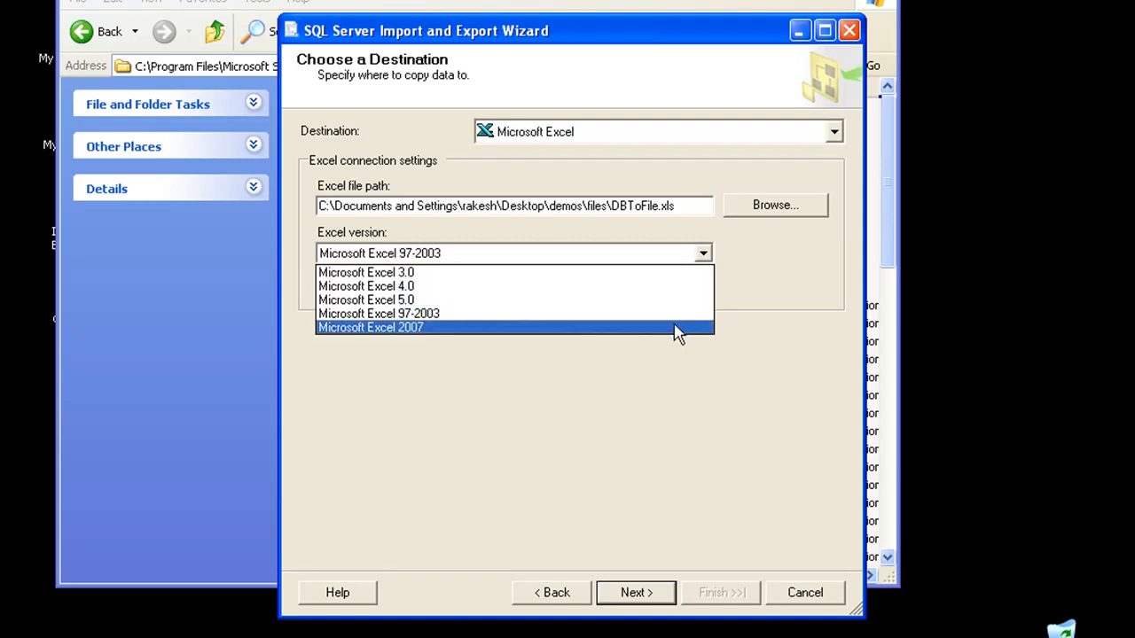
pyautogui.click(370, 327)
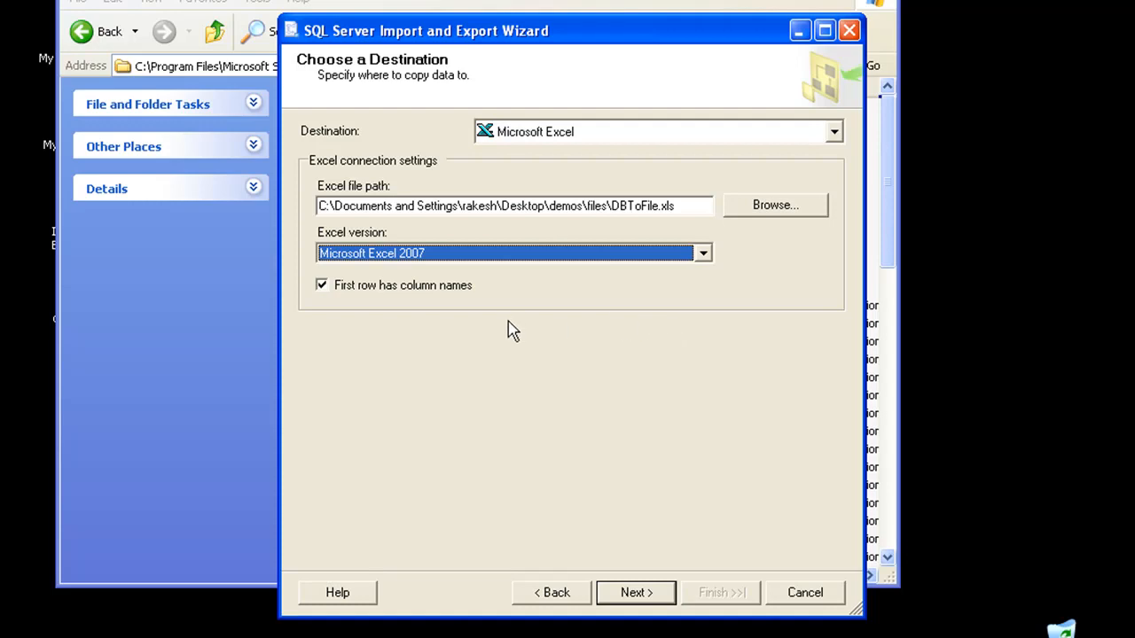
pyautogui.click(322, 285)
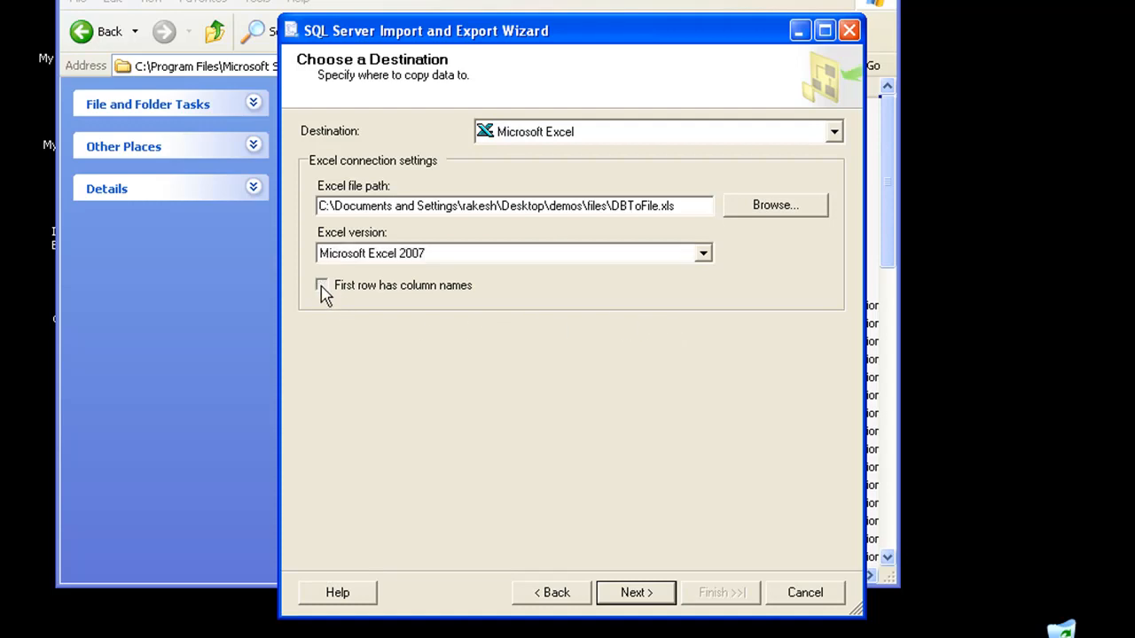
pyautogui.click(321, 285)
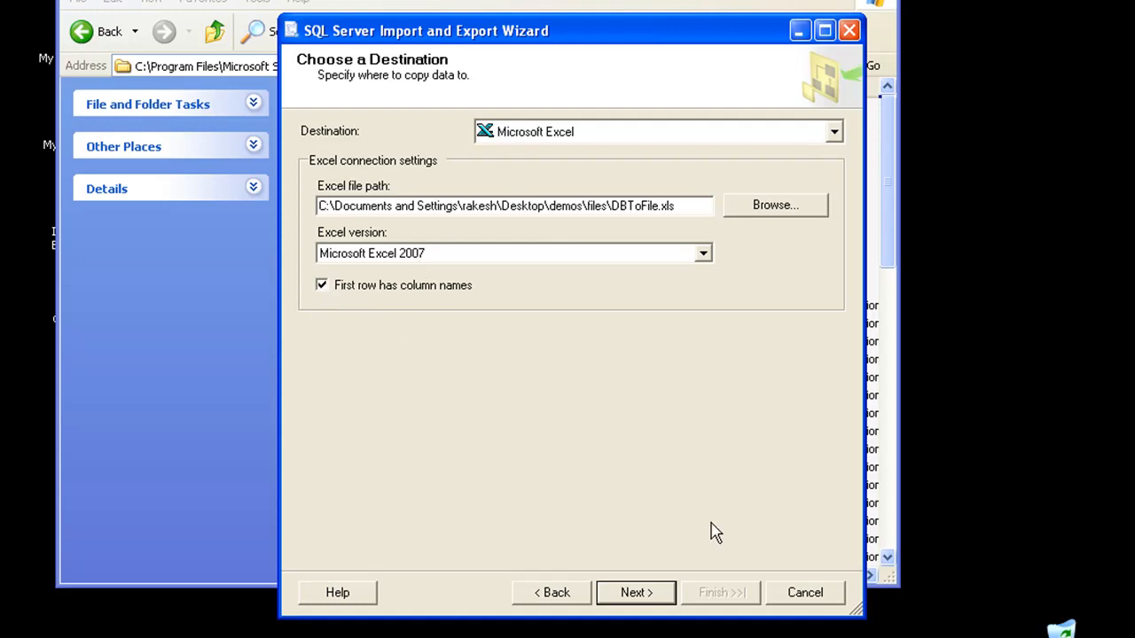
pyautogui.click(635, 592)
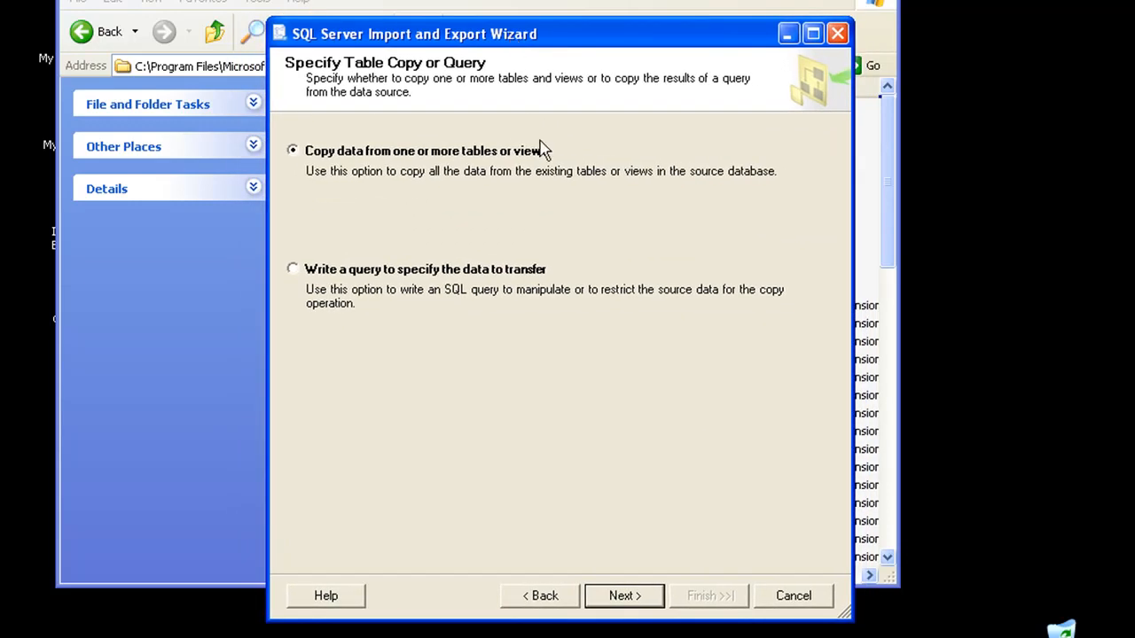
pyautogui.moveTo(552, 239)
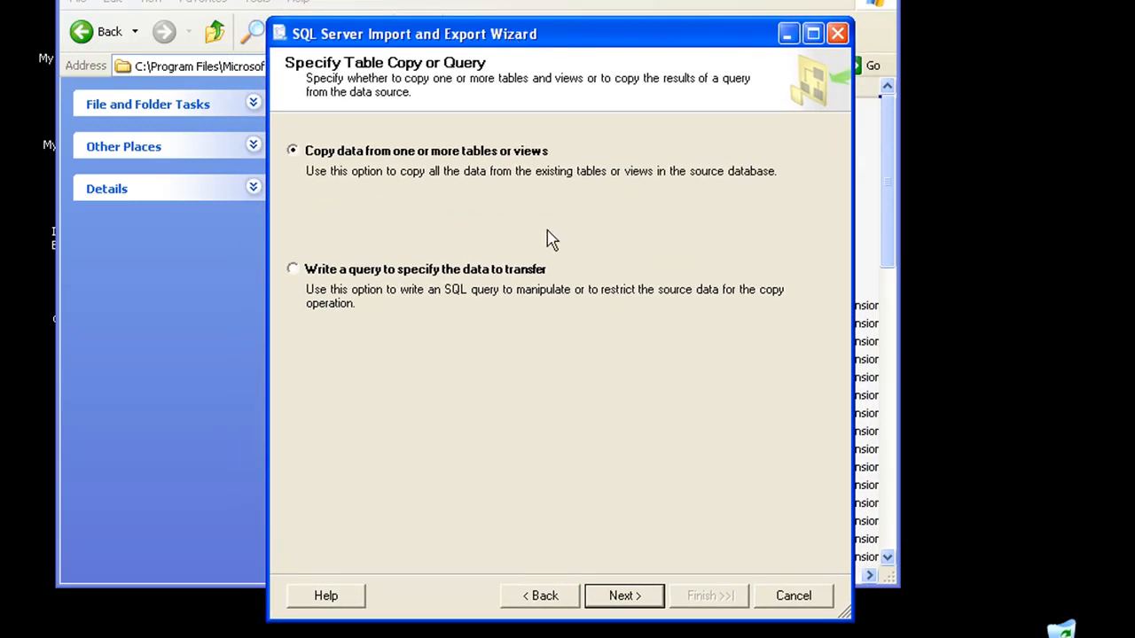
pyautogui.moveTo(561, 363)
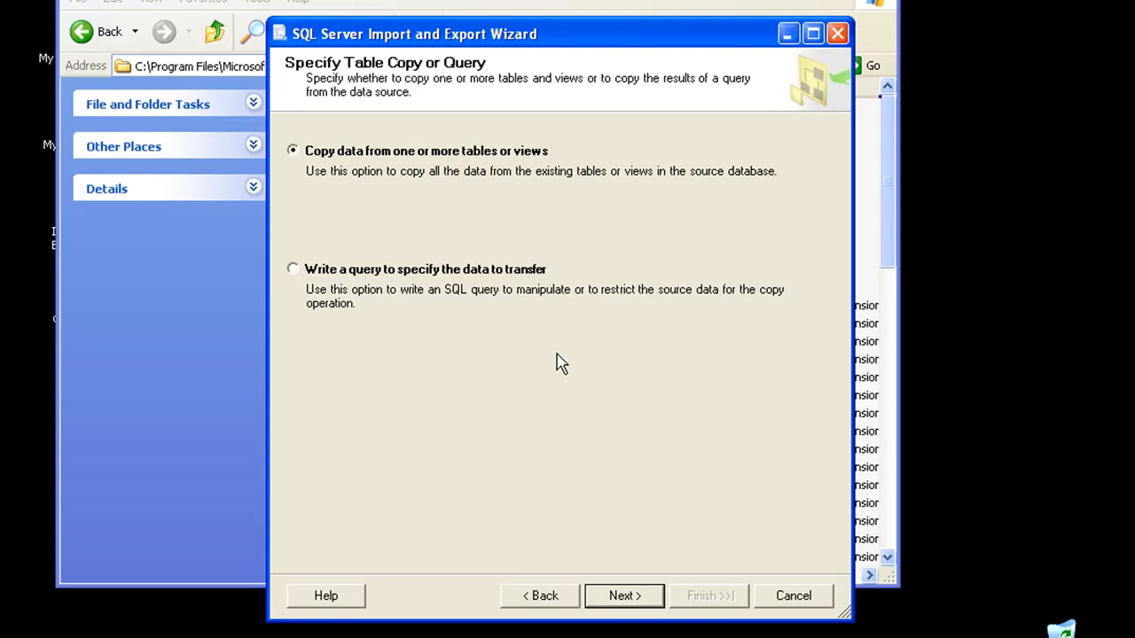
# - Choose 'Write a query to specify the data to transfer' and proceed
pyautogui.click(292, 268)
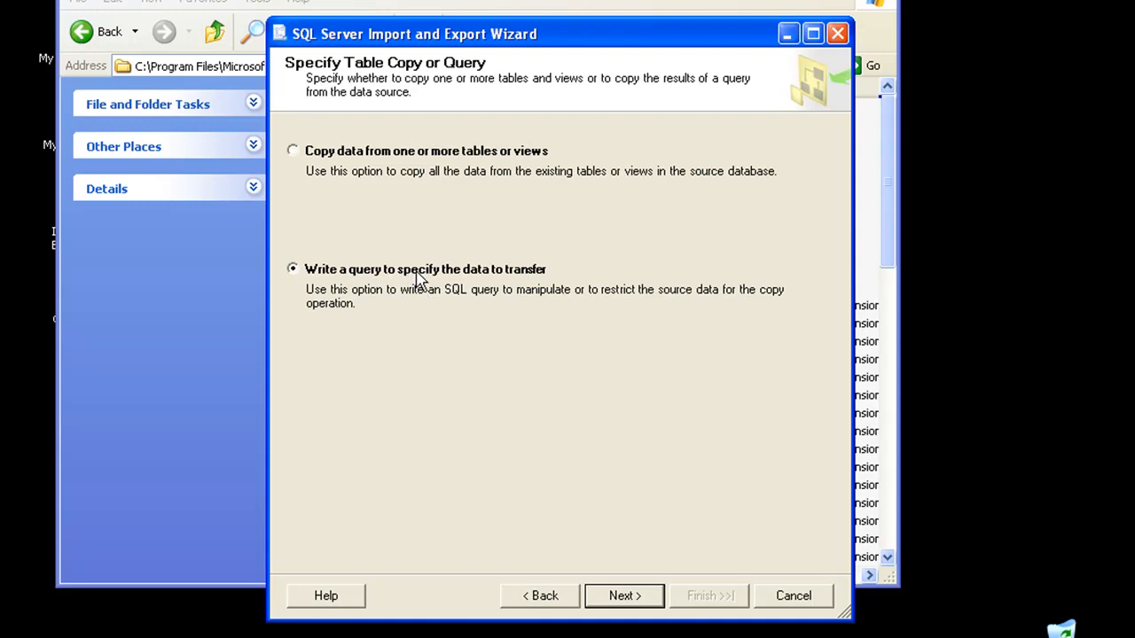
pyautogui.click(624, 595)
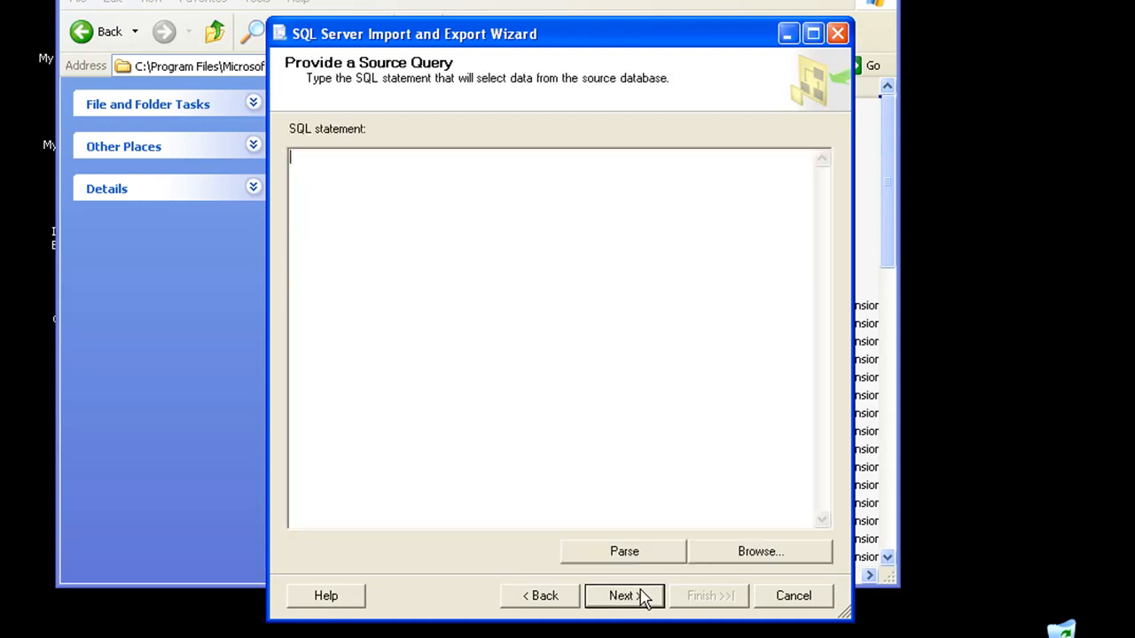
pyautogui.moveTo(308, 160)
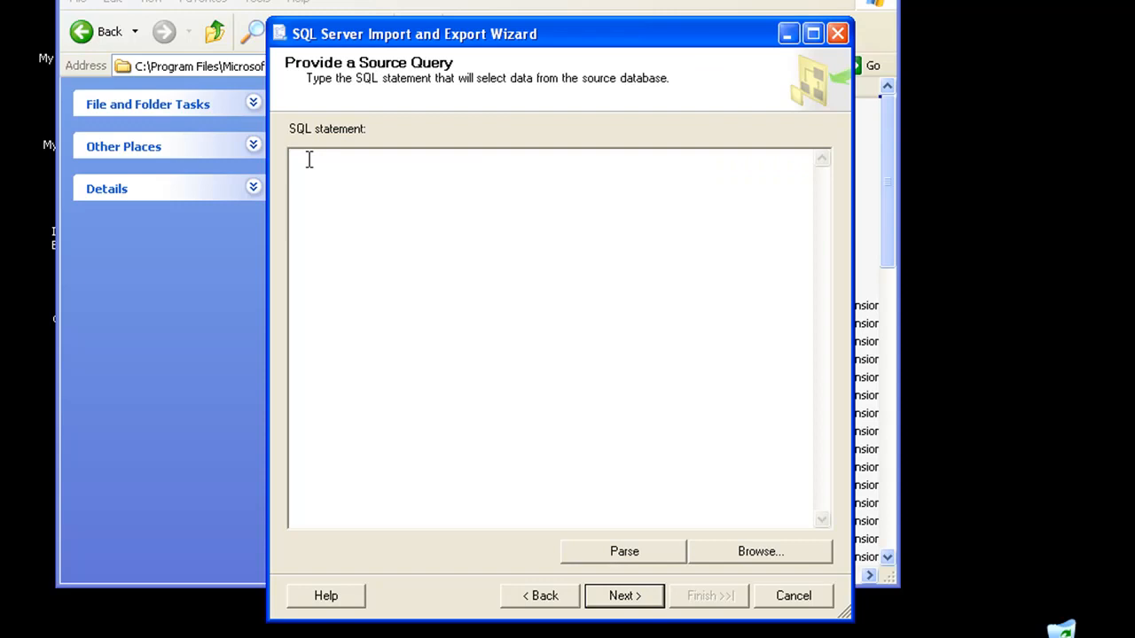
# - Delete the partial SELECT and switch to copying from tables or views instead
pyautogui.write('Se')
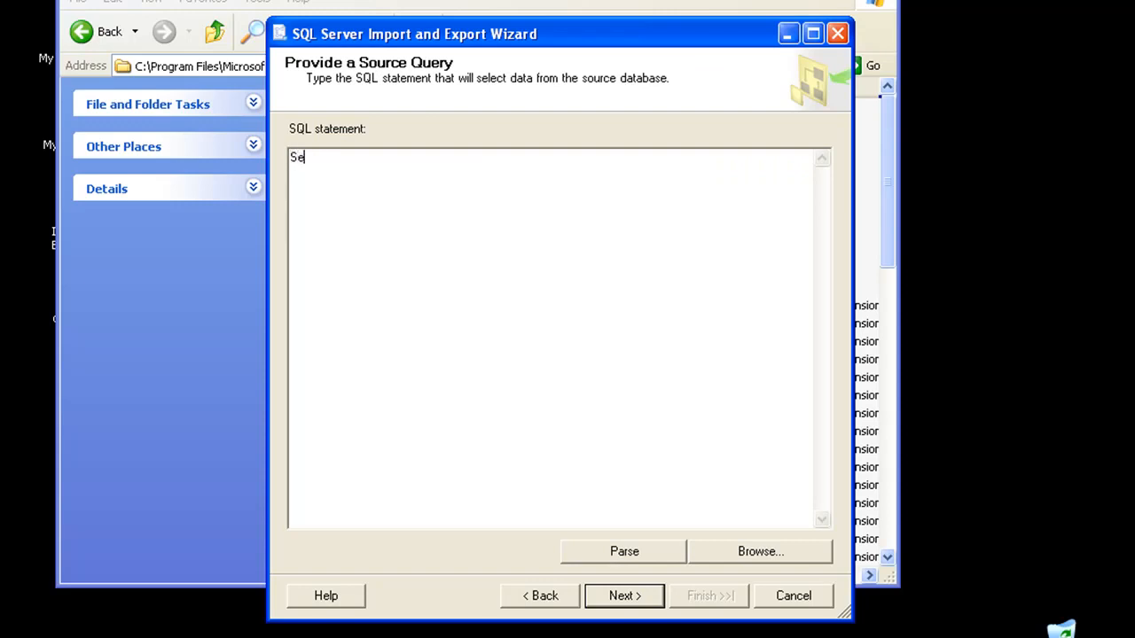
pyautogui.write('lect *')
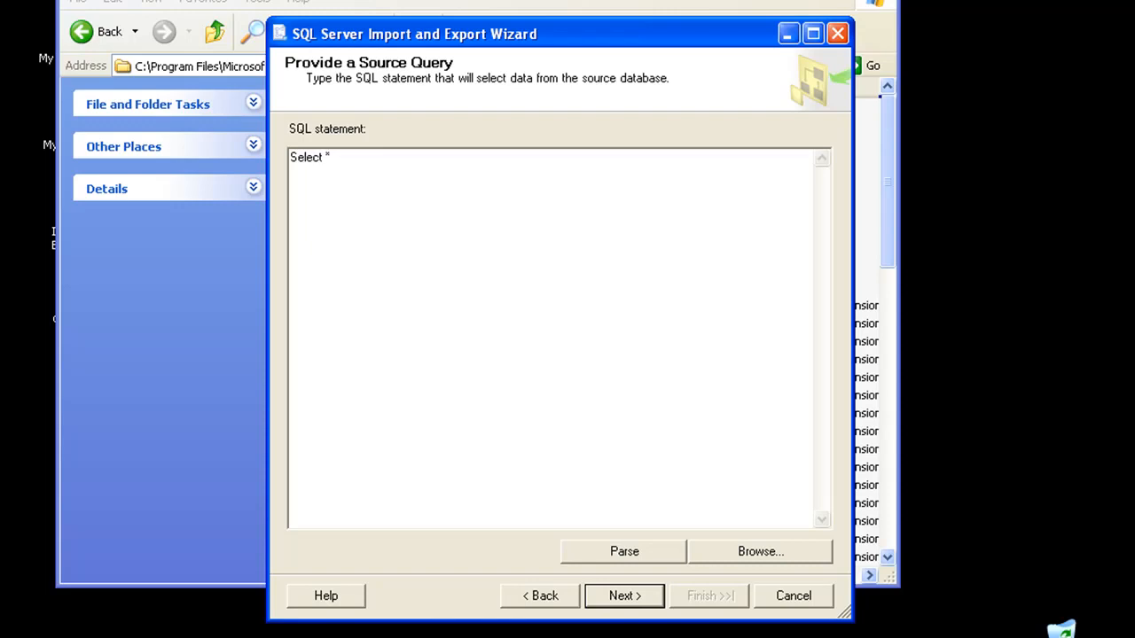
pyautogui.doubleClick(308, 157)
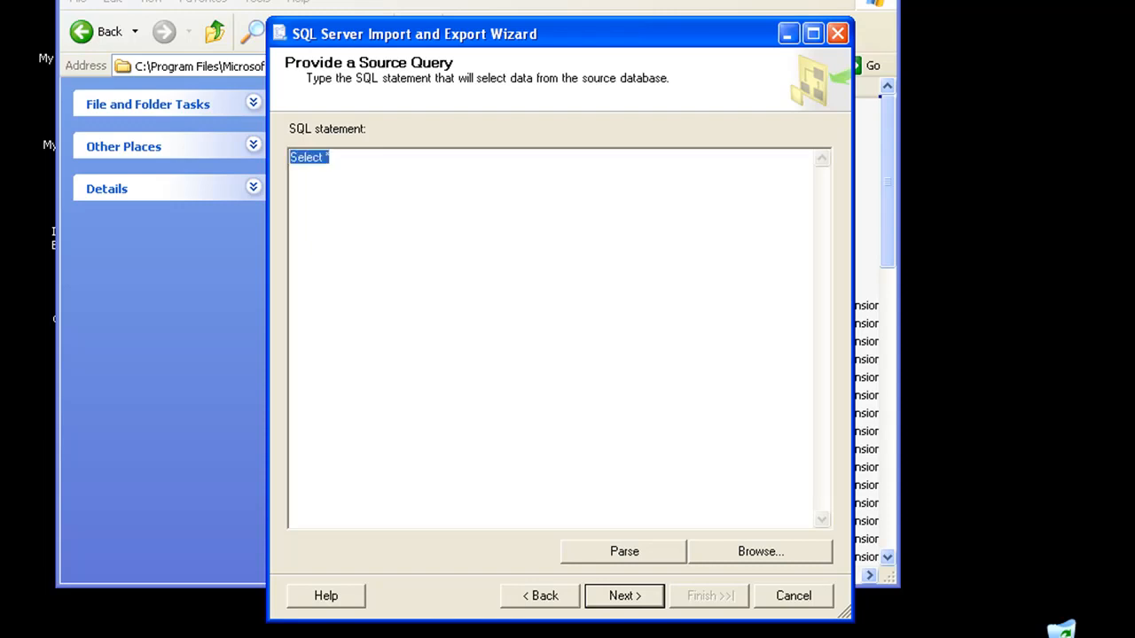
pyautogui.press('Delete')
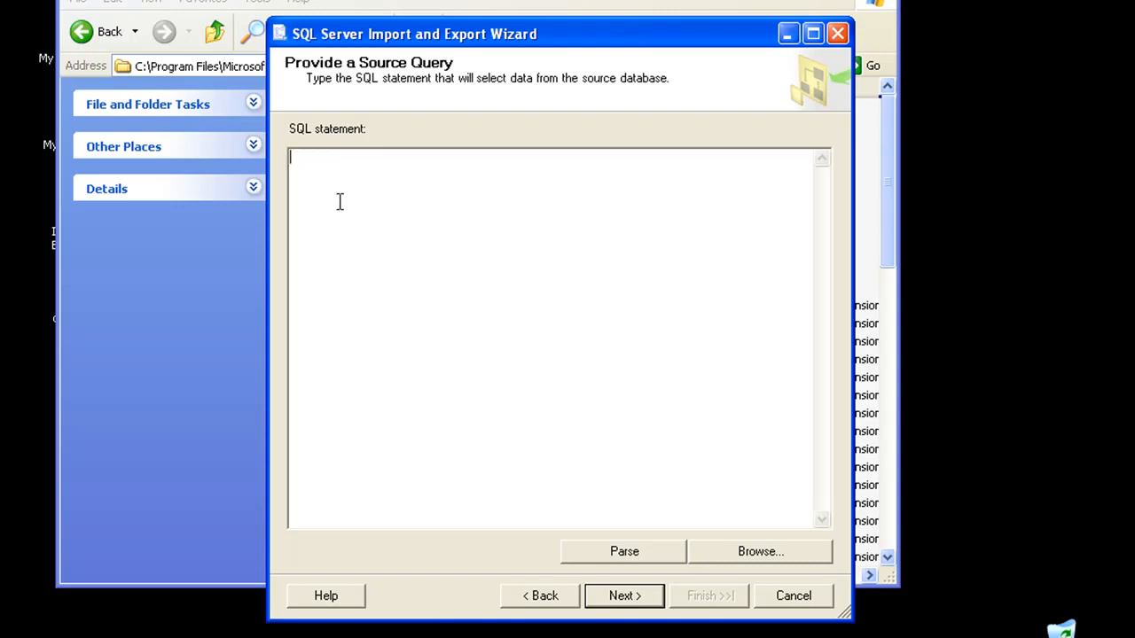
pyautogui.moveTo(605, 365)
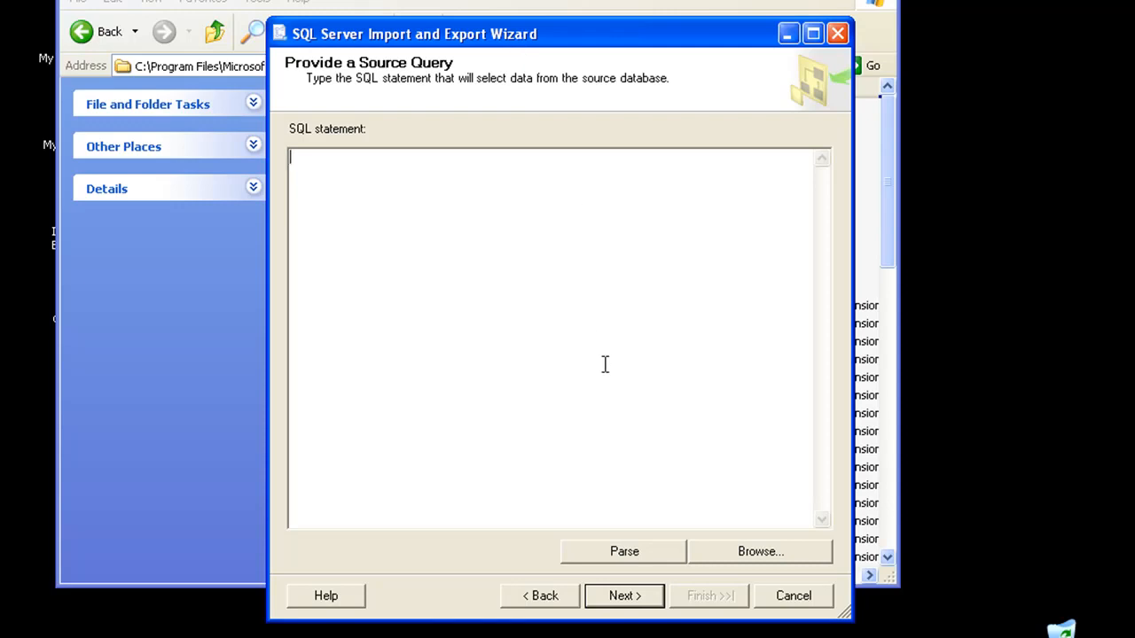
pyautogui.moveTo(545, 621)
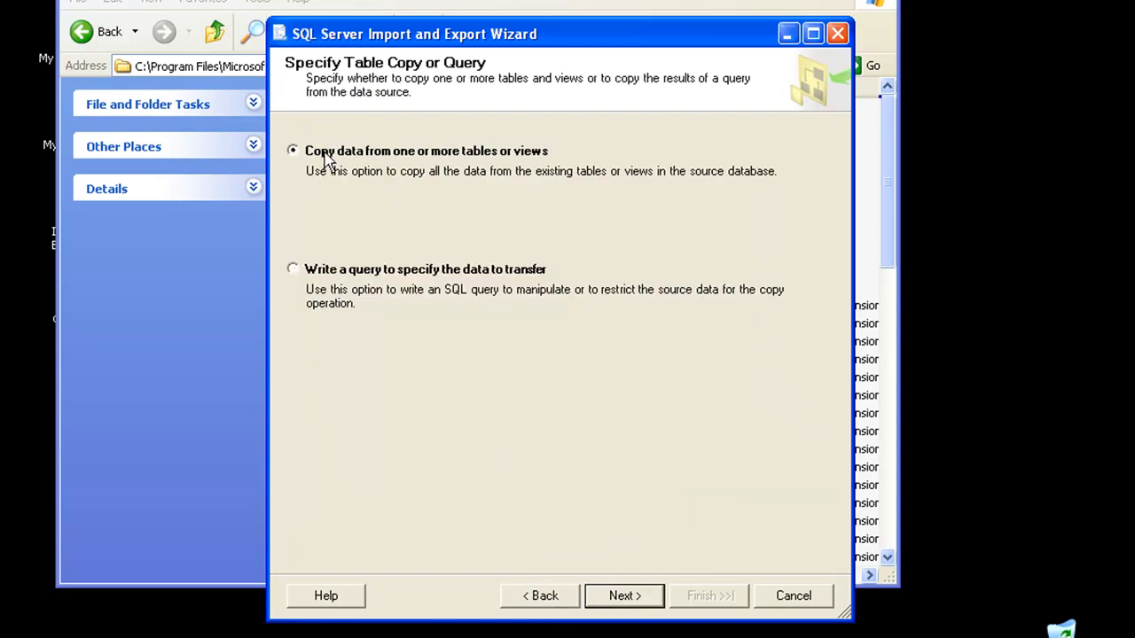
pyautogui.click(623, 595)
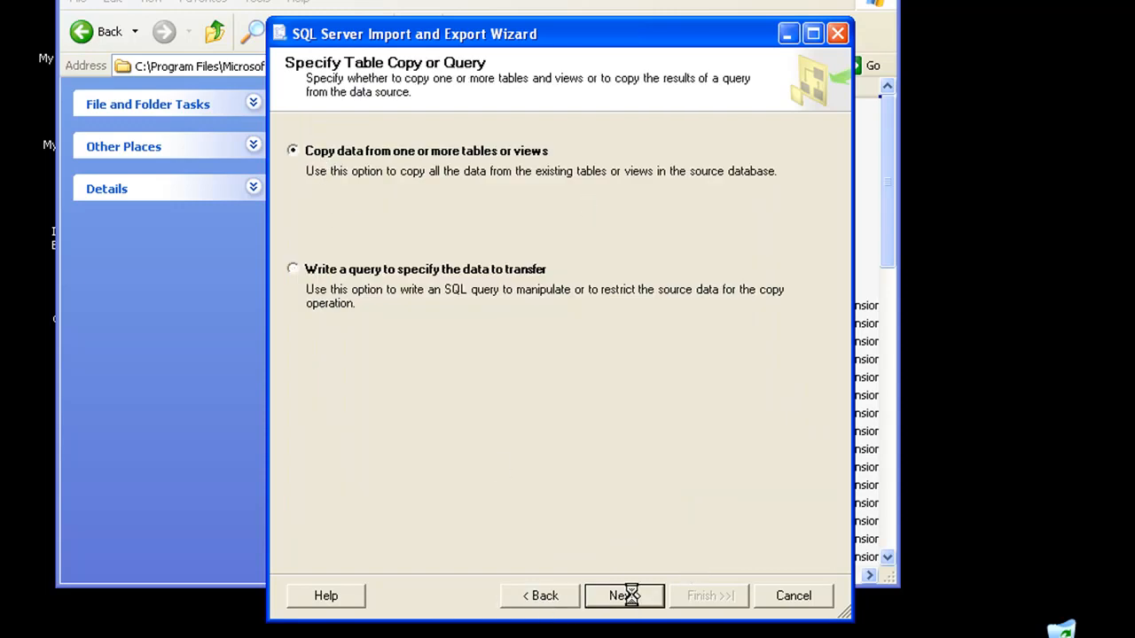
pyautogui.click(624, 595)
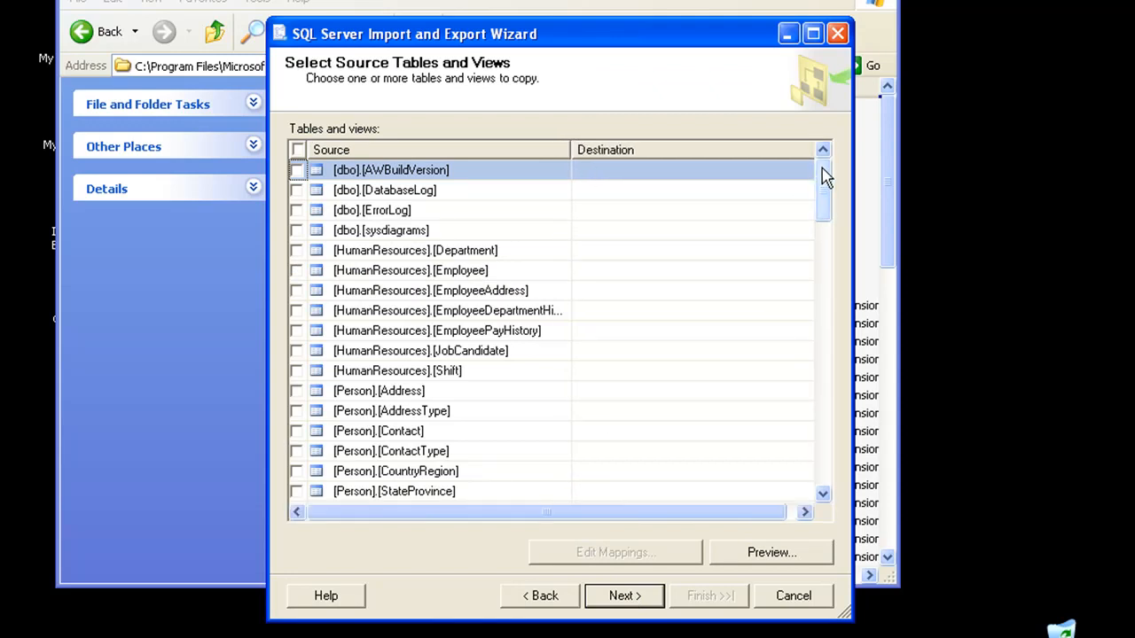
# - Tick [HumanResources].[Department] for the Department sheet and preview its rows
pyautogui.scroll(-3)
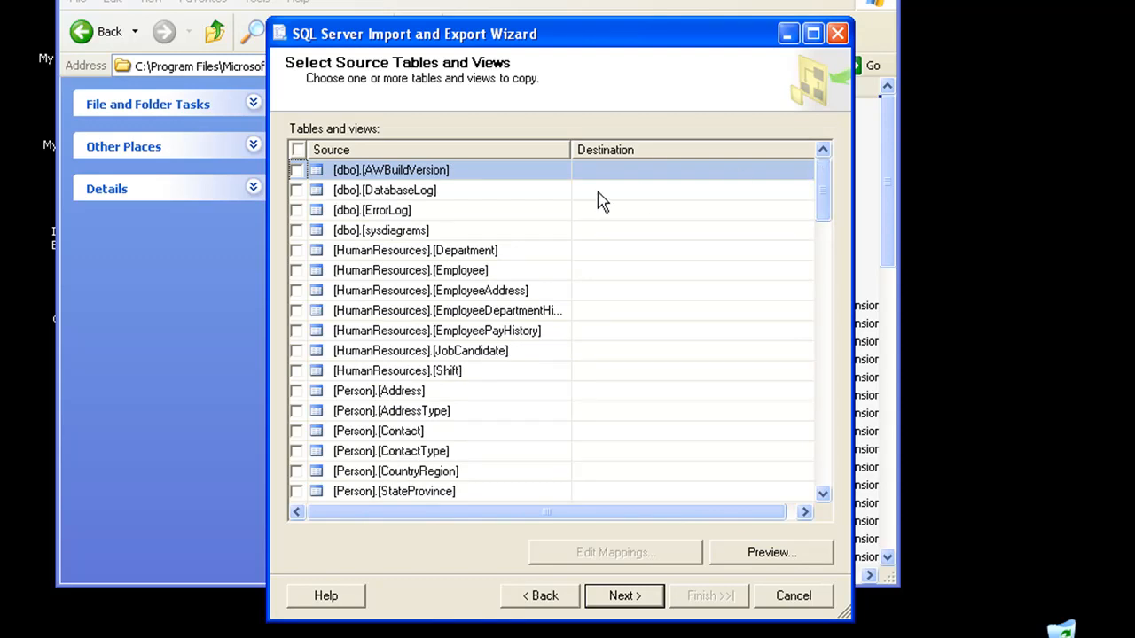
pyautogui.moveTo(421, 301)
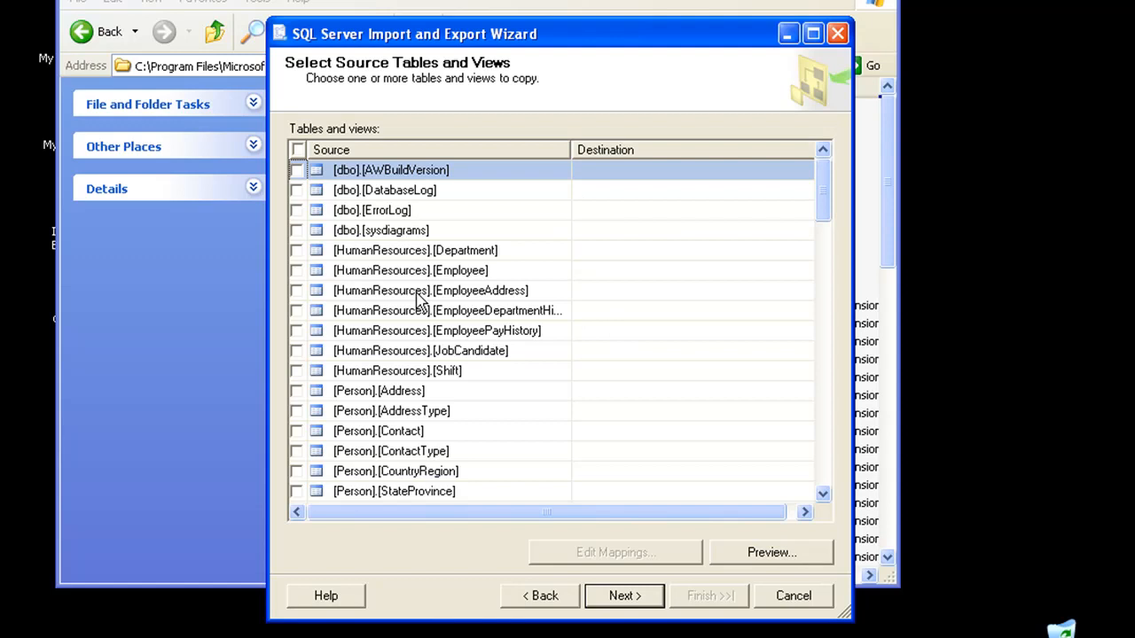
pyautogui.click(297, 250)
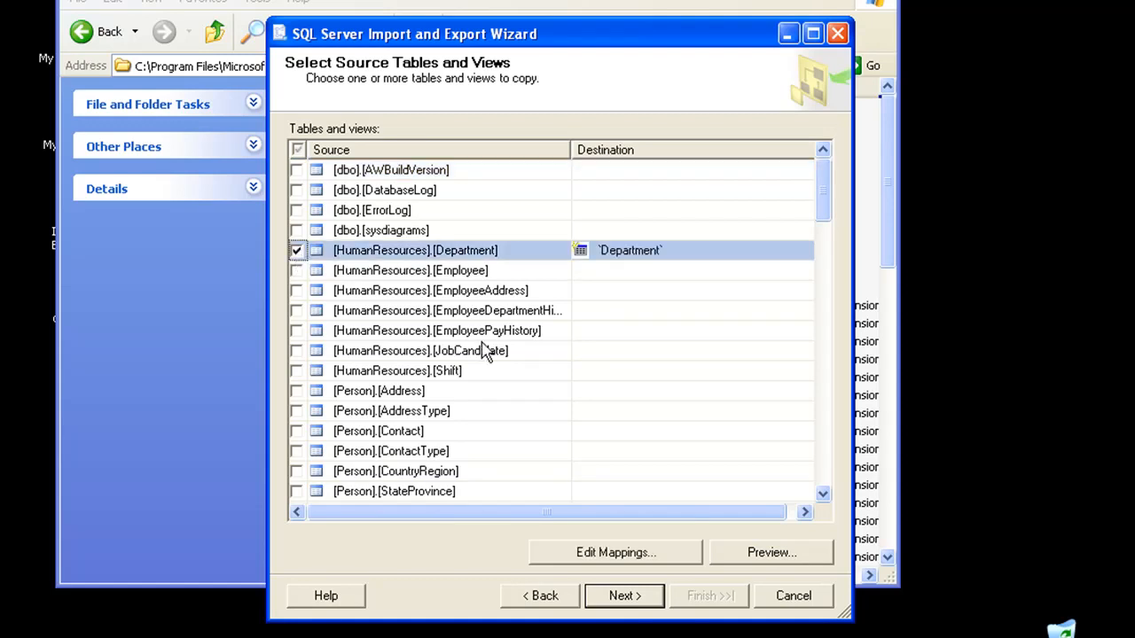
pyautogui.moveTo(425, 282)
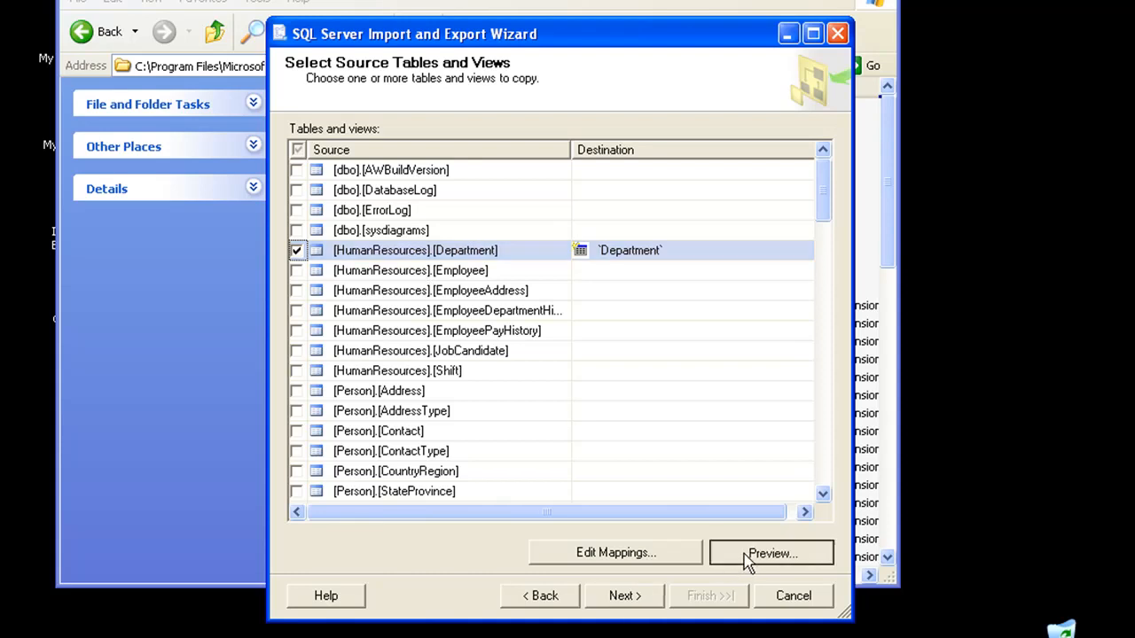
pyautogui.click(770, 553)
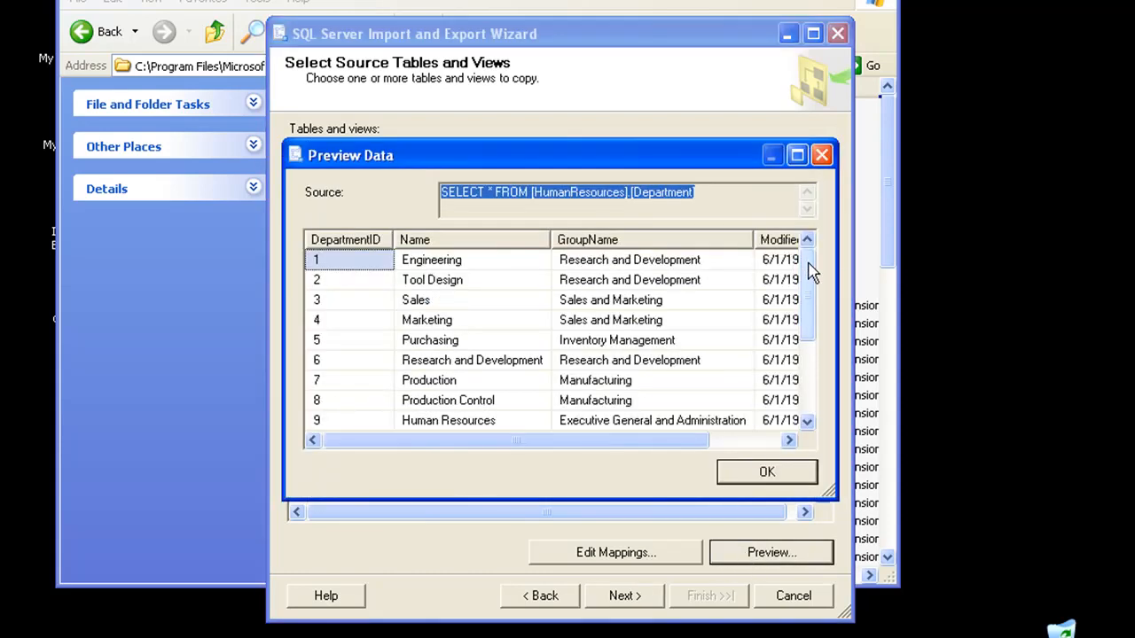
# - Select the Department source query text, close the preview, and open Department's column mappings
pyautogui.hscroll(3)
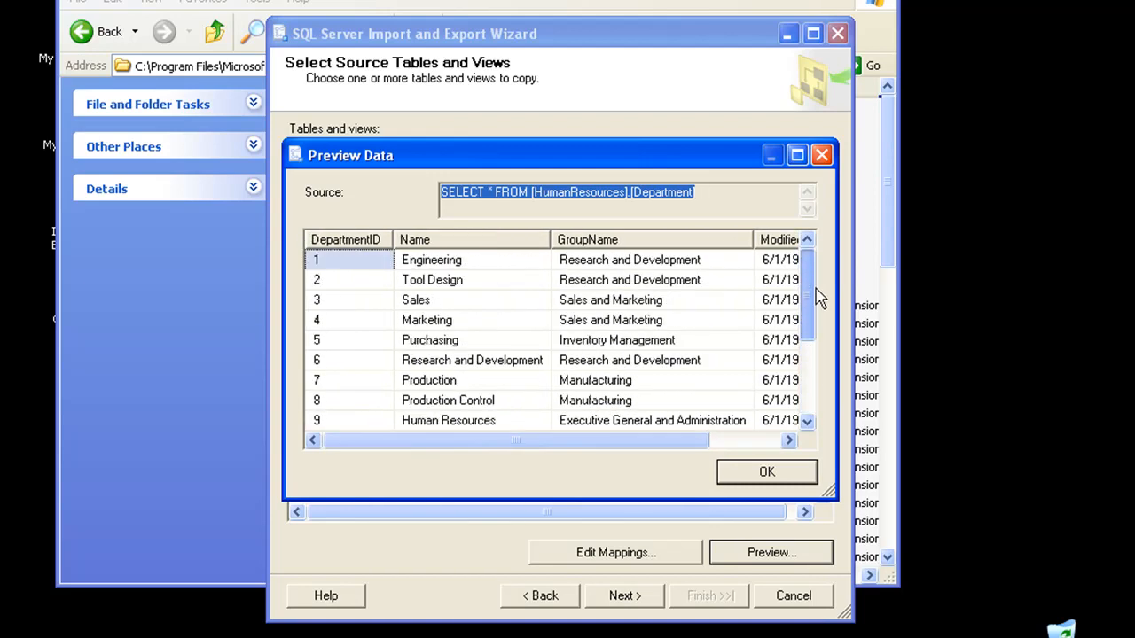
pyautogui.click(488, 193)
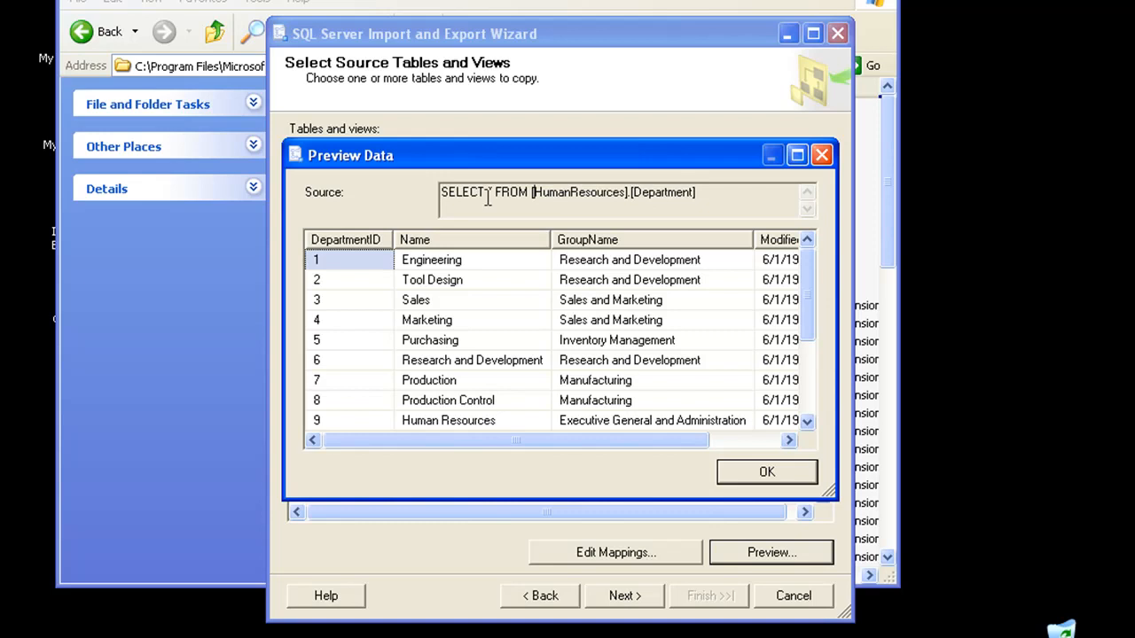
pyautogui.tripleClick(567, 192)
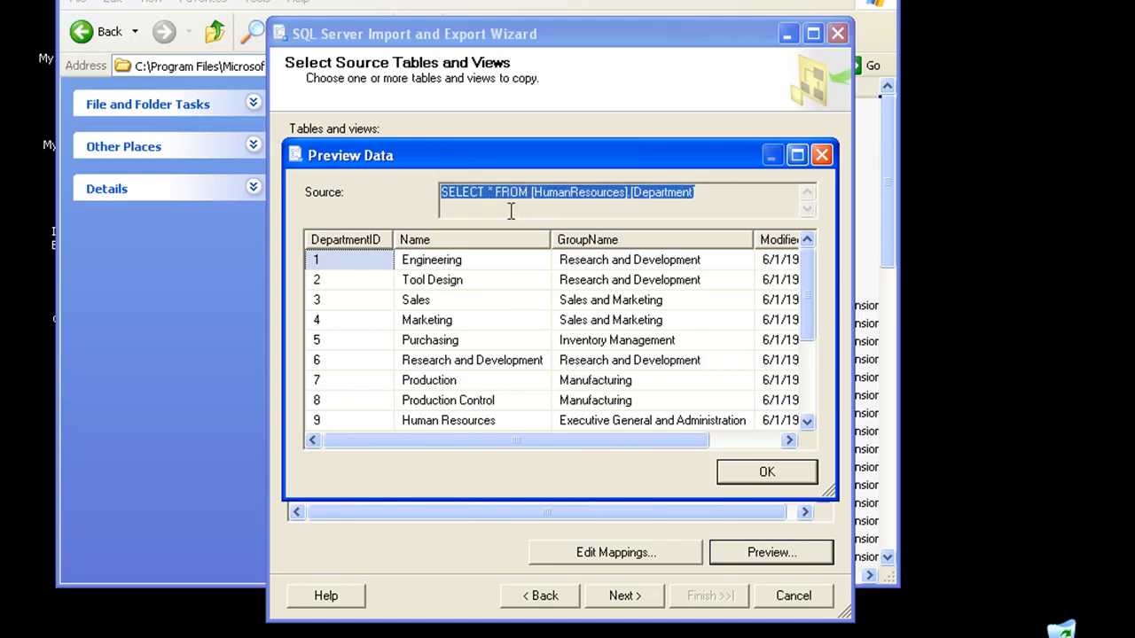
pyautogui.click(448, 192)
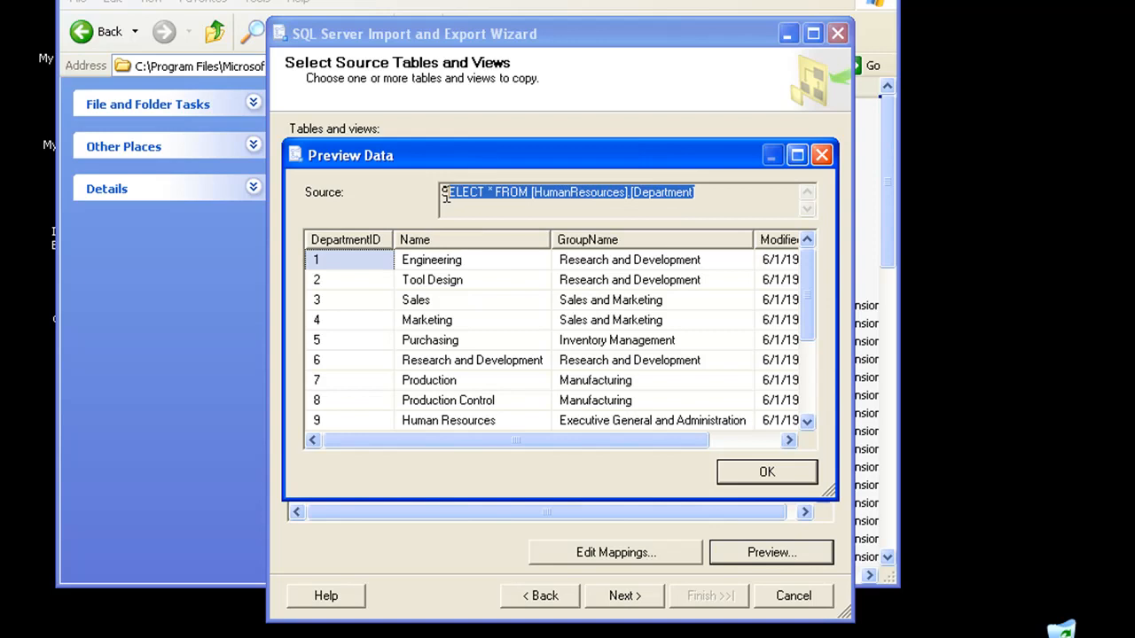
pyautogui.moveTo(759, 400)
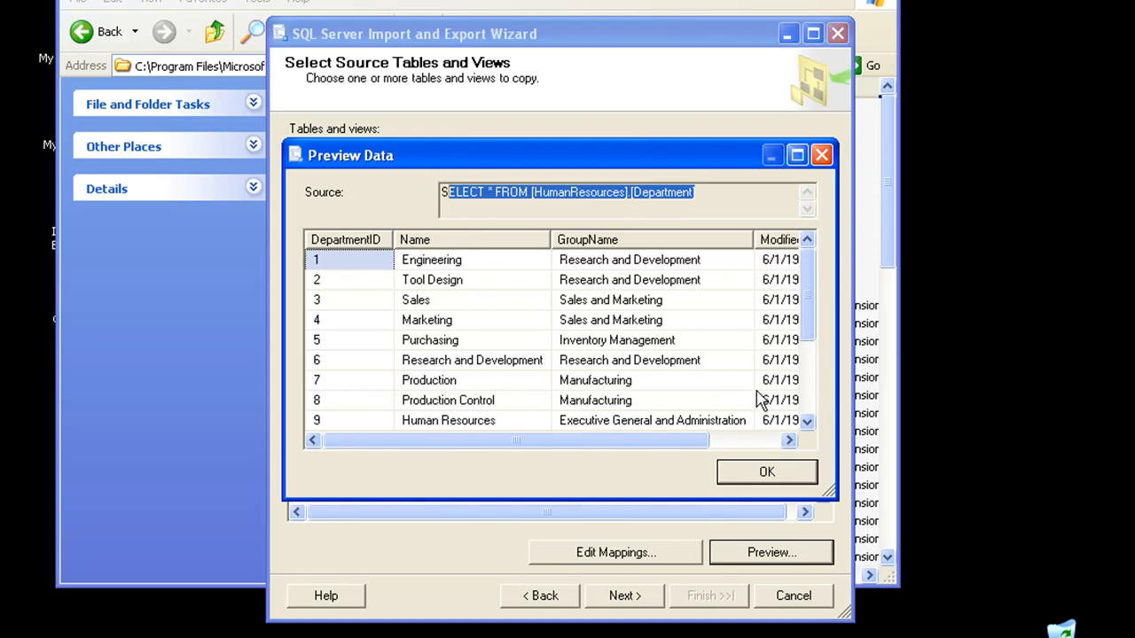
pyautogui.click(766, 470)
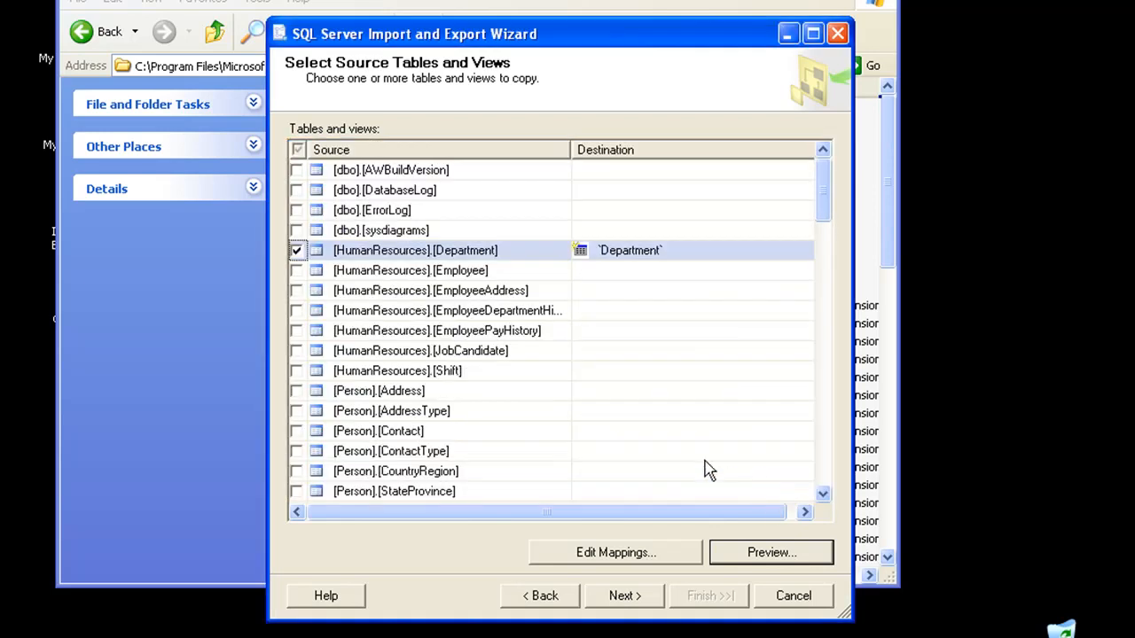
pyautogui.moveTo(657, 563)
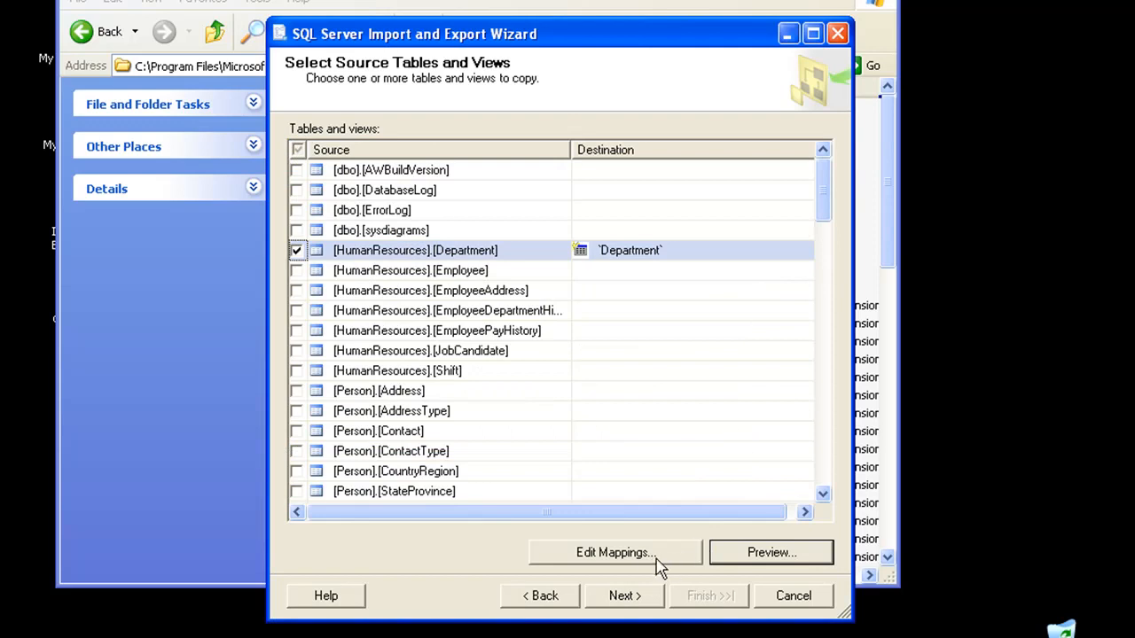
pyautogui.click(614, 552)
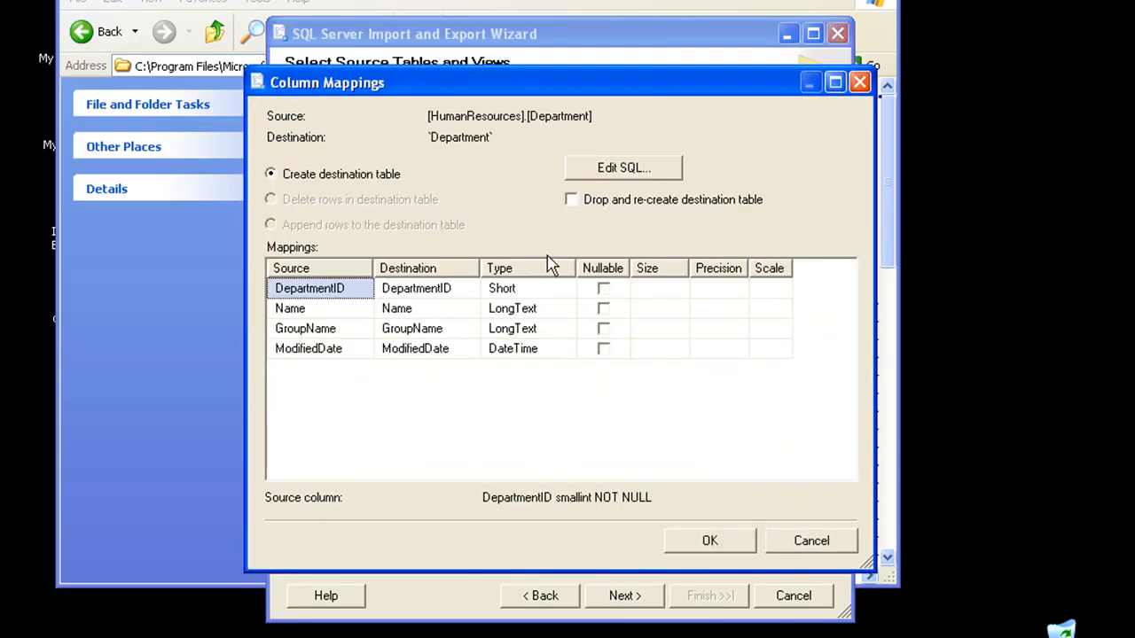
pyautogui.moveTo(543, 272)
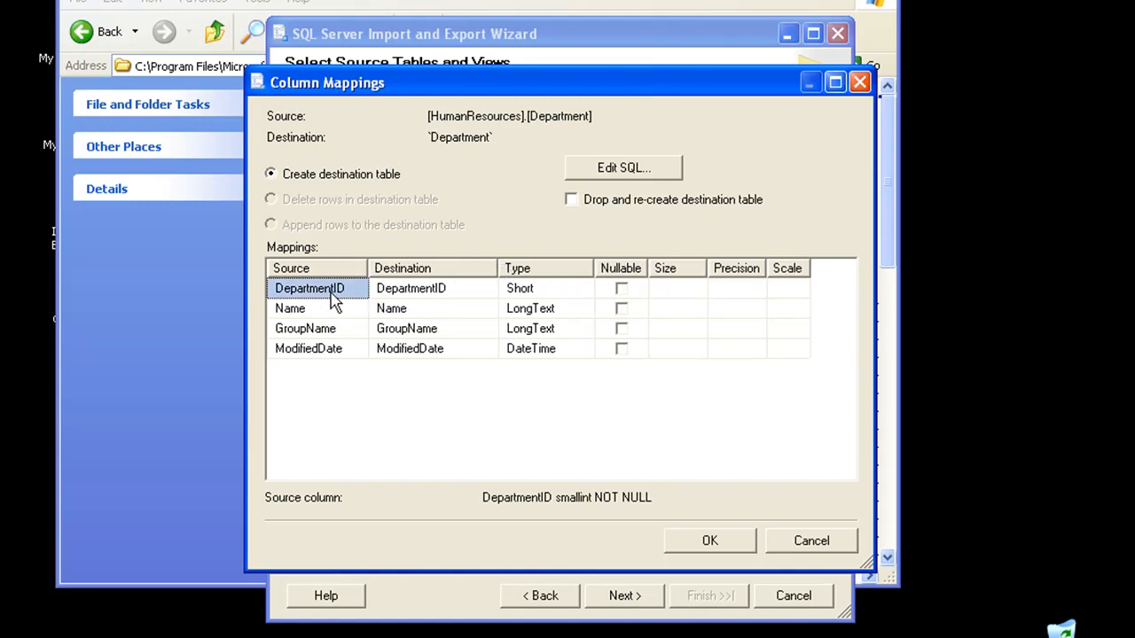
# - Try DepartmentID as <ignore>, restore it to DepartmentID, and accept all four column mappings
pyautogui.click(290, 307)
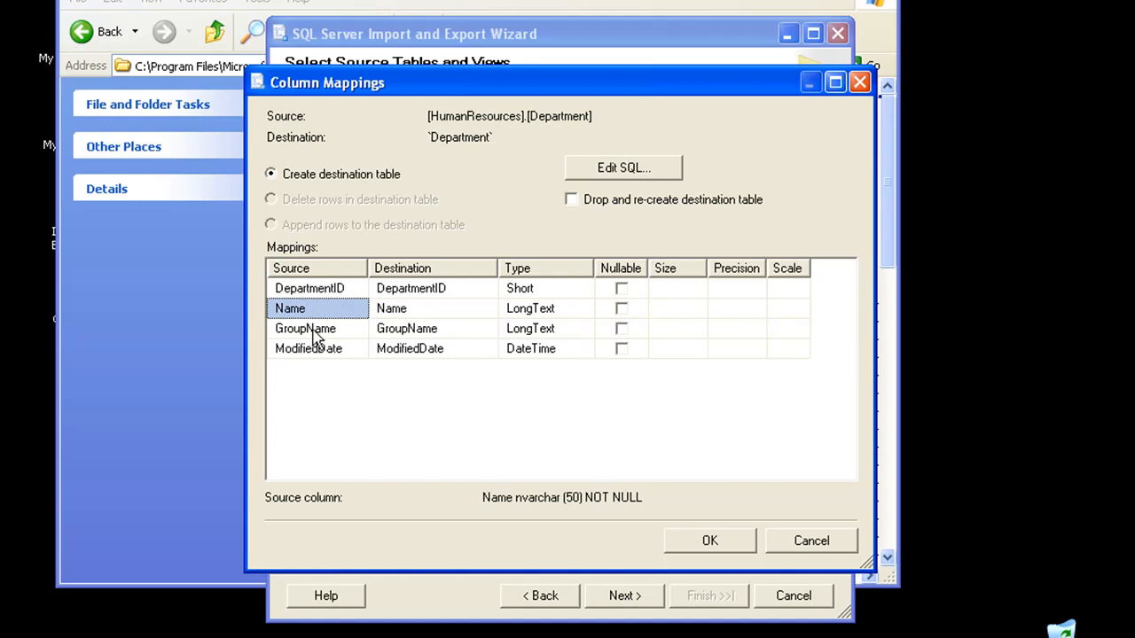
pyautogui.click(309, 348)
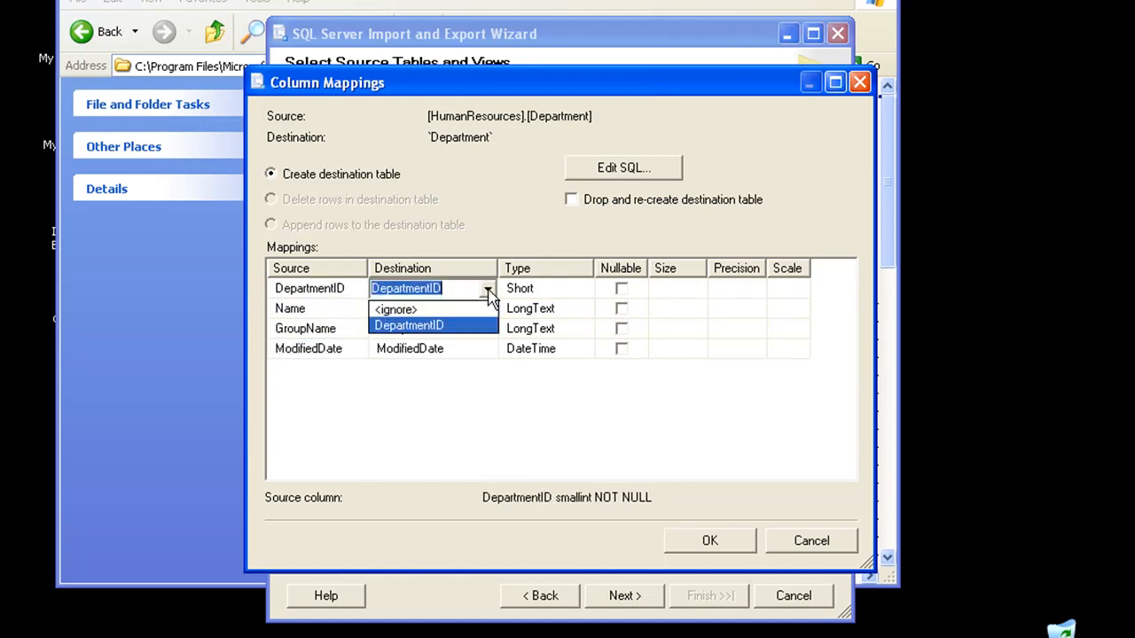
pyautogui.click(396, 309)
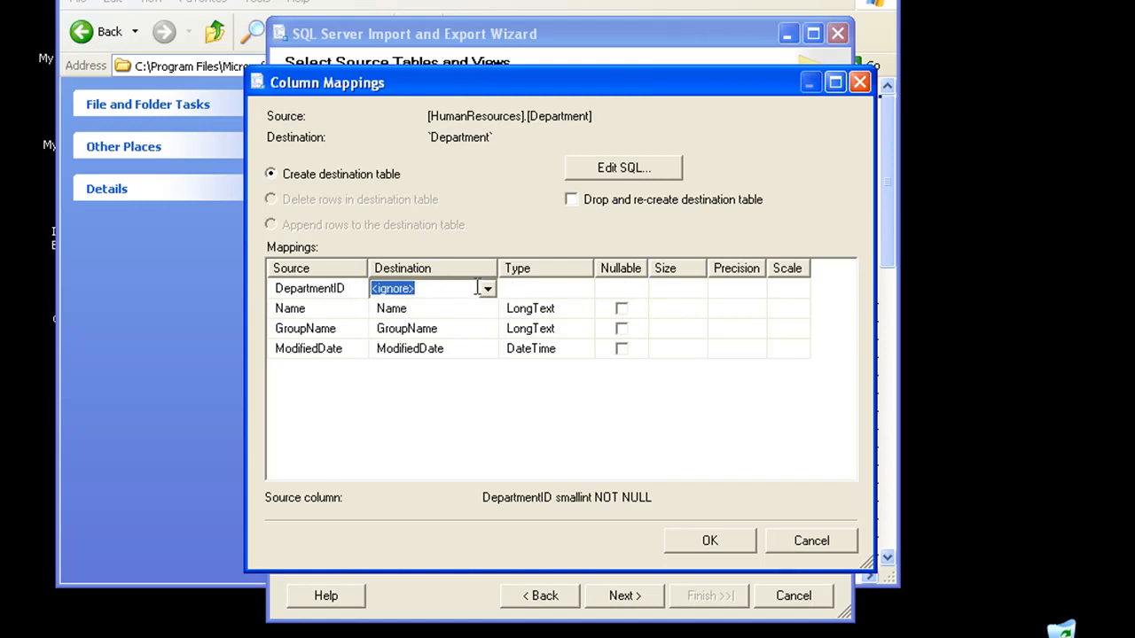
pyautogui.moveTo(488, 293)
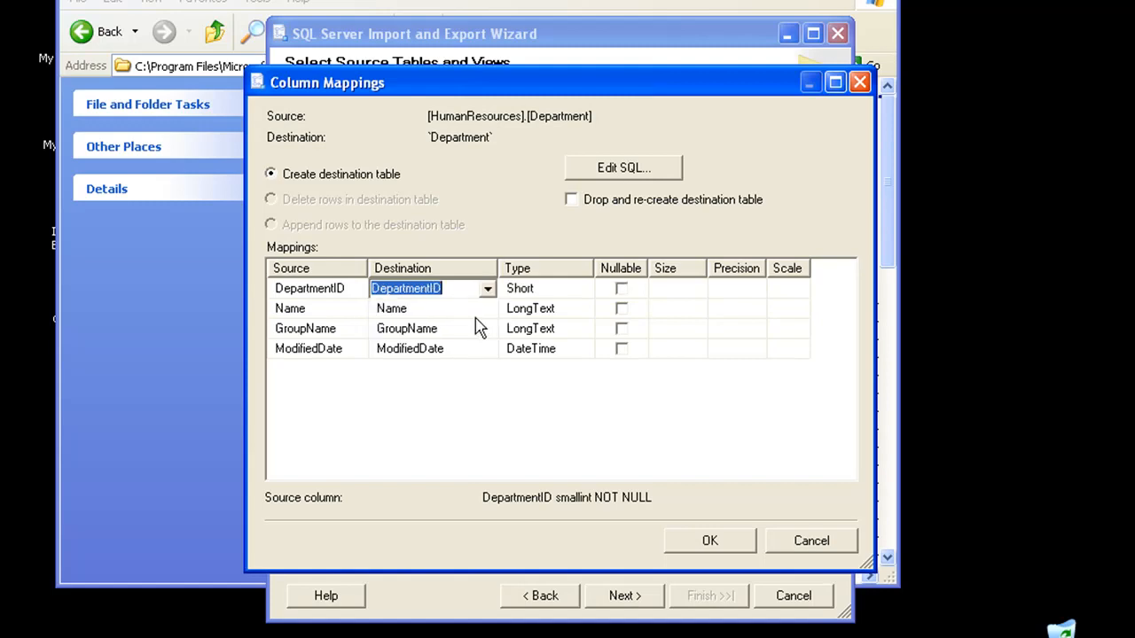
pyautogui.click(710, 541)
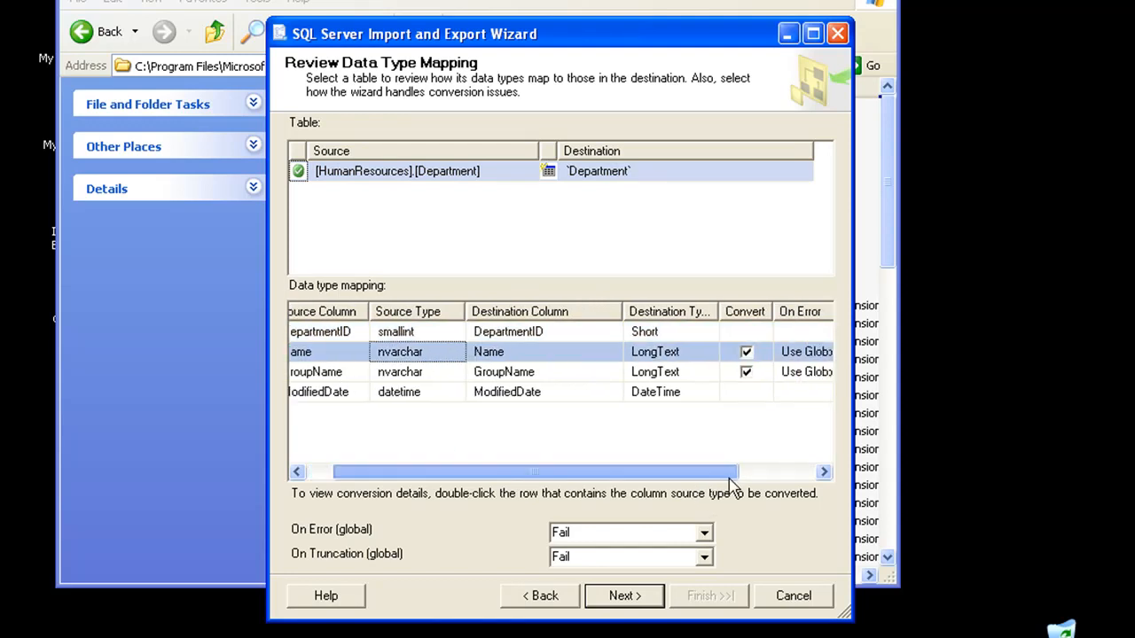
# - Scroll the Department data type mapping grid and set the global On Error option
pyautogui.hscroll(3)
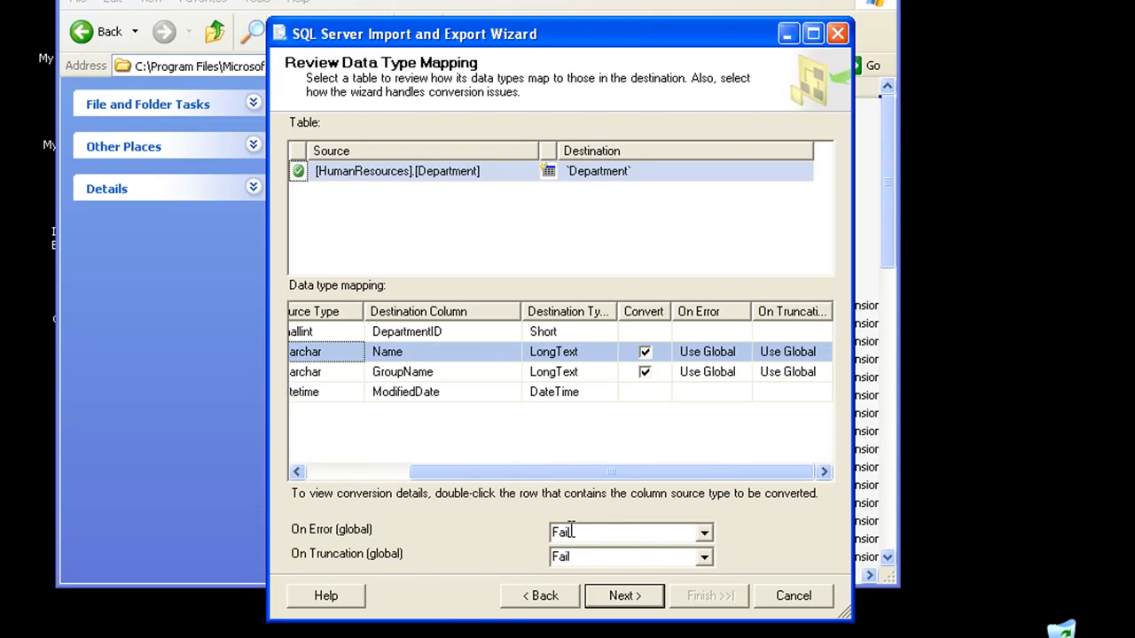
pyautogui.moveTo(709, 540)
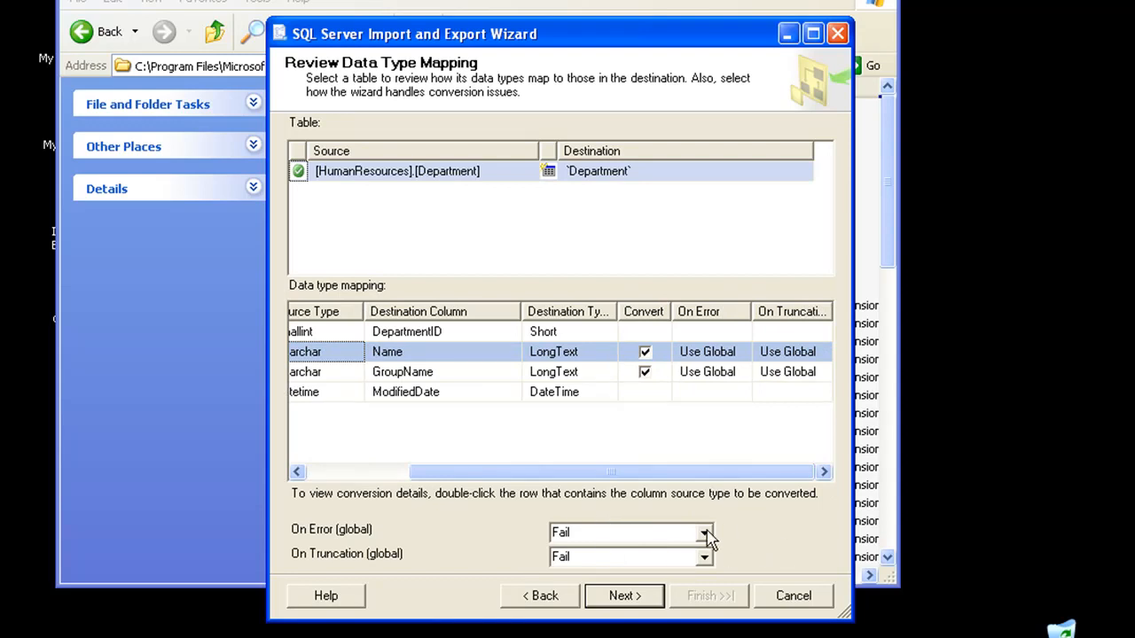
pyautogui.moveTo(740, 548)
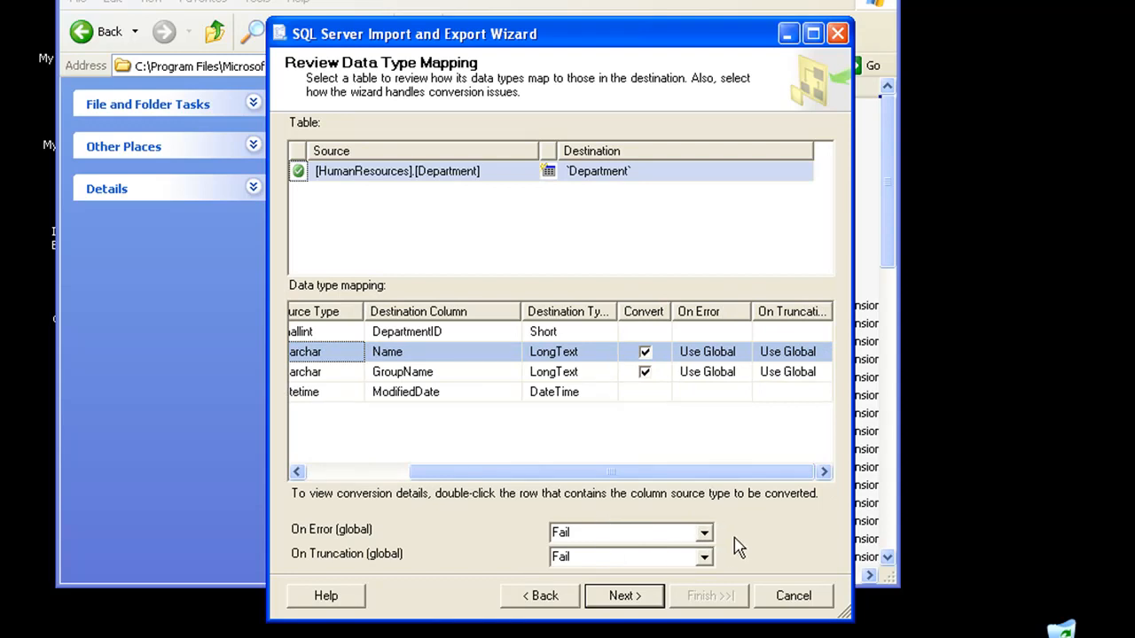
pyautogui.moveTo(732, 541)
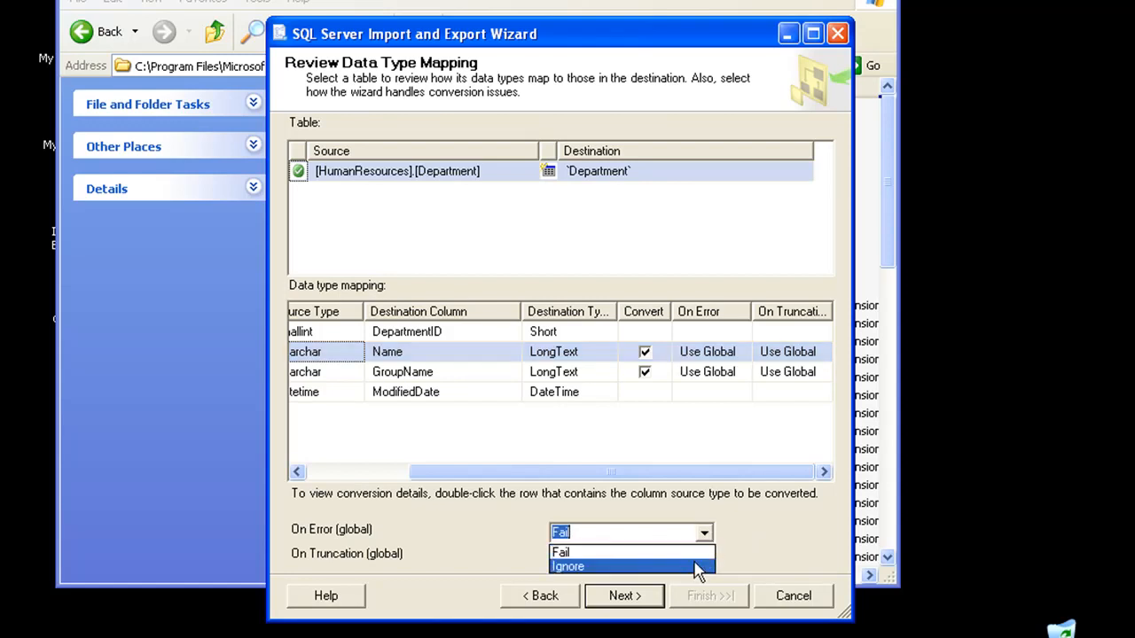
pyautogui.click(567, 567)
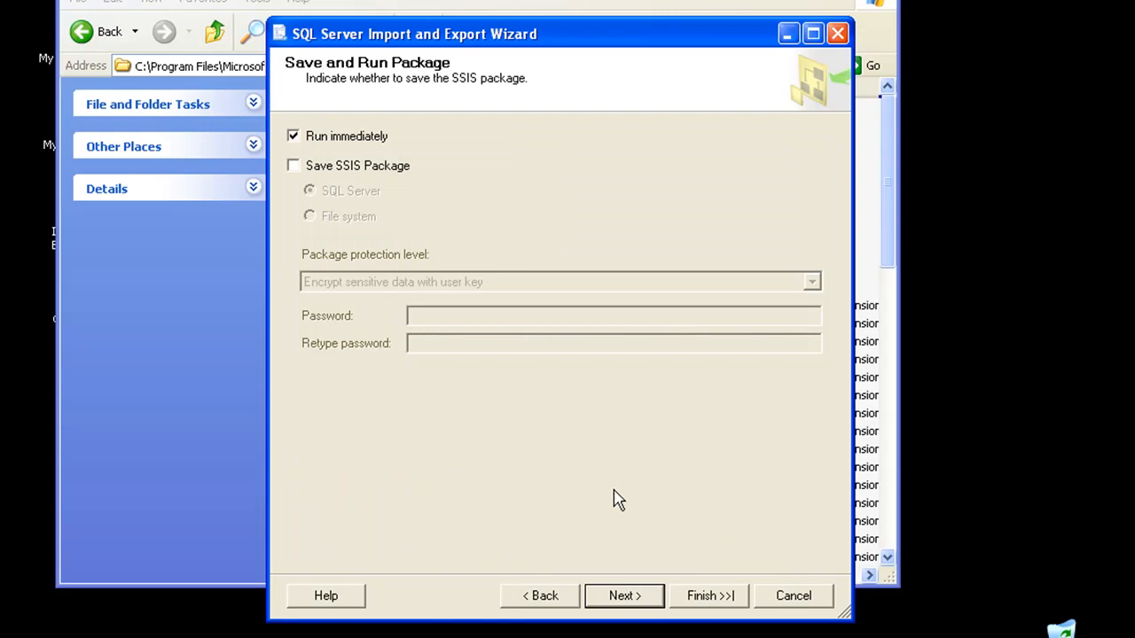
pyautogui.moveTo(616, 497)
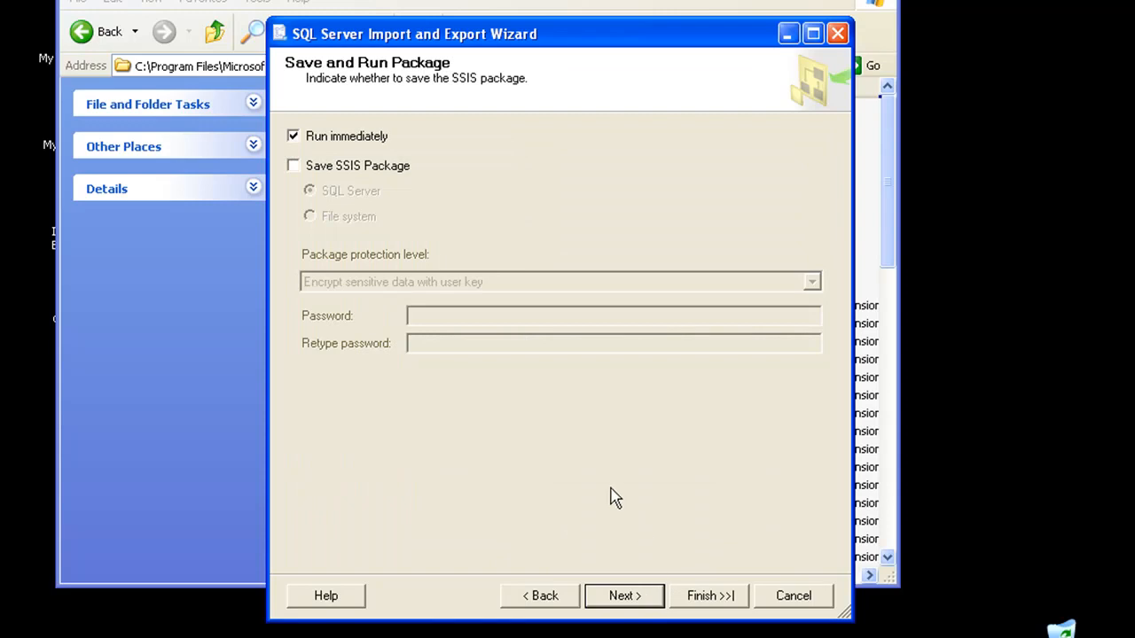
# - Save the SSIS package to the file system with 'Do not save sensitive data' protection
pyautogui.click(292, 166)
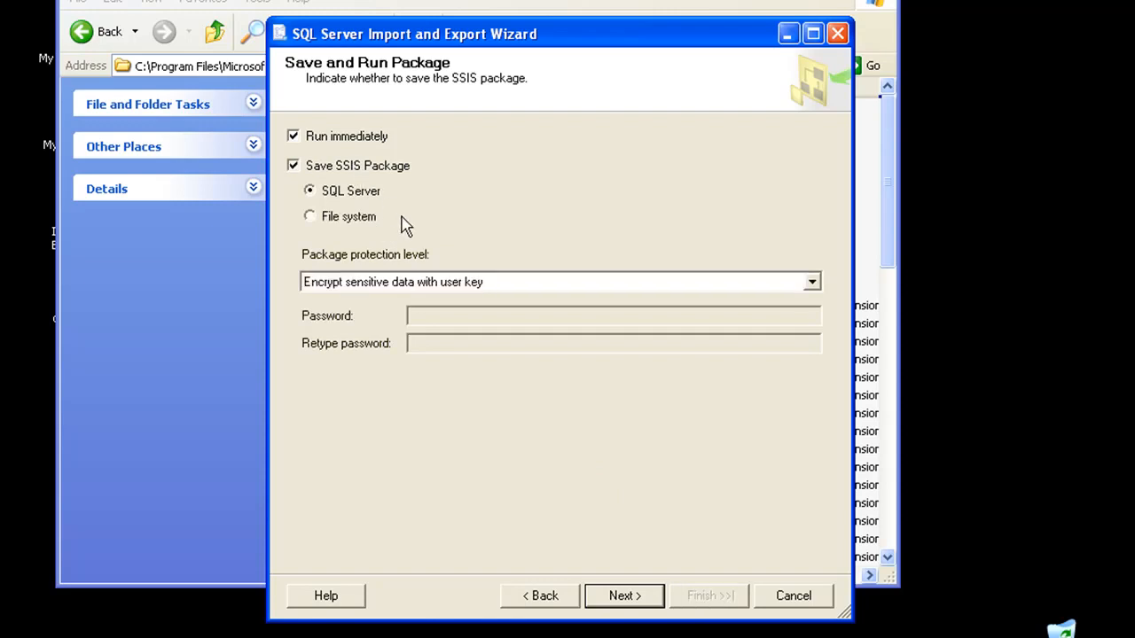
pyautogui.moveTo(409, 230)
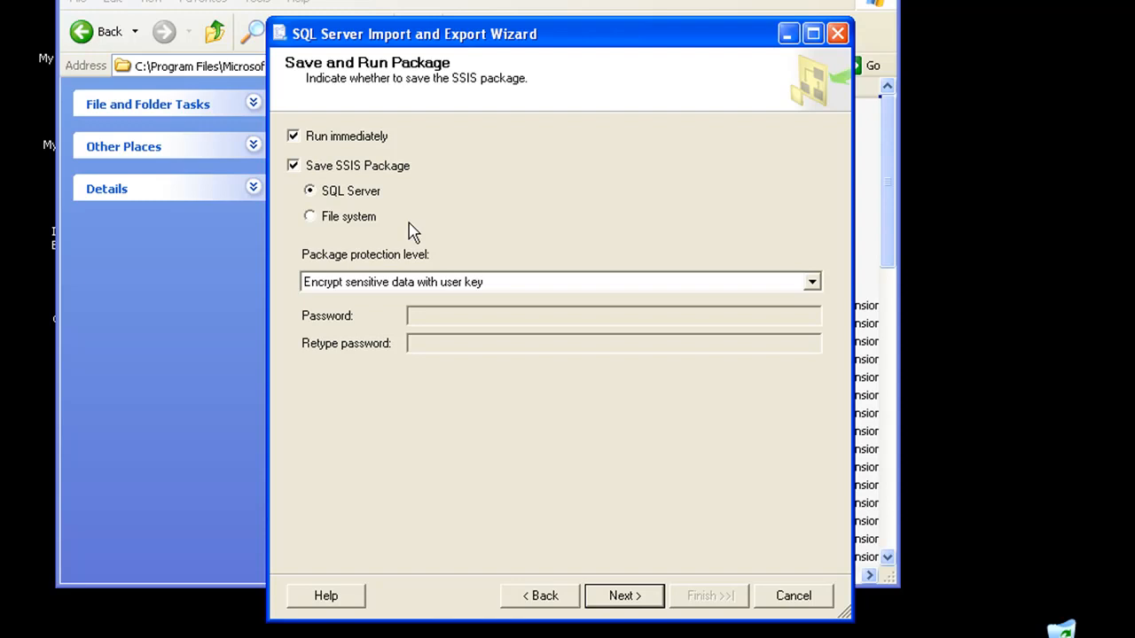
pyautogui.moveTo(370, 224)
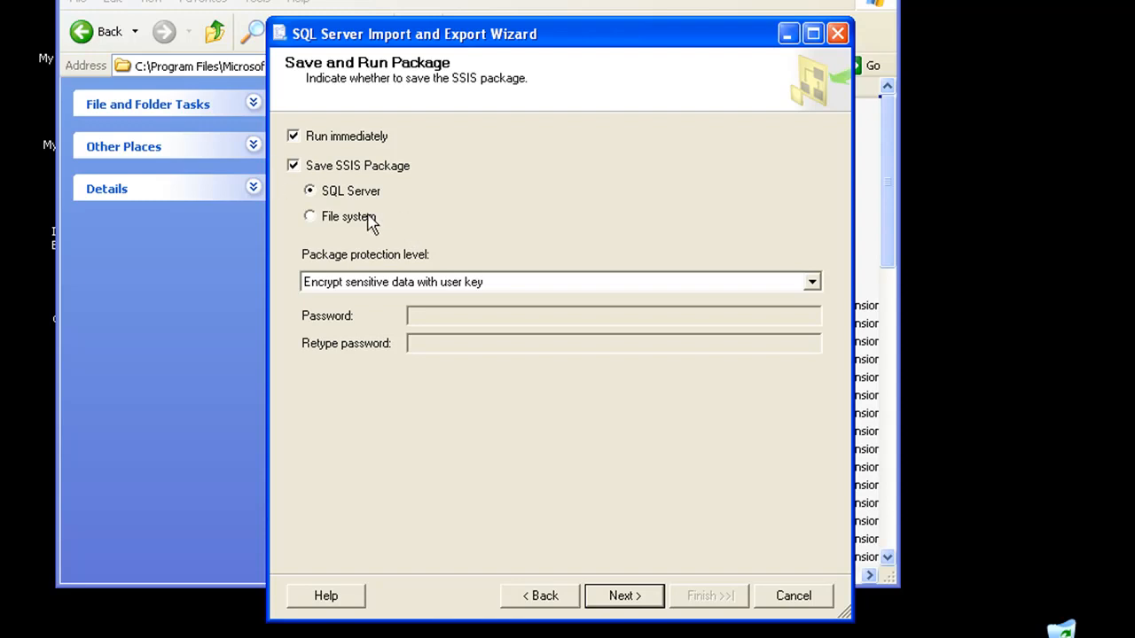
pyautogui.moveTo(379, 219)
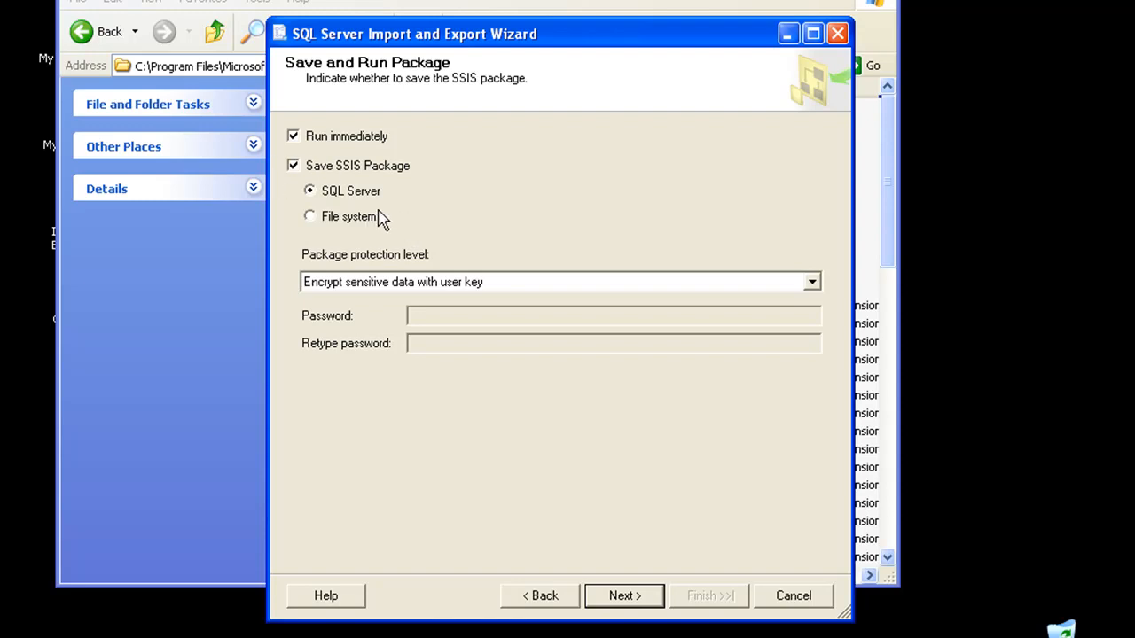
pyautogui.click(309, 217)
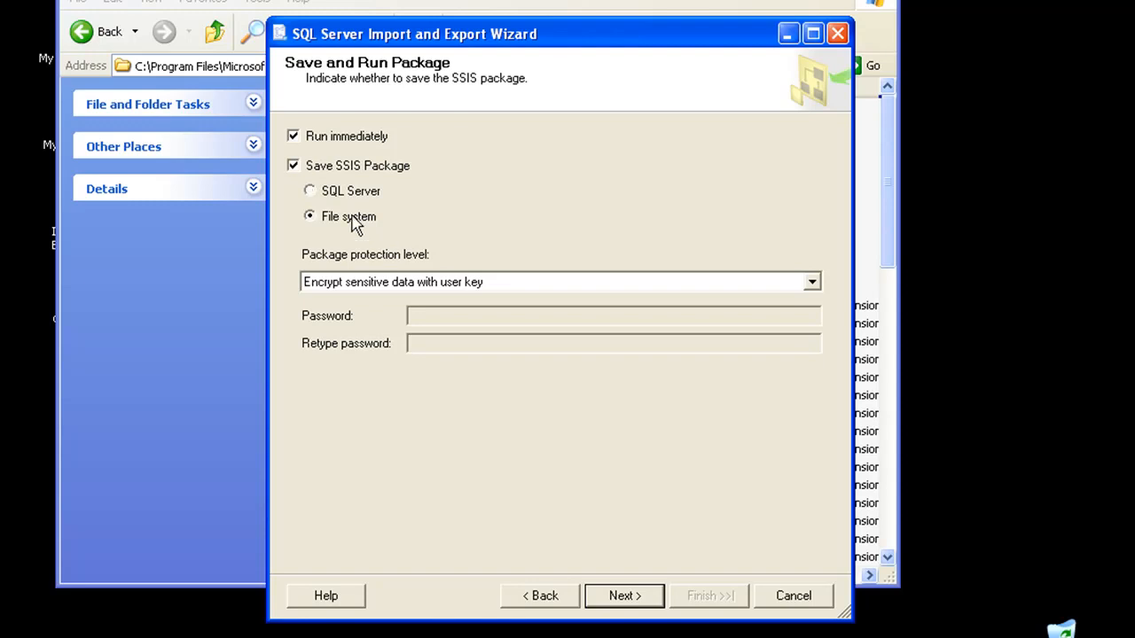
pyautogui.click(810, 282)
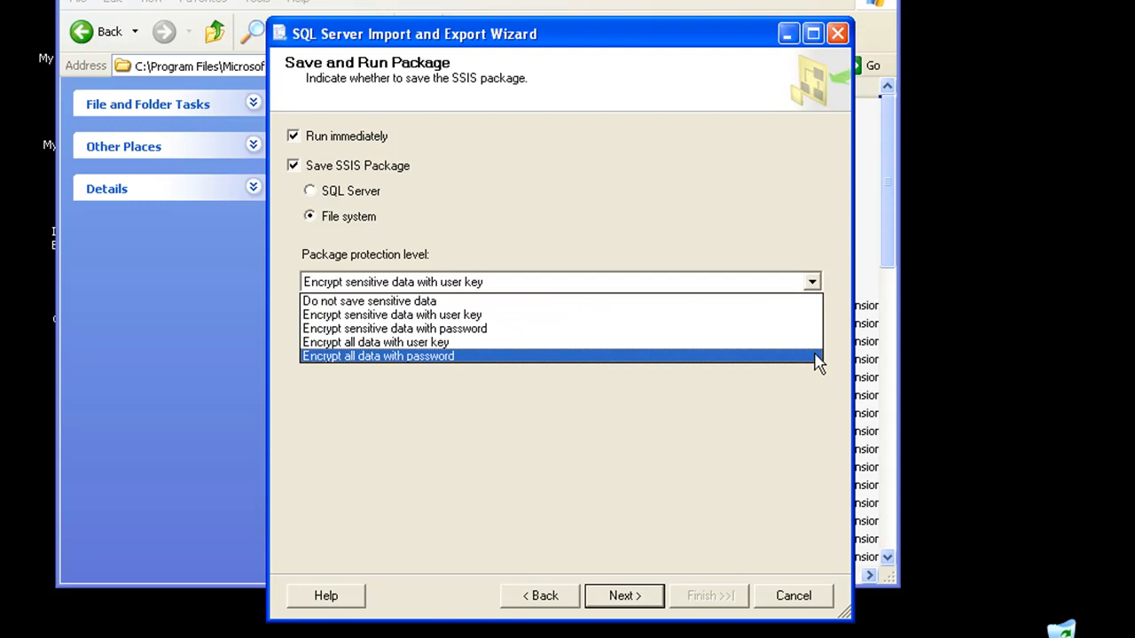
pyautogui.moveTo(815, 315)
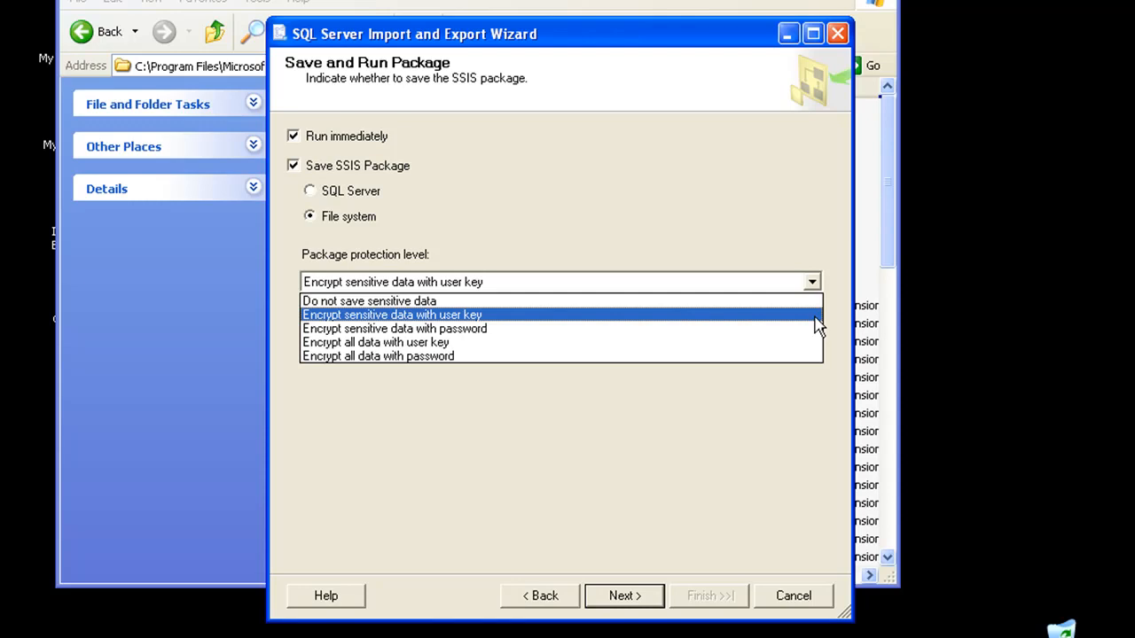
pyautogui.moveTo(796, 355)
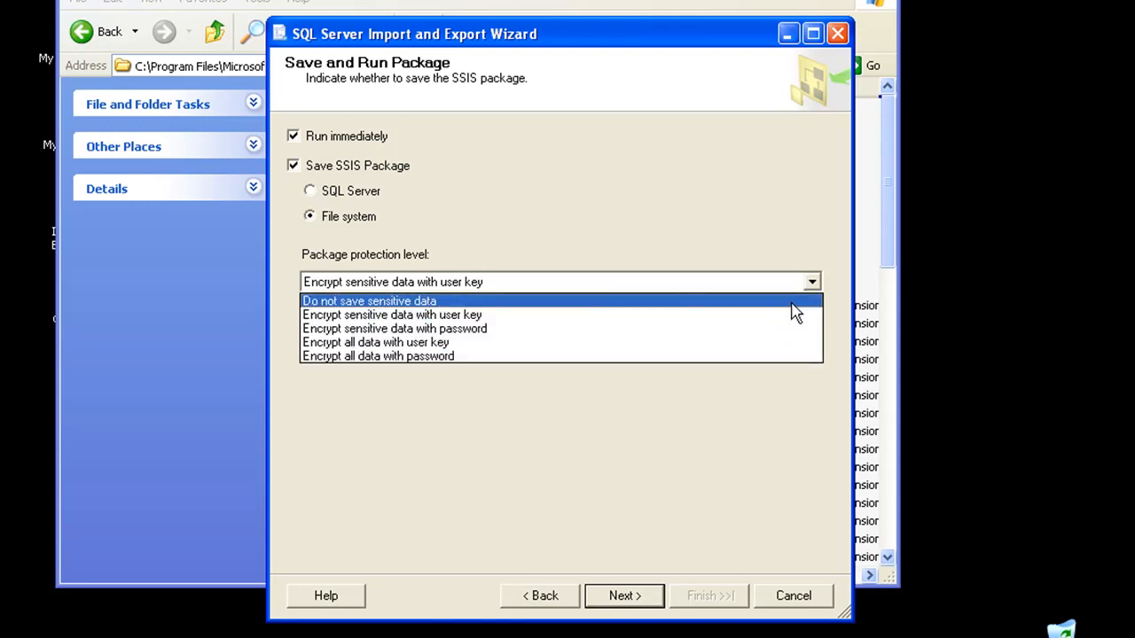
pyautogui.click(368, 301)
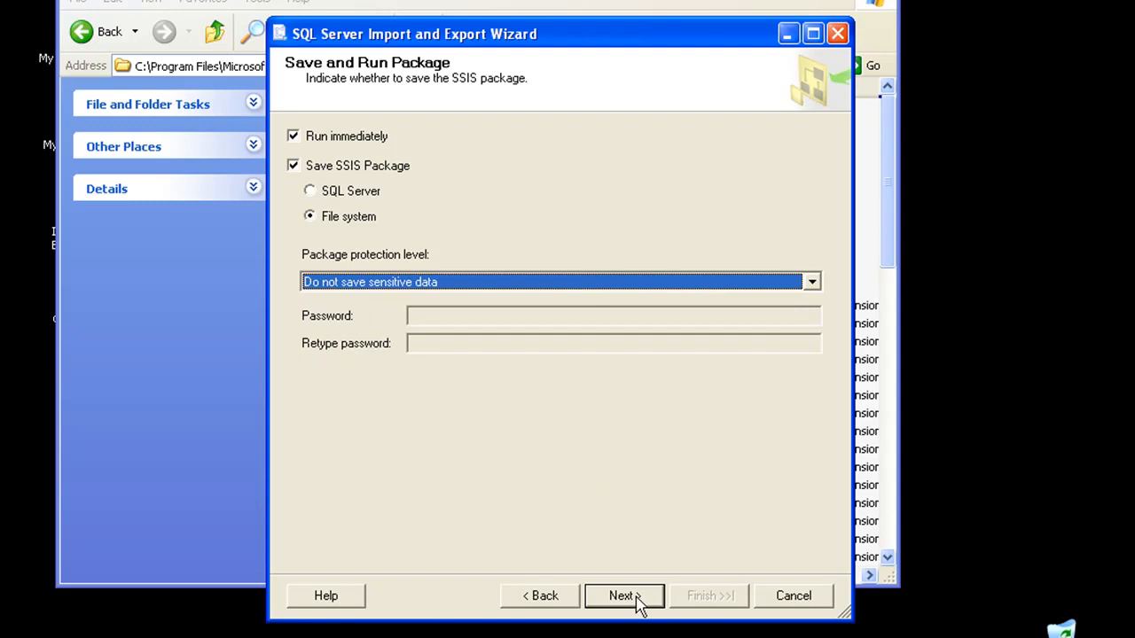
# - Name the saved SSIS package DbToFile
pyautogui.click(623, 595)
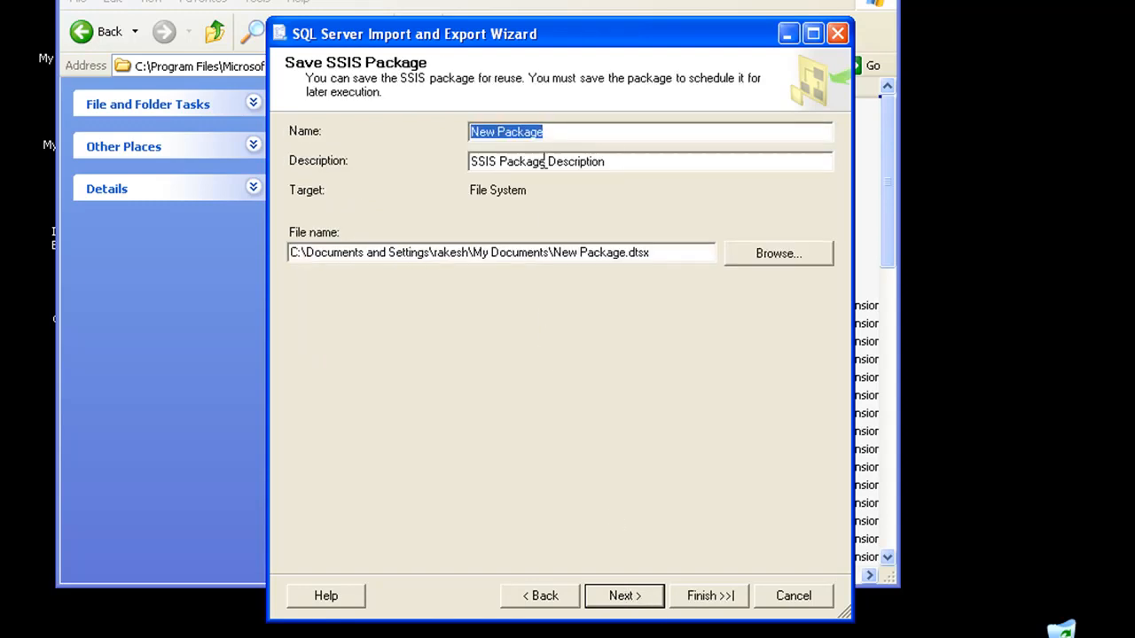
pyautogui.moveTo(394, 142)
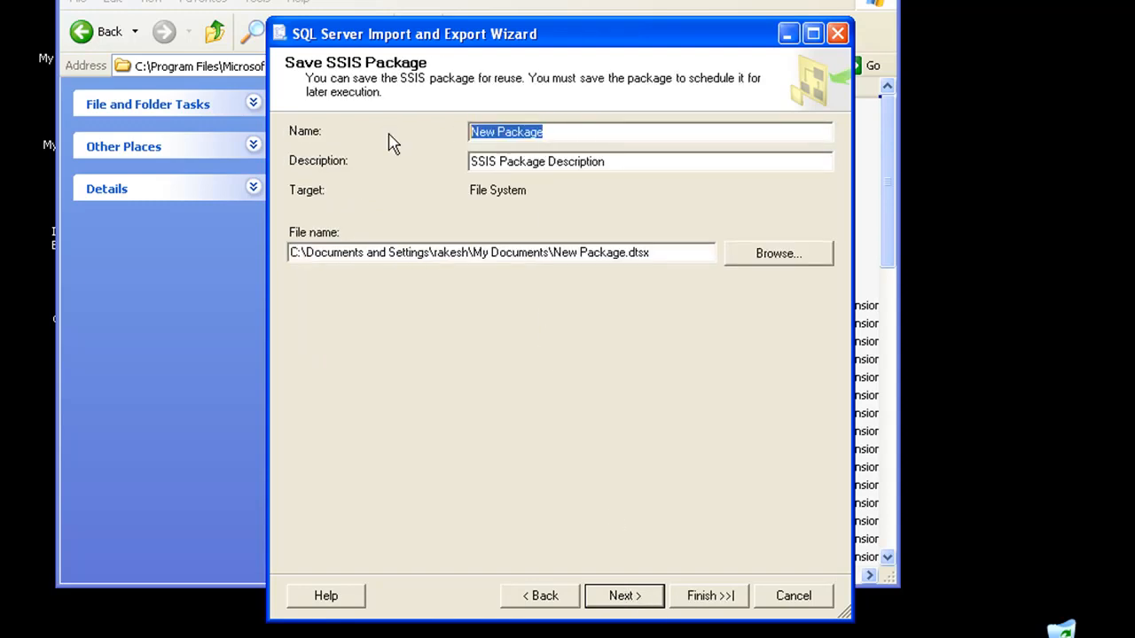
pyautogui.write('DbToFile')
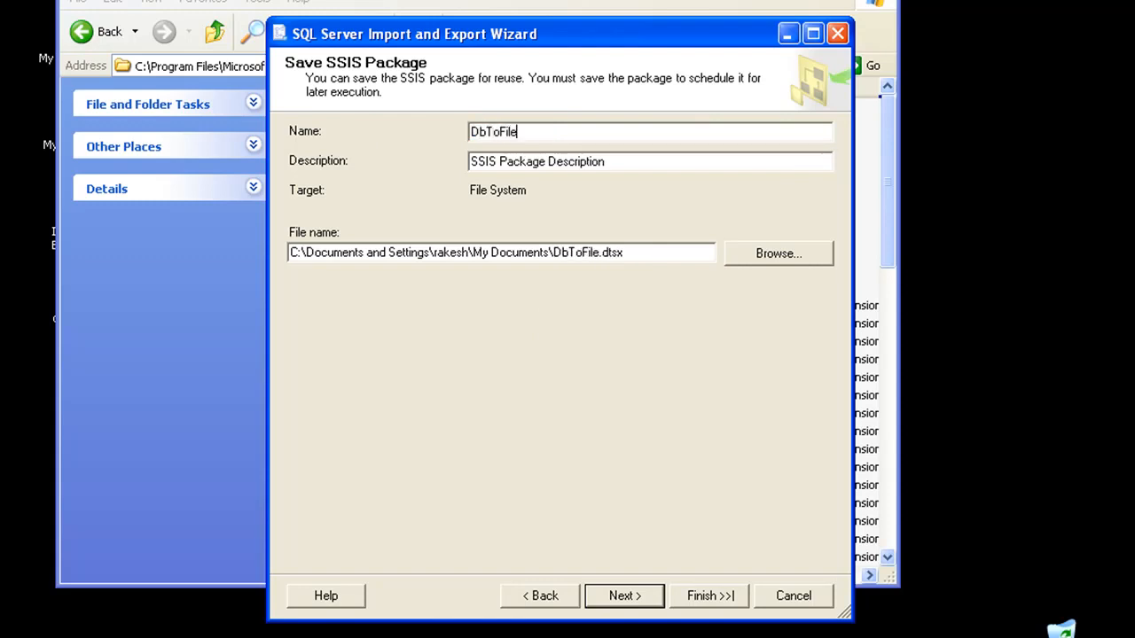
pyautogui.doubleClick(583, 160)
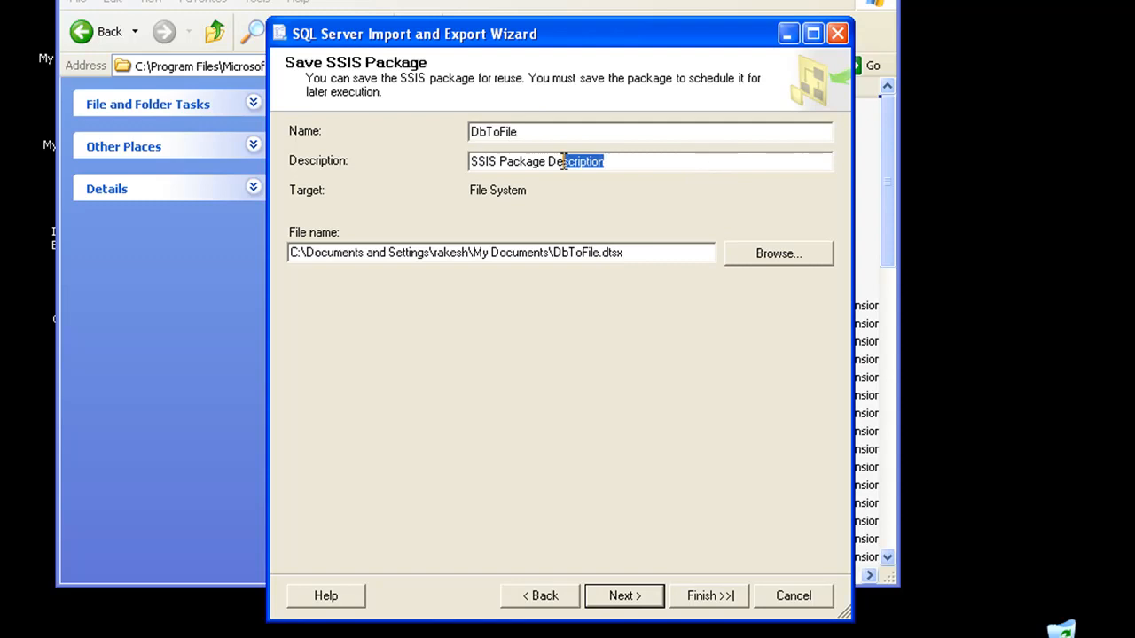
# - Save the package file into a new Packages folder under Desktop\demos
pyautogui.click(776, 253)
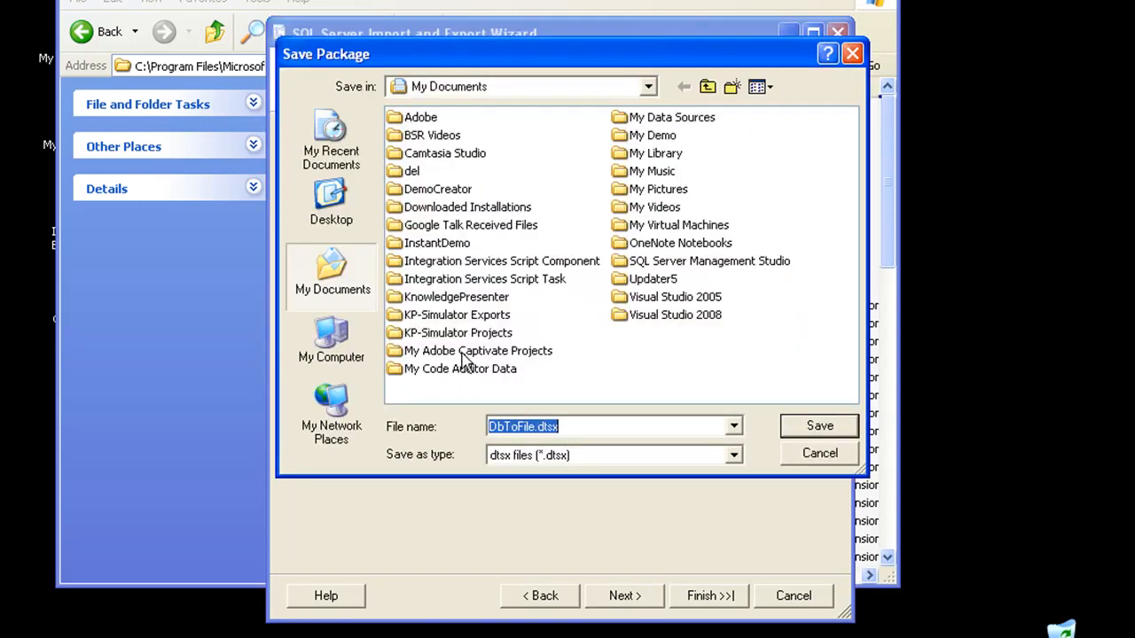
pyautogui.click(331, 204)
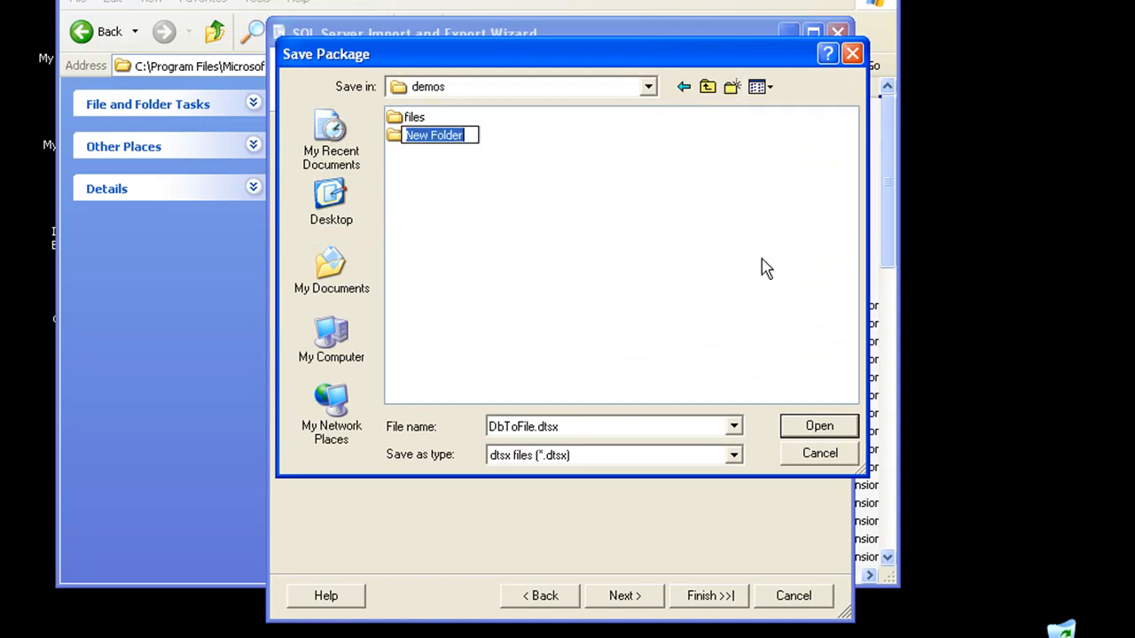
pyautogui.write('Packages')
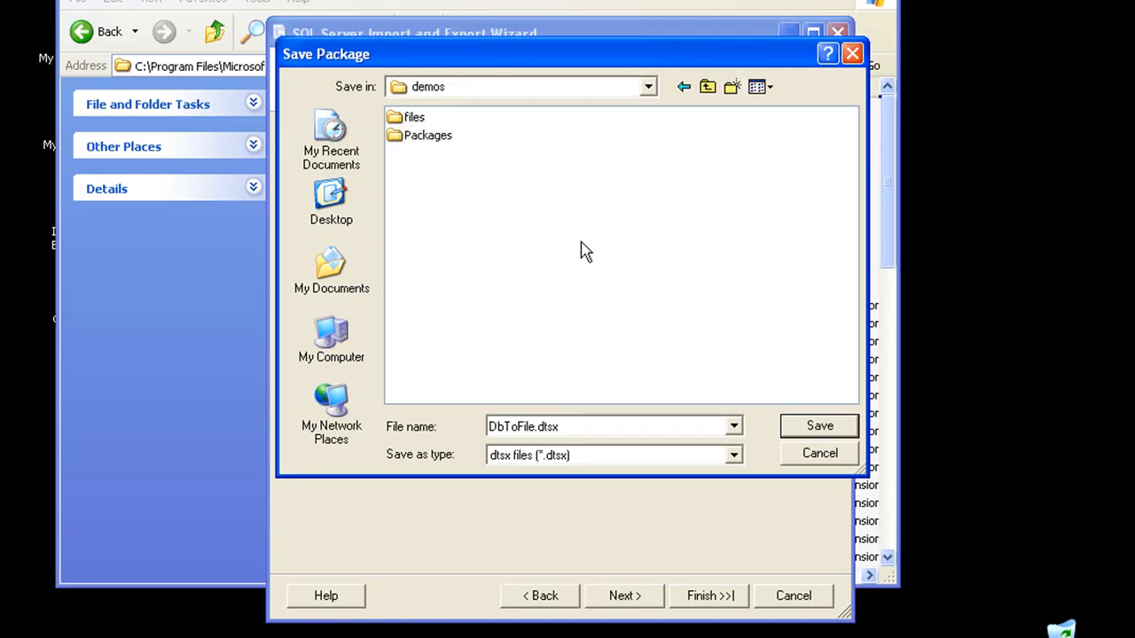
pyautogui.click(818, 426)
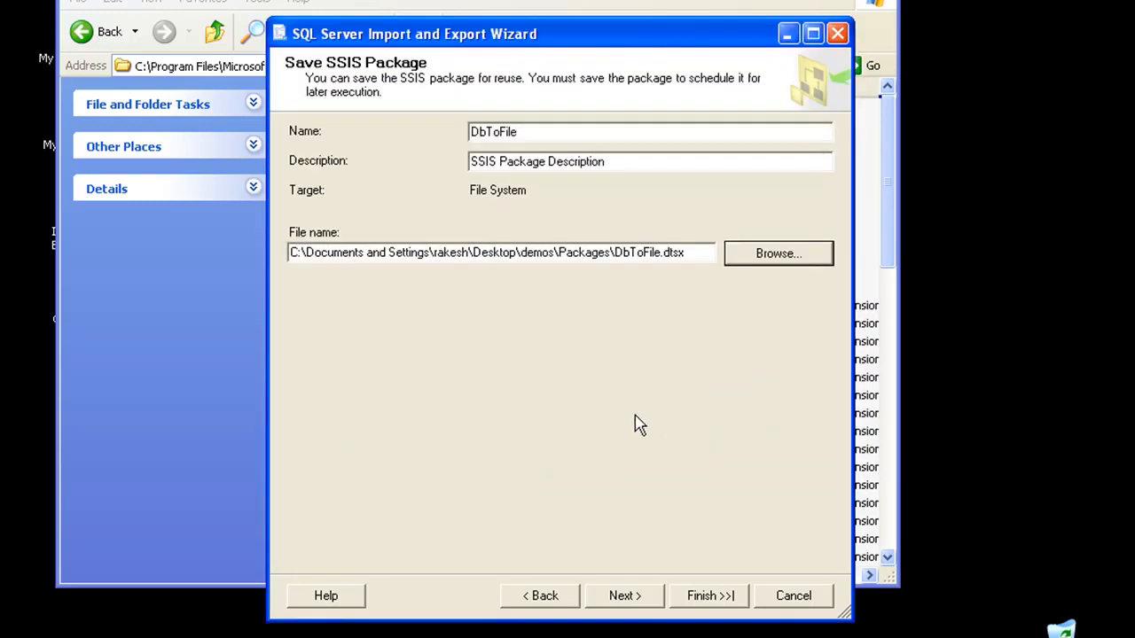
# - Review the Complete the Wizard summary, then run the export to the Department sheet
pyautogui.click(624, 596)
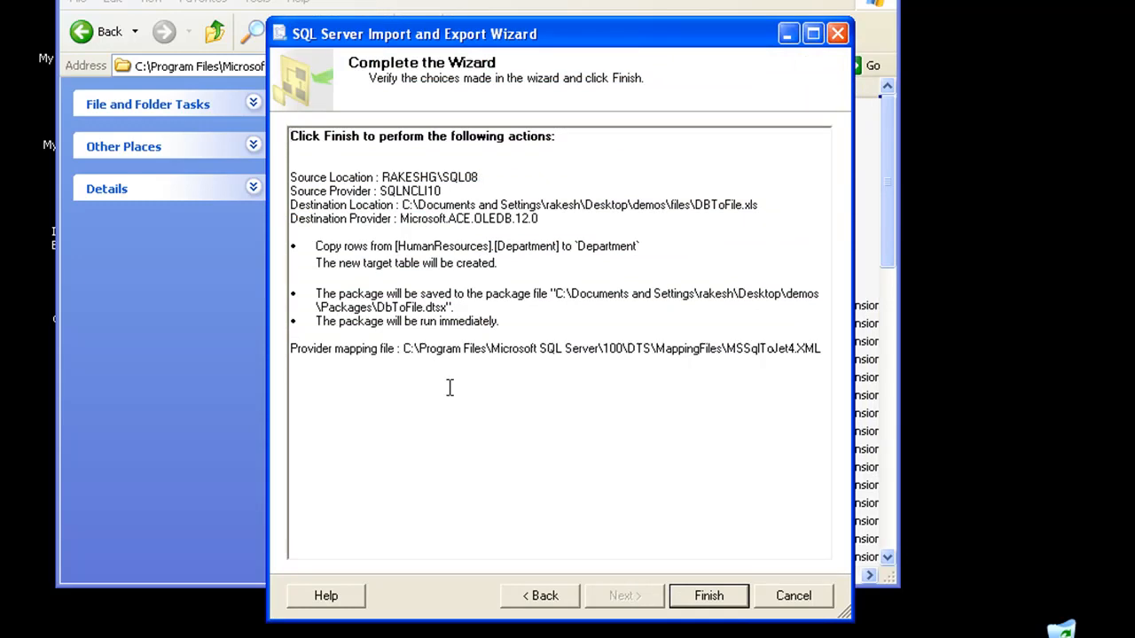
pyautogui.moveTo(330, 172)
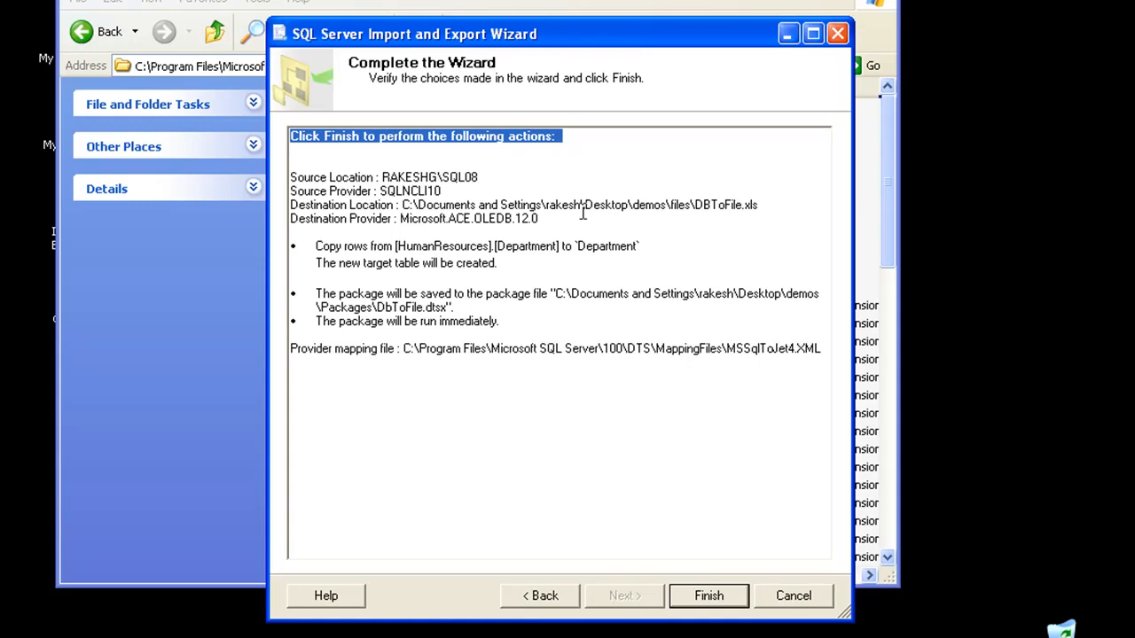
pyautogui.doubleClick(458, 177)
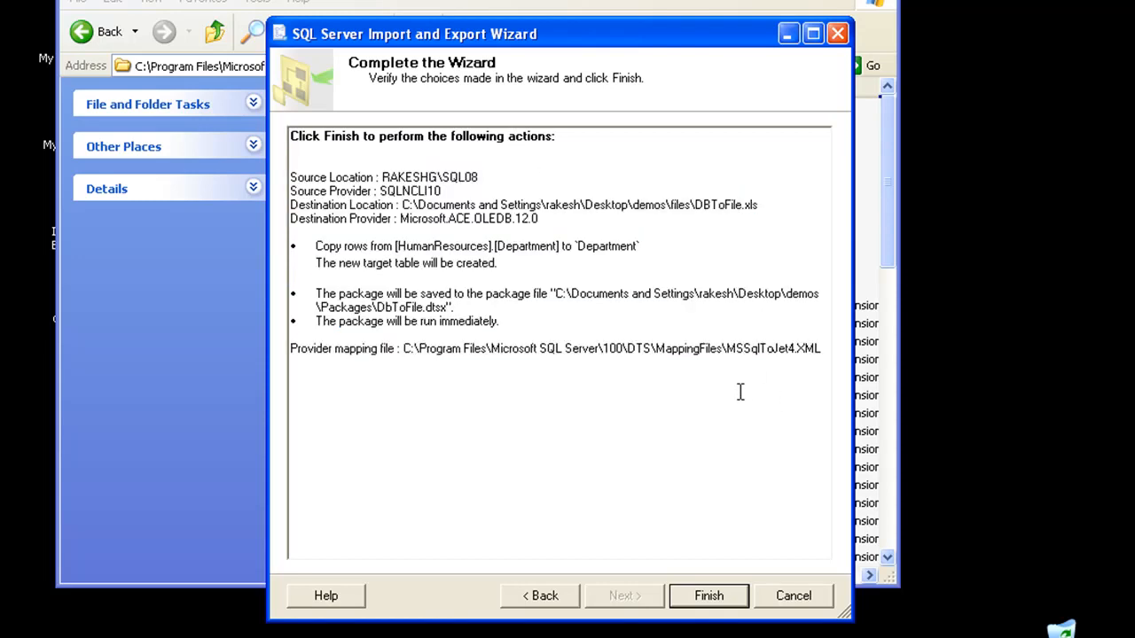
pyautogui.moveTo(541, 595)
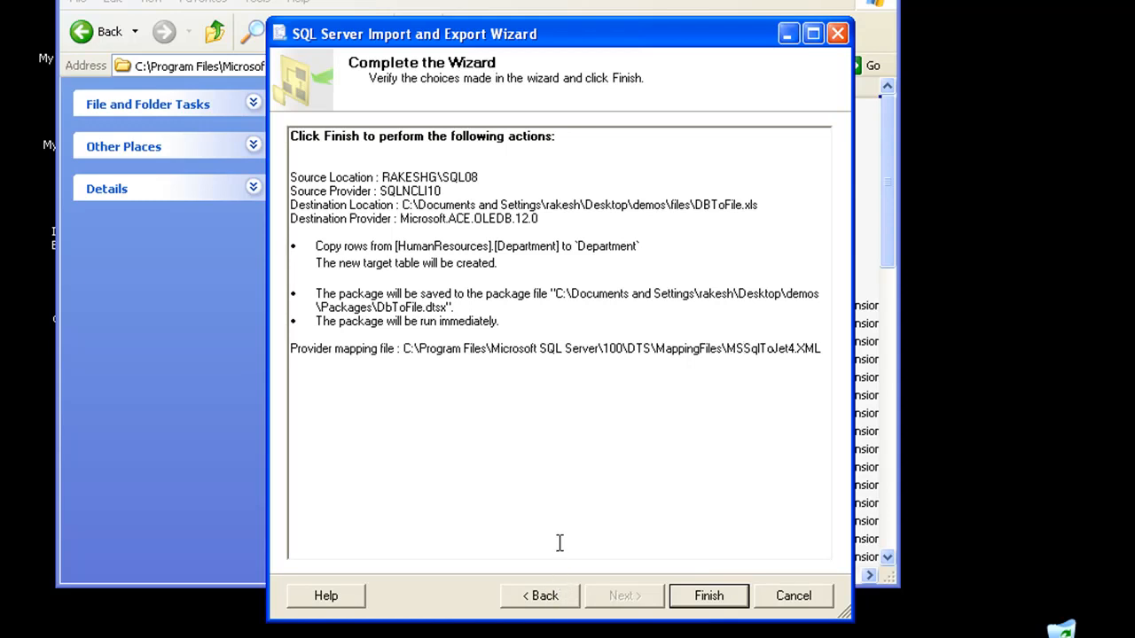
pyautogui.moveTo(563, 517)
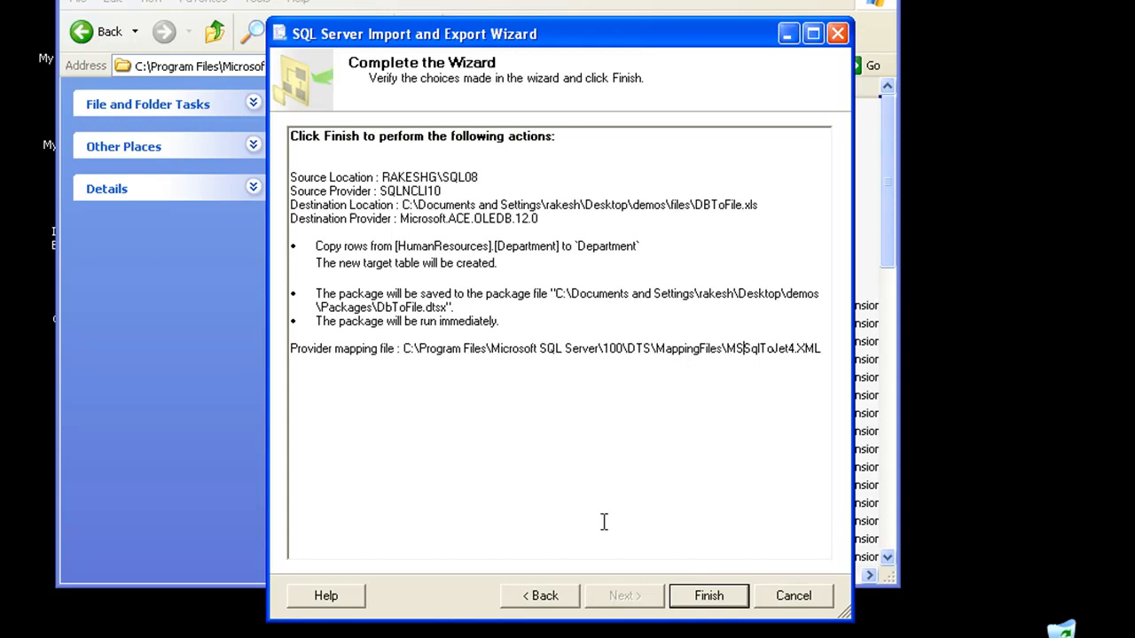
pyautogui.click(708, 595)
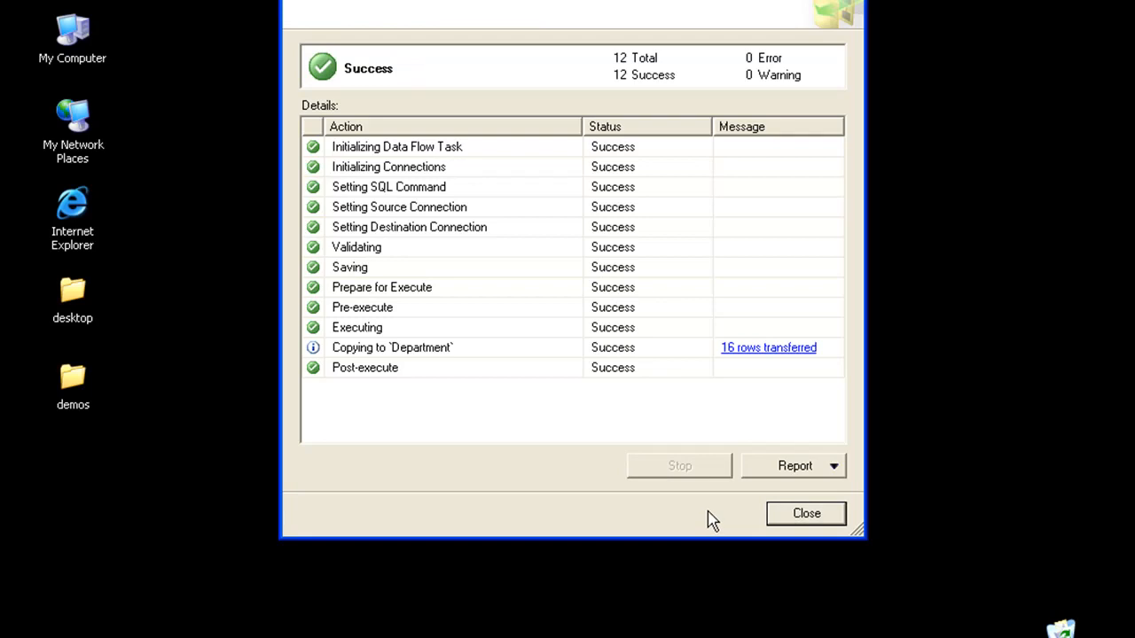
pyautogui.moveTo(783, 382)
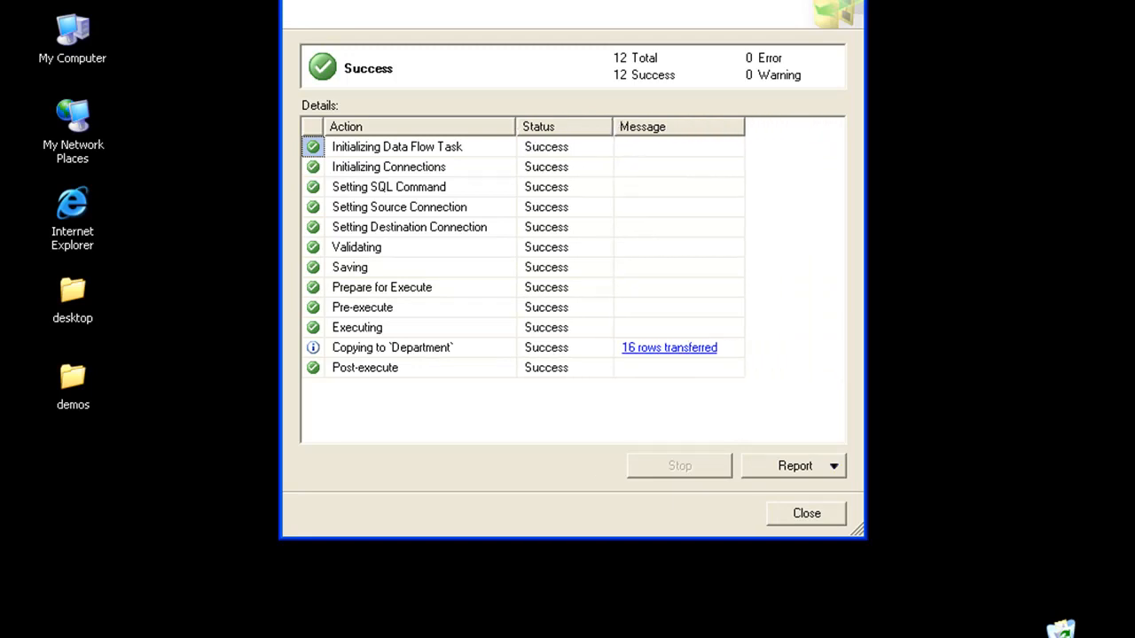
pyautogui.moveTo(269, 565)
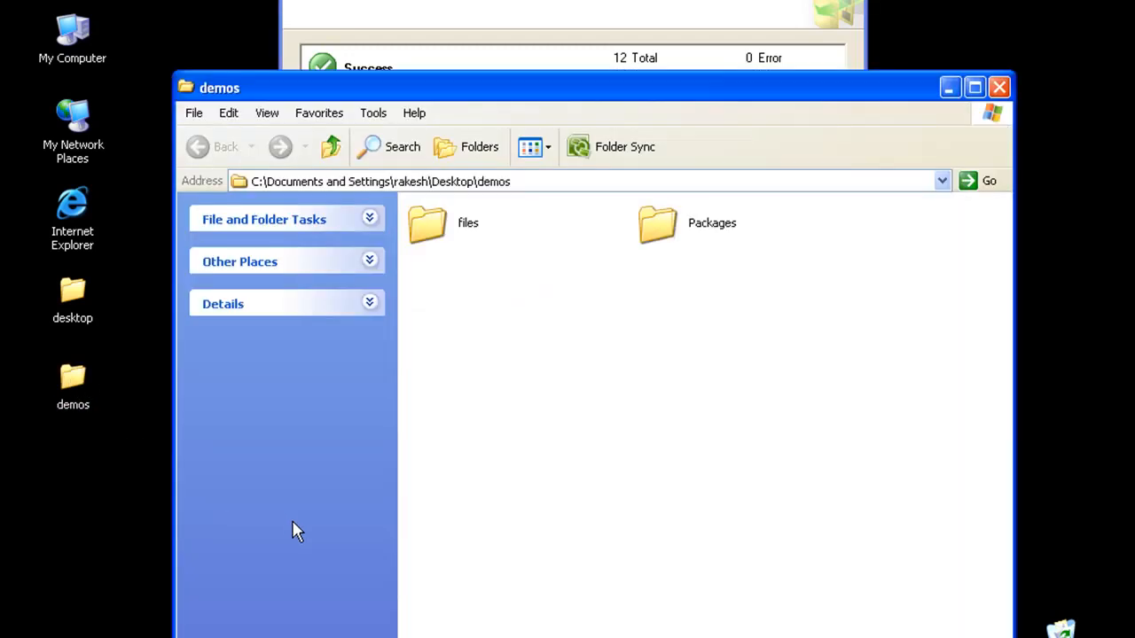
# - Open demos\files\DBToExcel.xls despite the format warning and AutoFit the Department columns
pyautogui.doubleClick(426, 223)
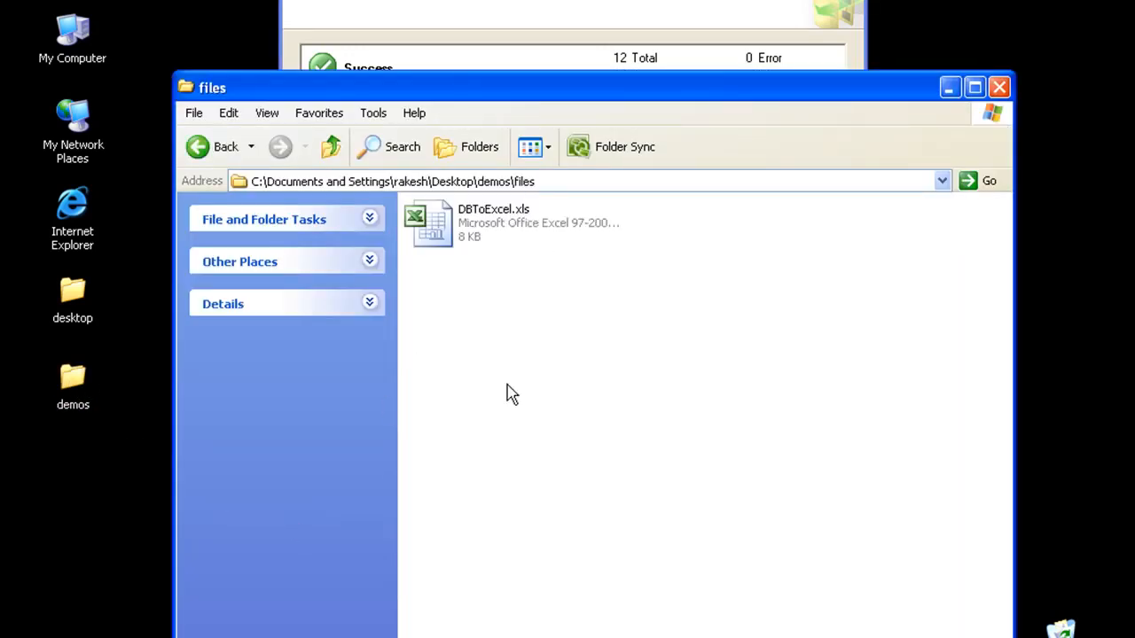
pyautogui.doubleClick(428, 220)
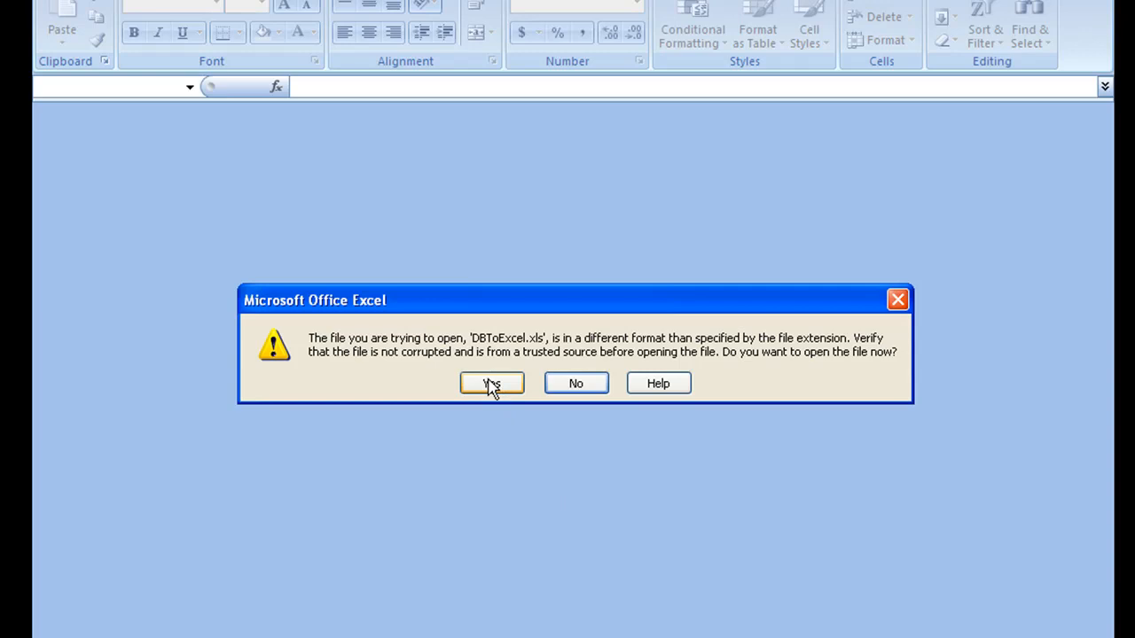
pyautogui.moveTo(492, 392)
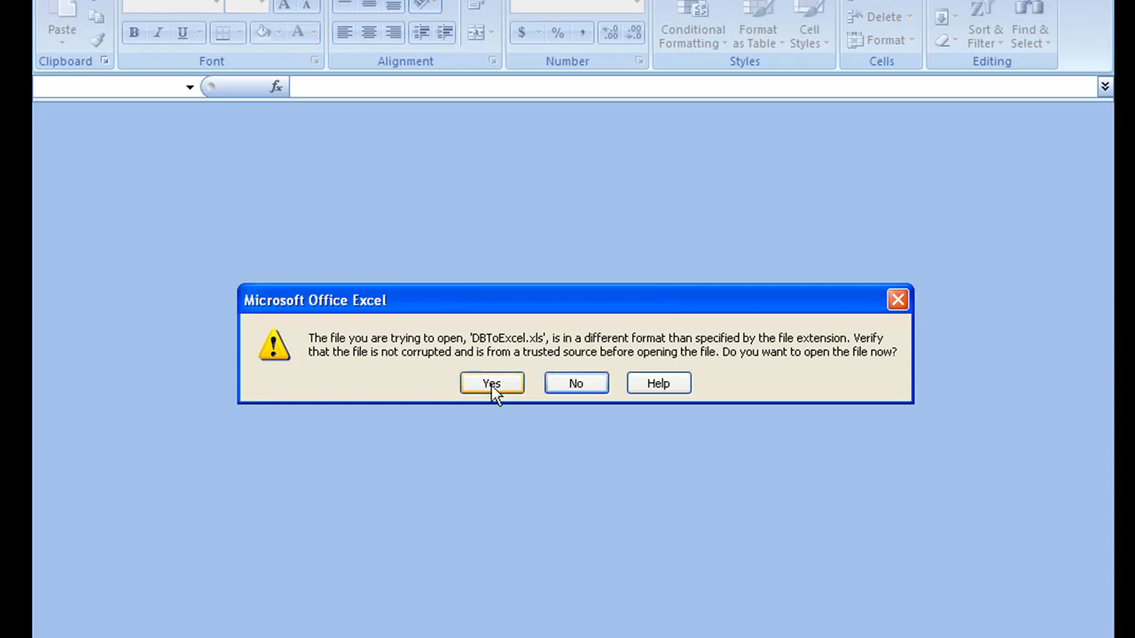
pyautogui.click(491, 383)
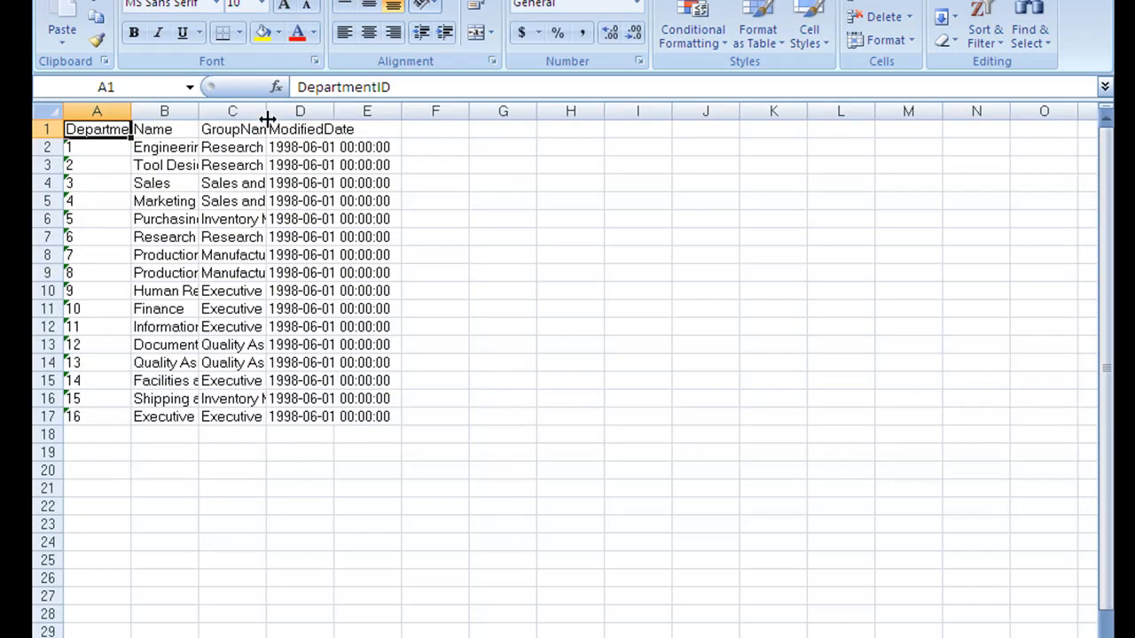
pyautogui.doubleClick(265, 110)
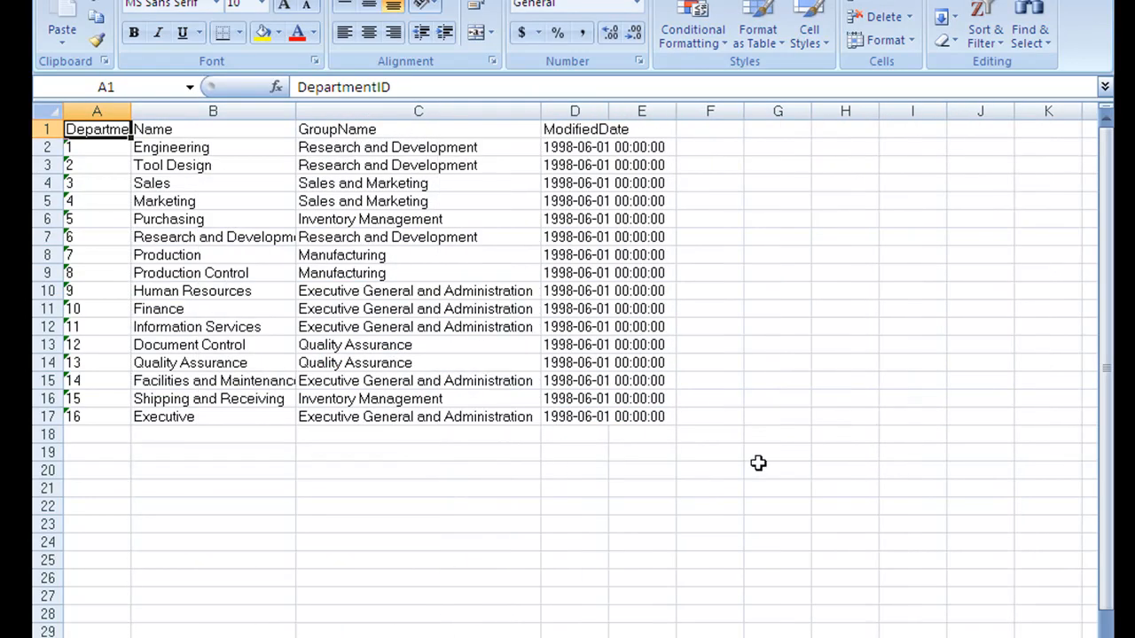
pyautogui.click(17, 634)
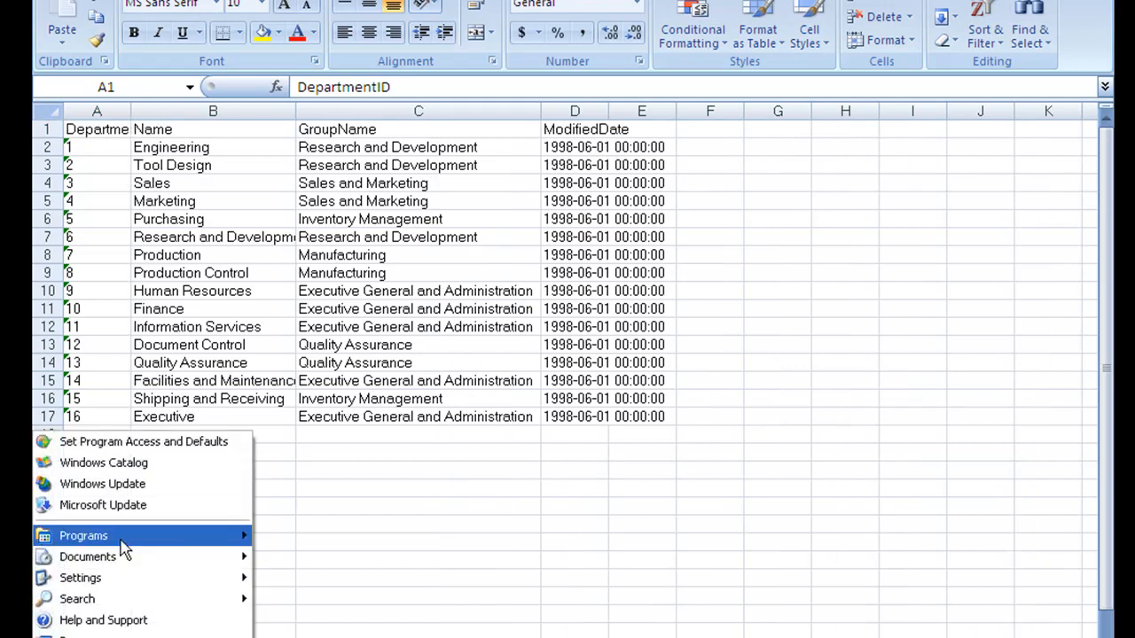
pyautogui.moveTo(83, 536)
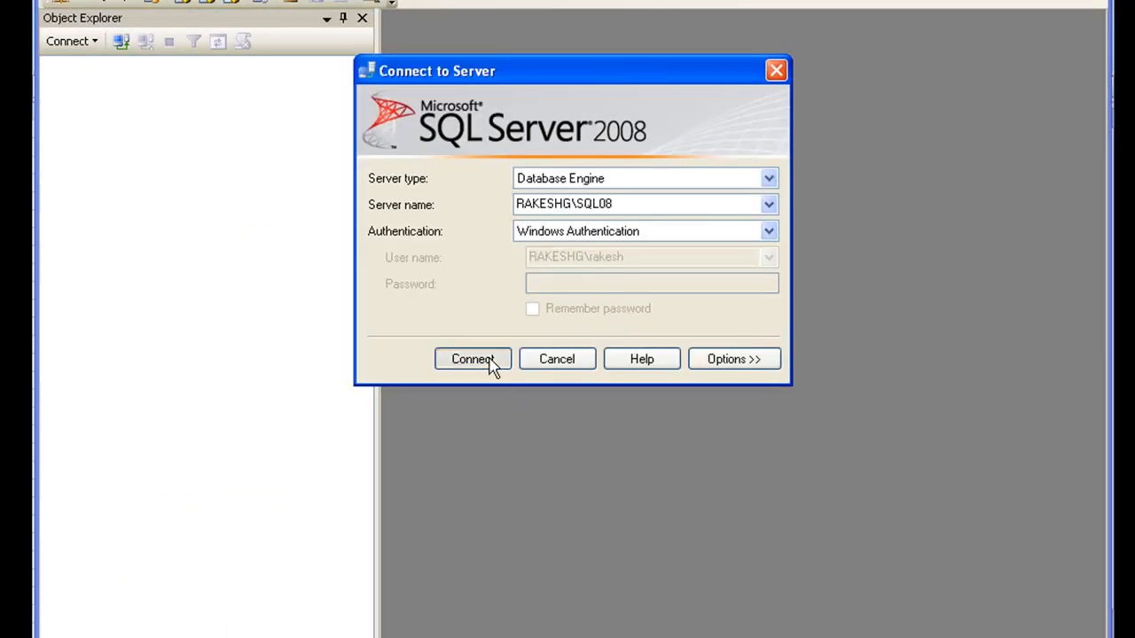
# - Connect to SQL08 and select top 1000 rows from HumanResources.Department
pyautogui.click(473, 359)
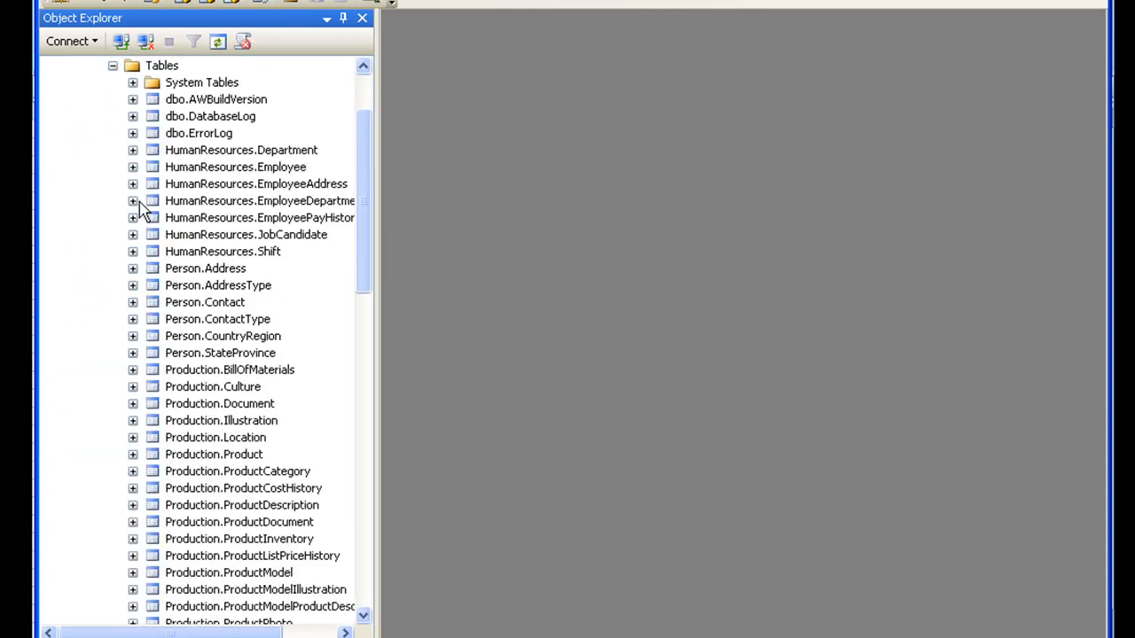
pyautogui.rightClick(240, 149)
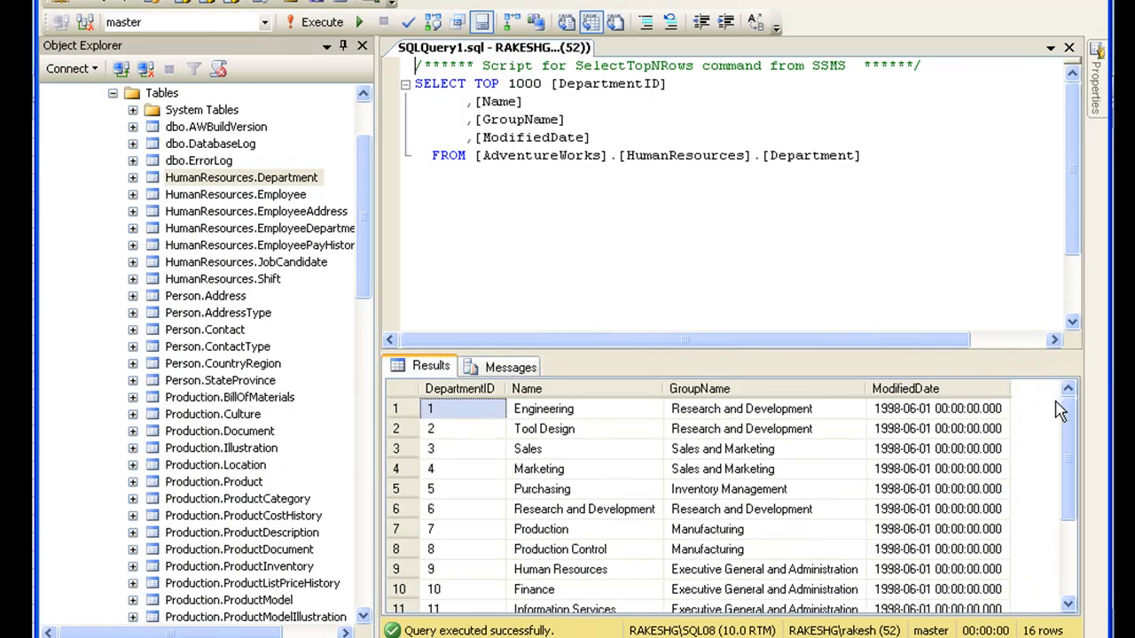
pyautogui.click(694, 626)
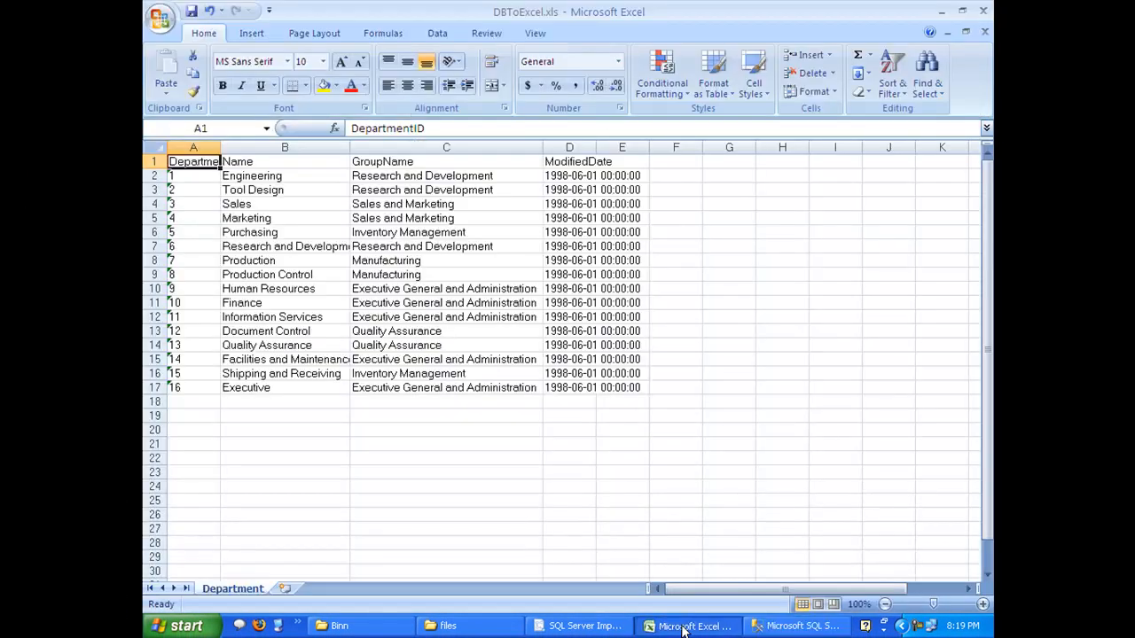
# - Compare SSMS query results with the Excel sheet, then minimize both windows
pyautogui.click(796, 626)
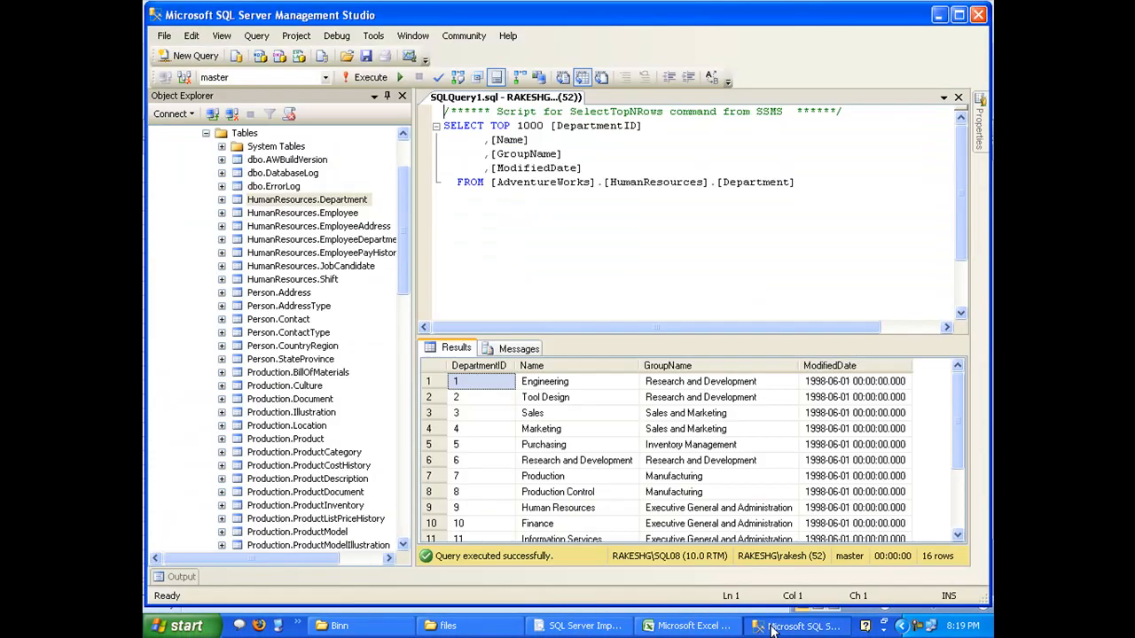
pyautogui.click(854, 381)
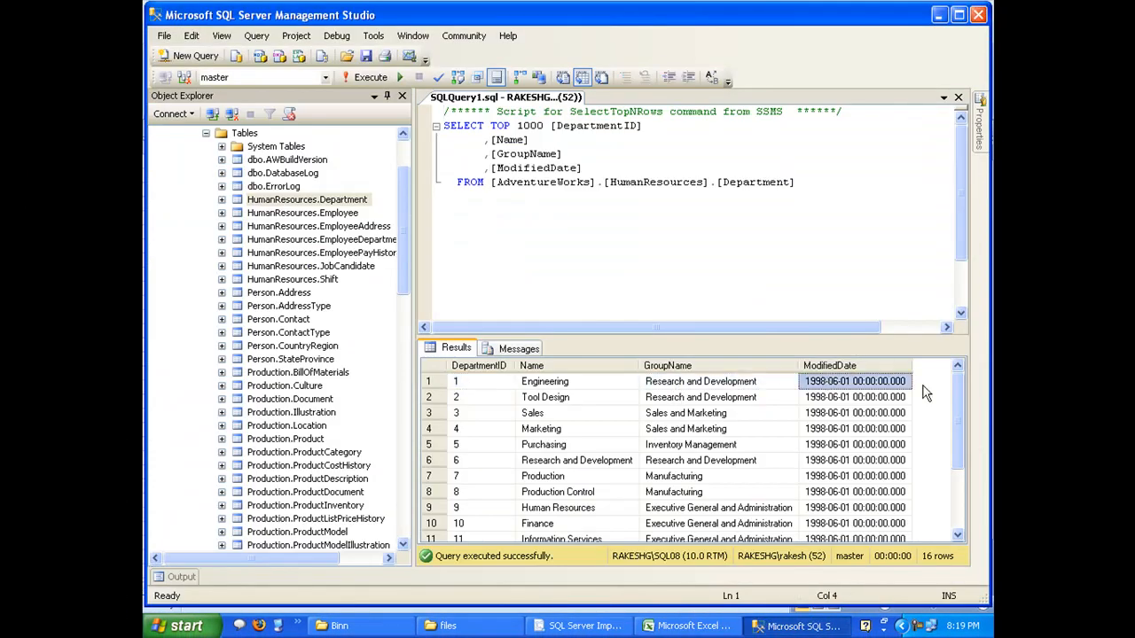
pyautogui.moveTo(975, 381)
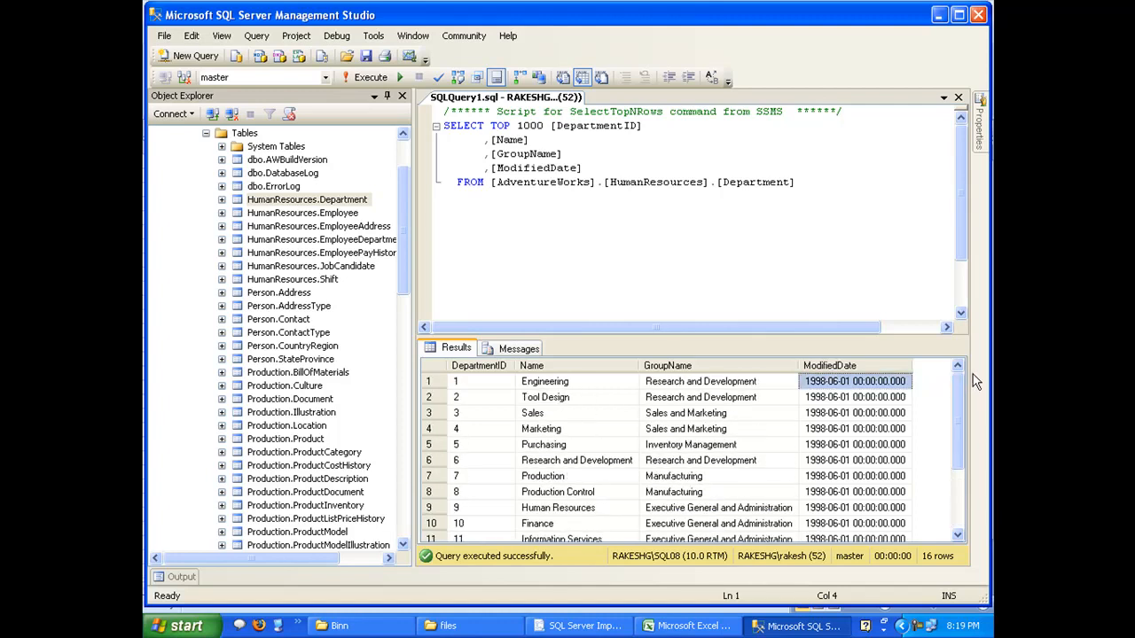
pyautogui.moveTo(791, 414)
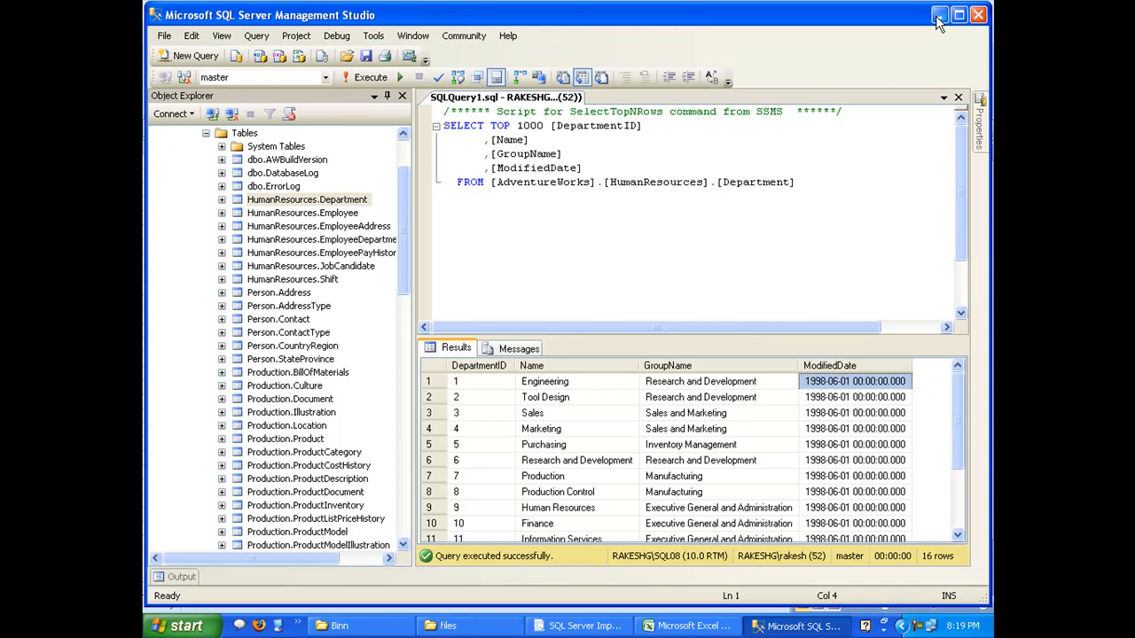
pyautogui.click(687, 625)
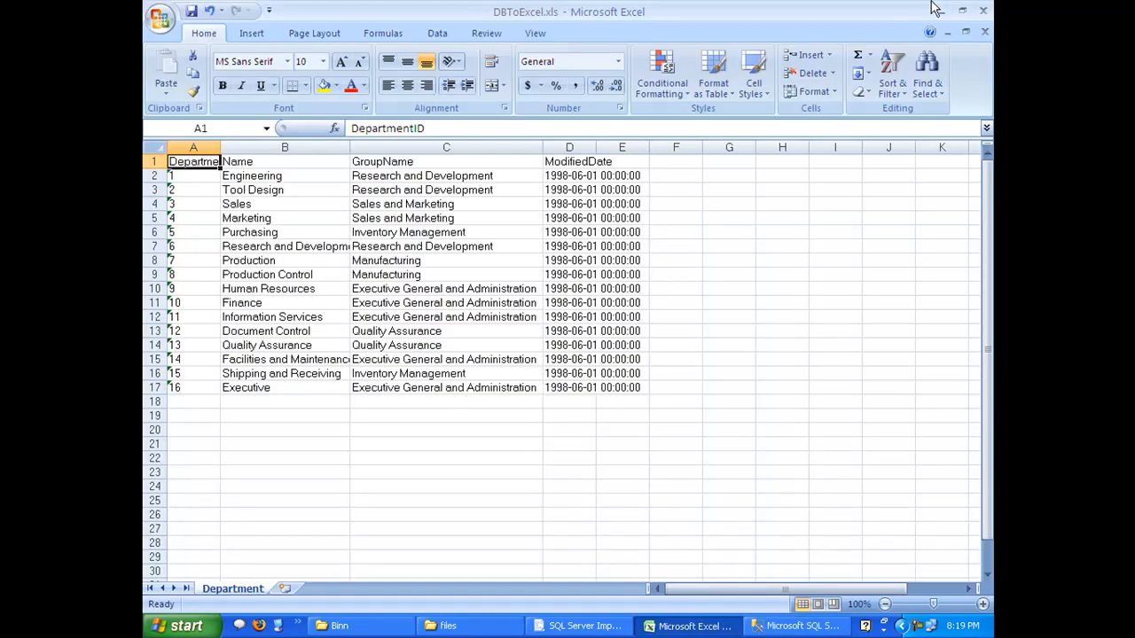
pyautogui.moveTo(945, 15)
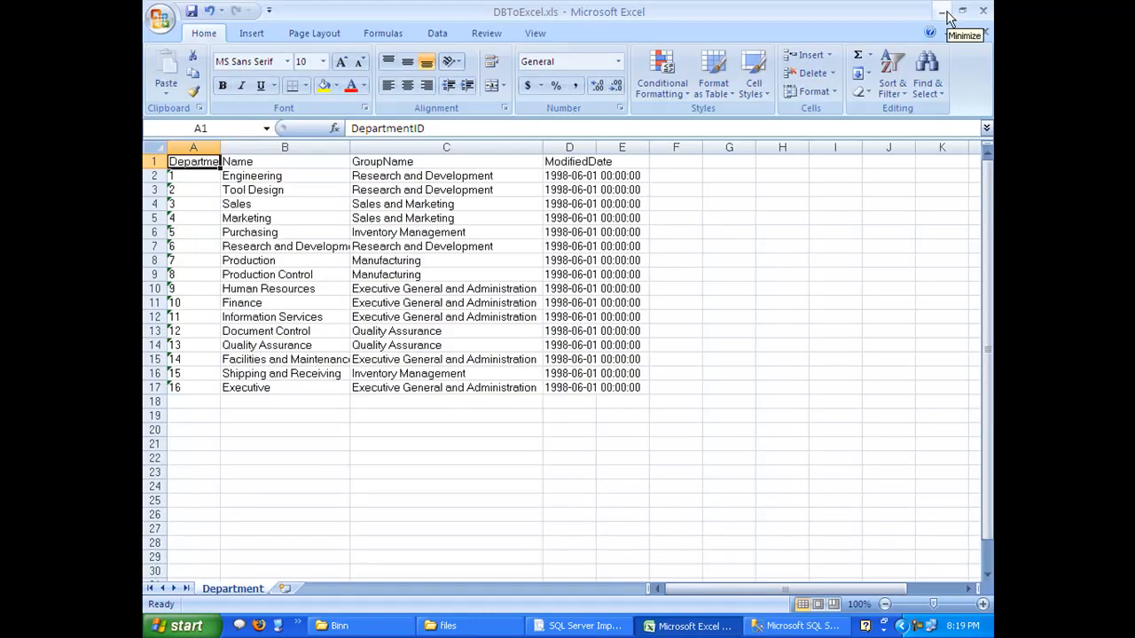
pyautogui.click(942, 11)
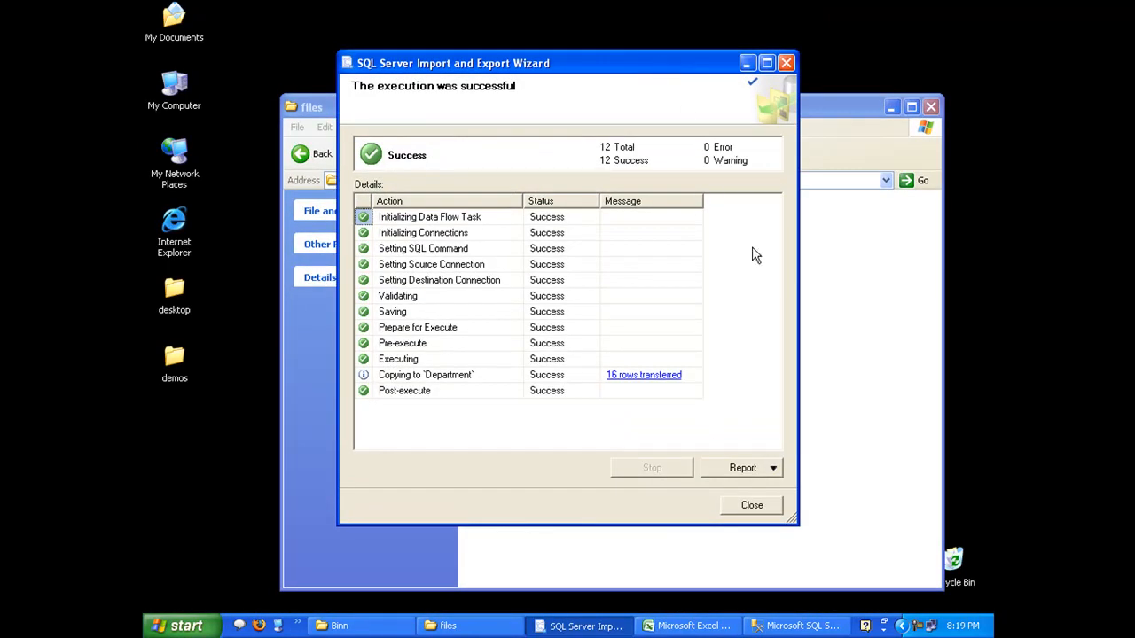
pyautogui.moveTo(744, 246)
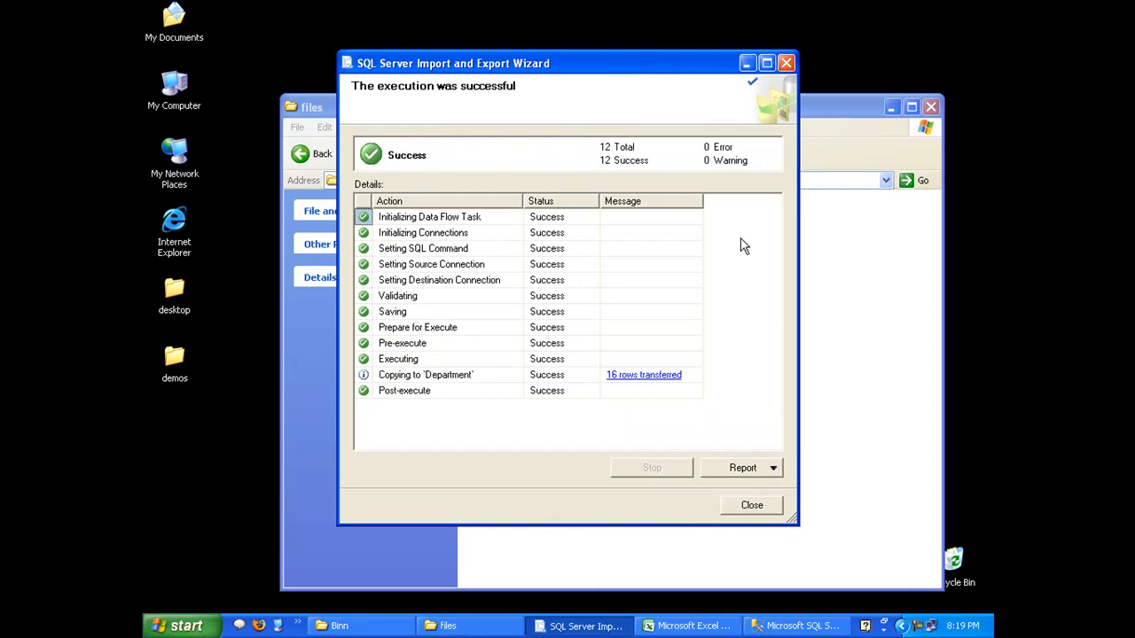